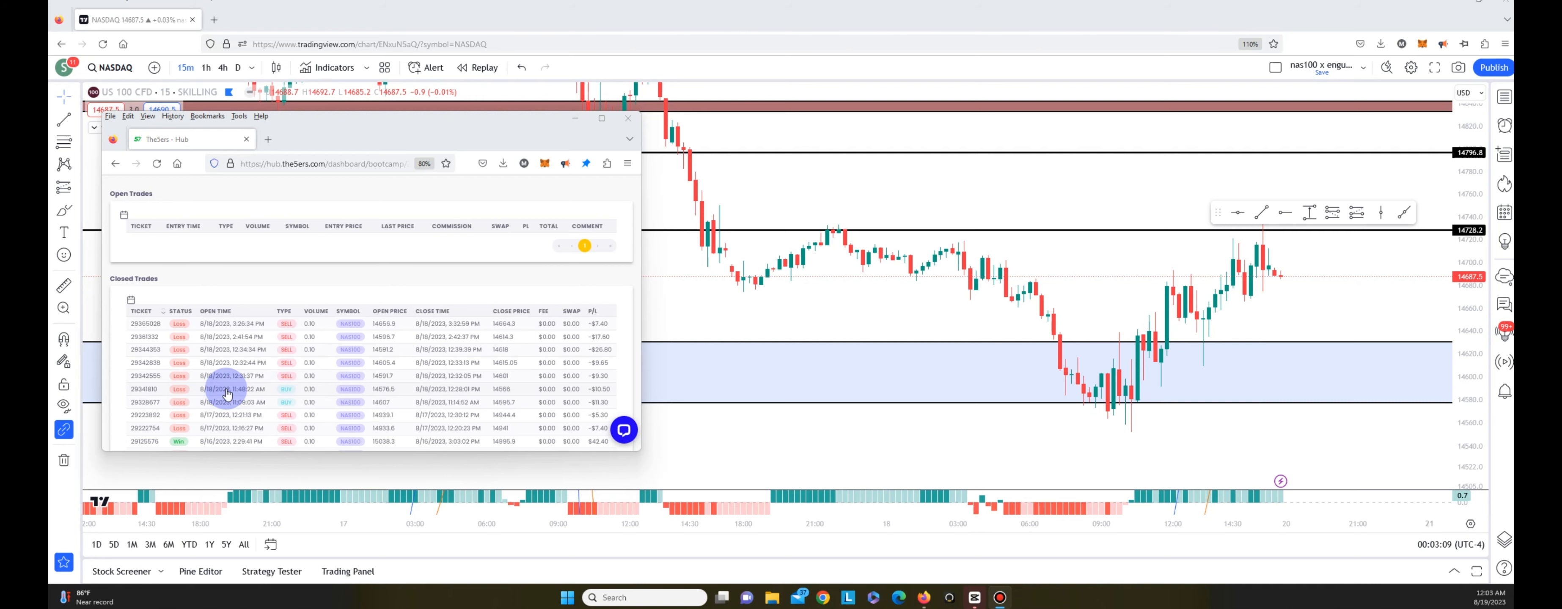
pyautogui.moveTo(1454, 370)
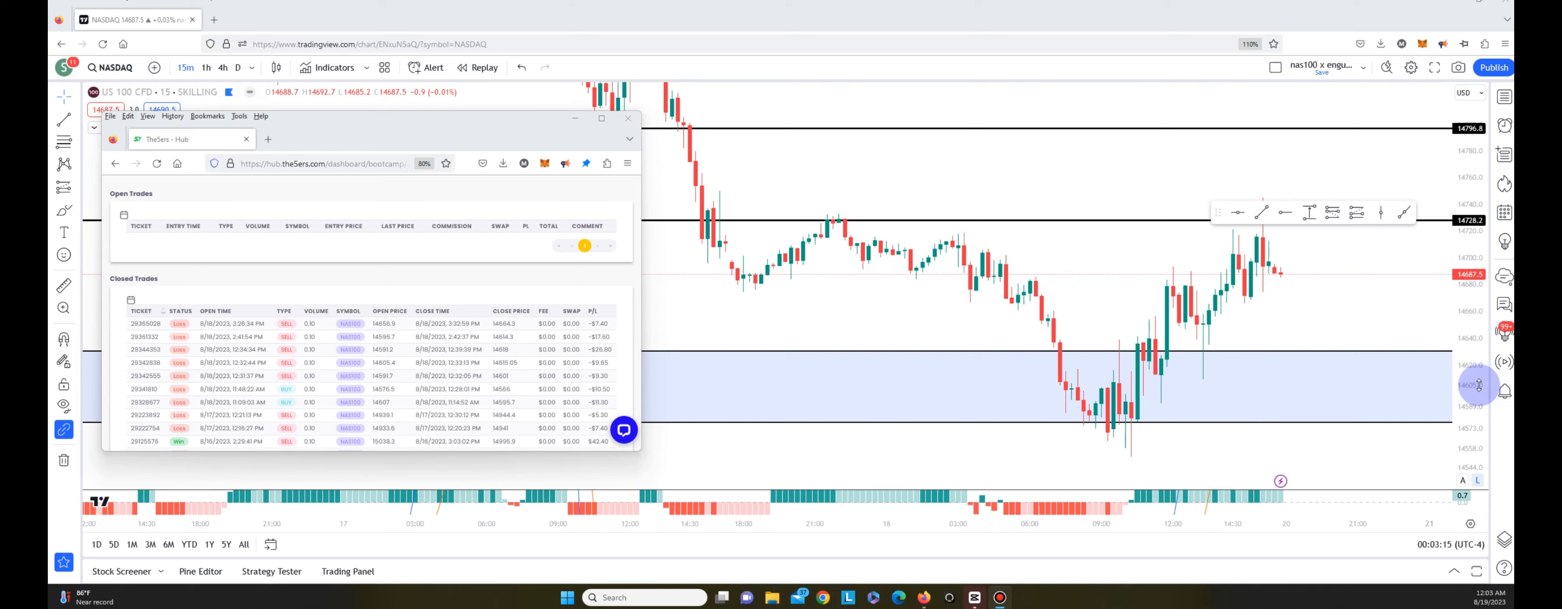
pyautogui.moveTo(1267, 378)
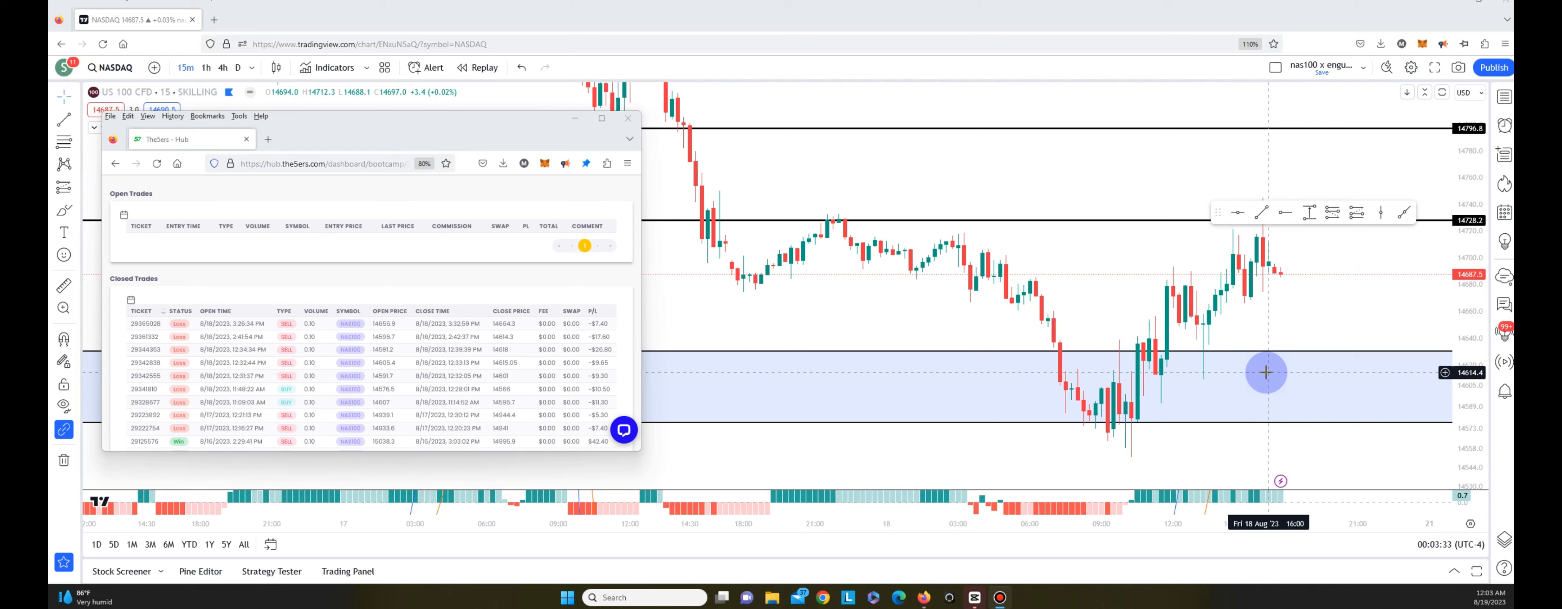
pyautogui.moveTo(620, 376)
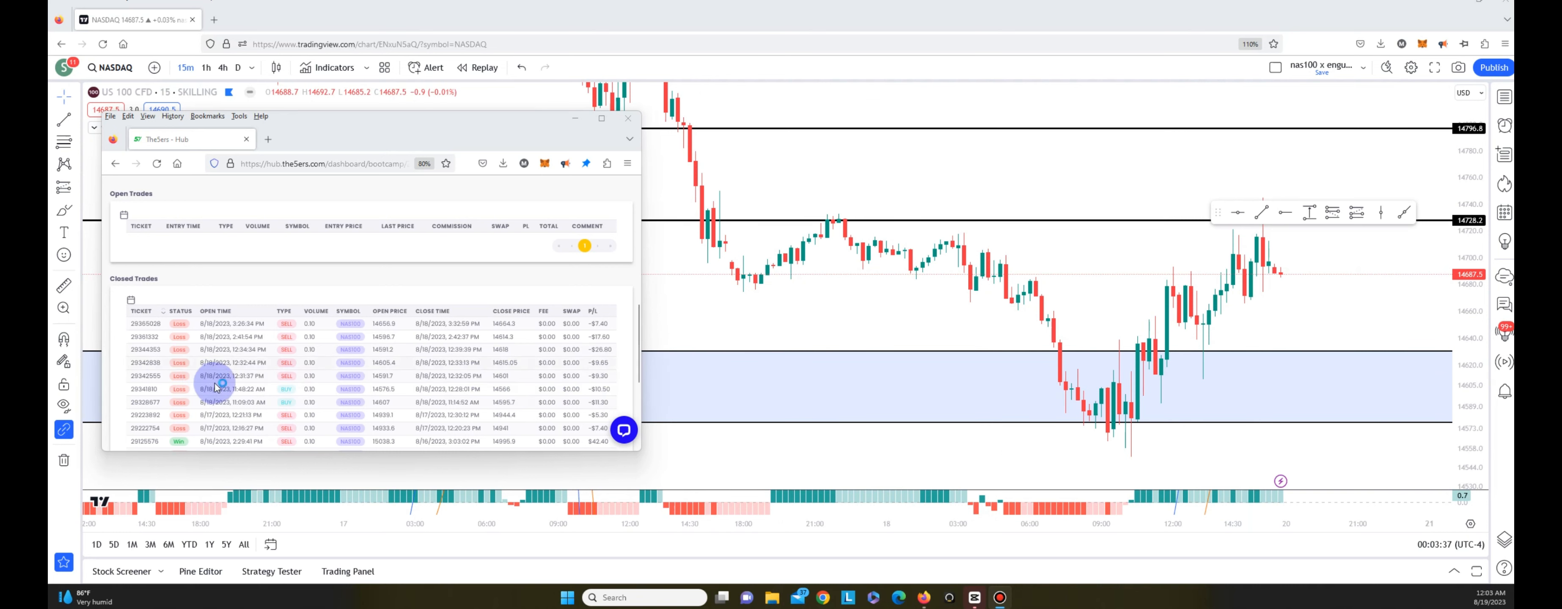
pyautogui.moveTo(1035, 90)
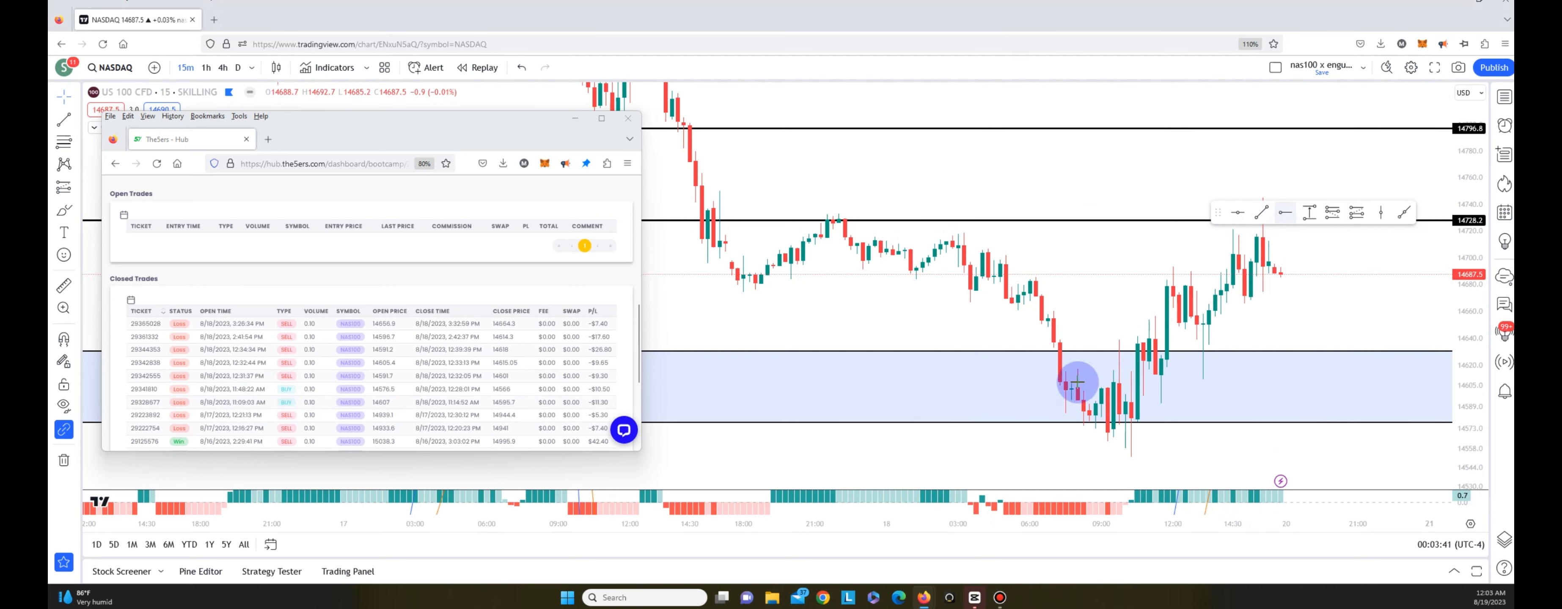
pyautogui.moveTo(1079, 387)
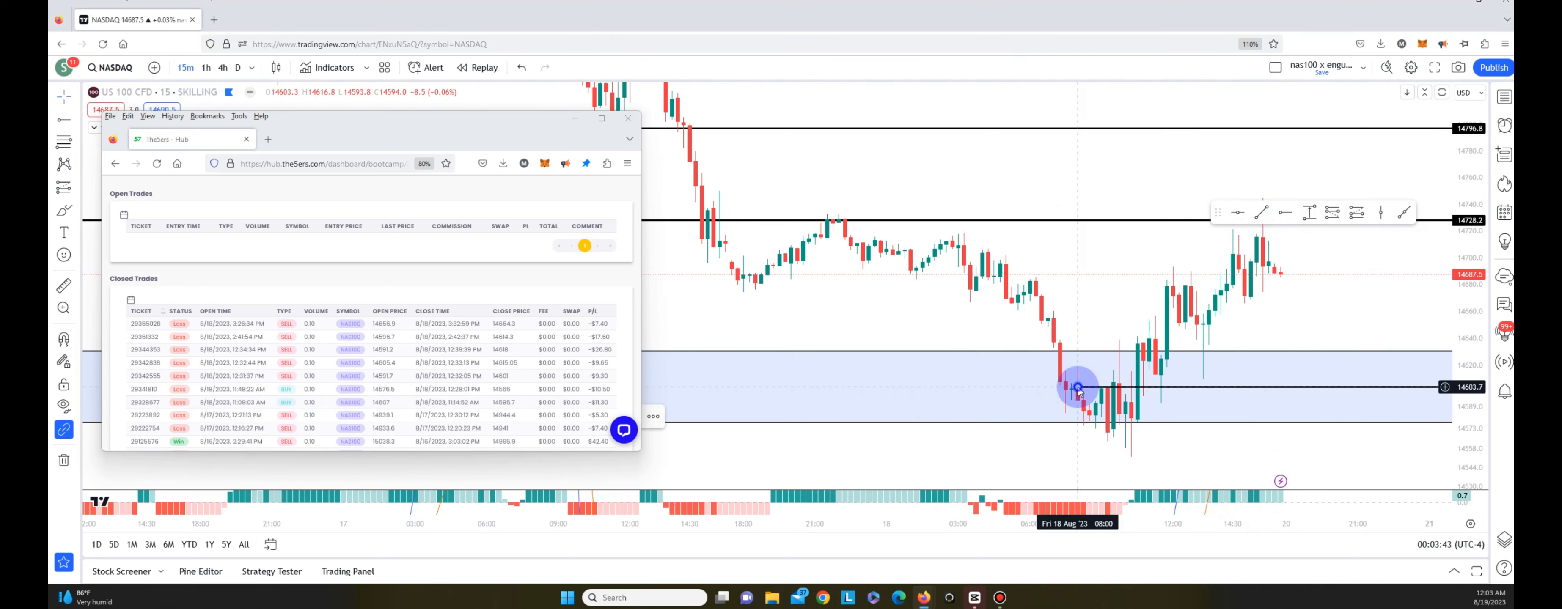
# - Set the entry ray's price coordinate to 14607.0 via its settings
pyautogui.rightClick(1080, 388)
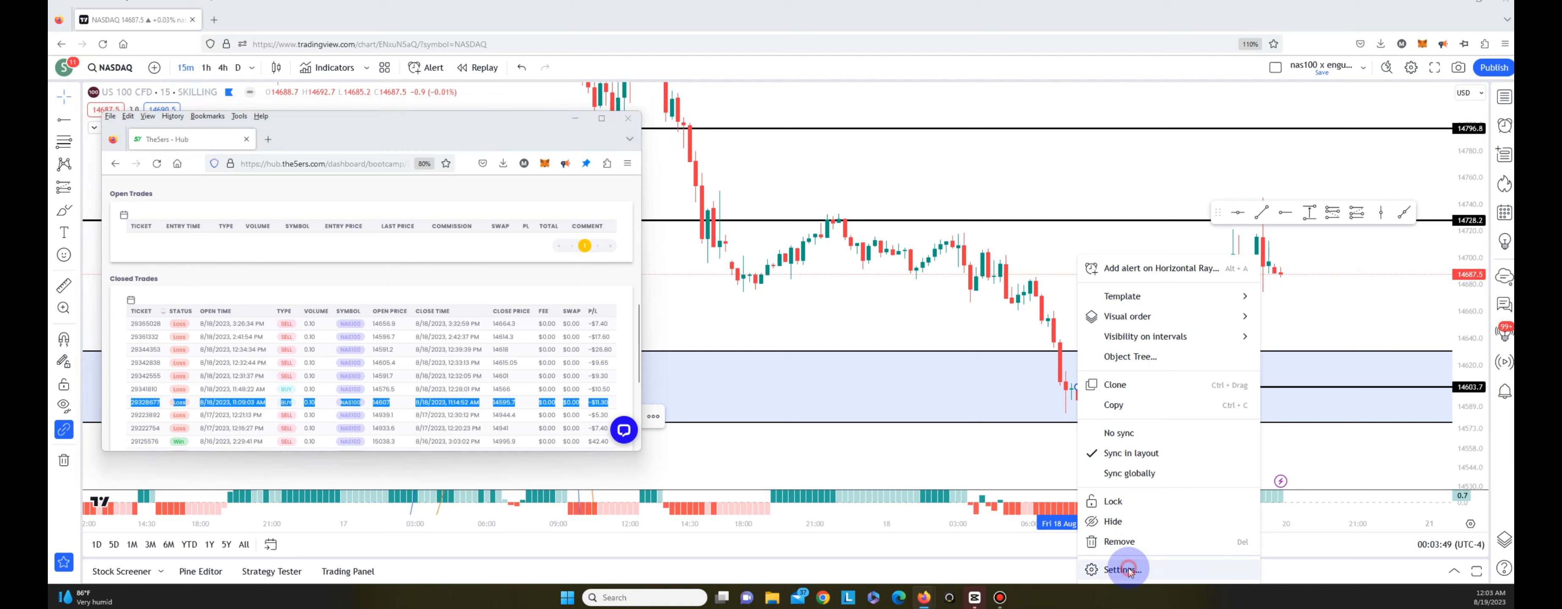
pyautogui.click(1122, 568)
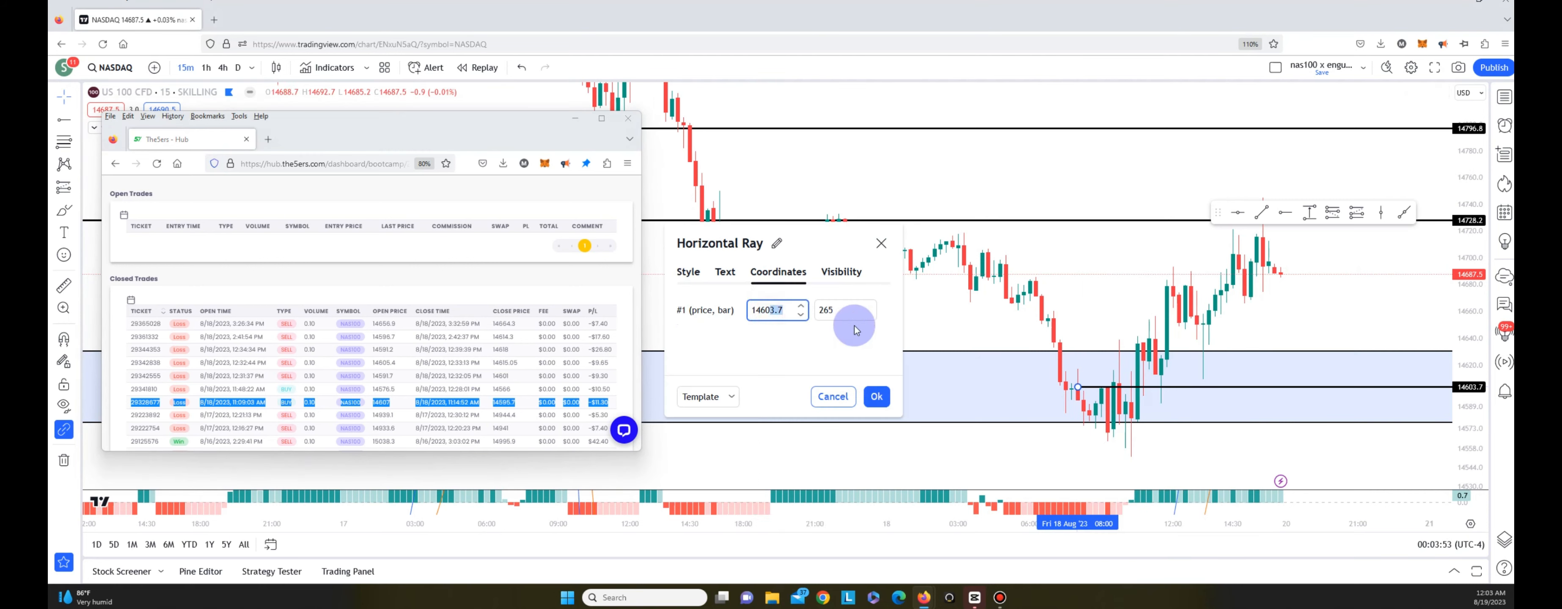
pyautogui.click(808, 306)
pyautogui.write('14607')
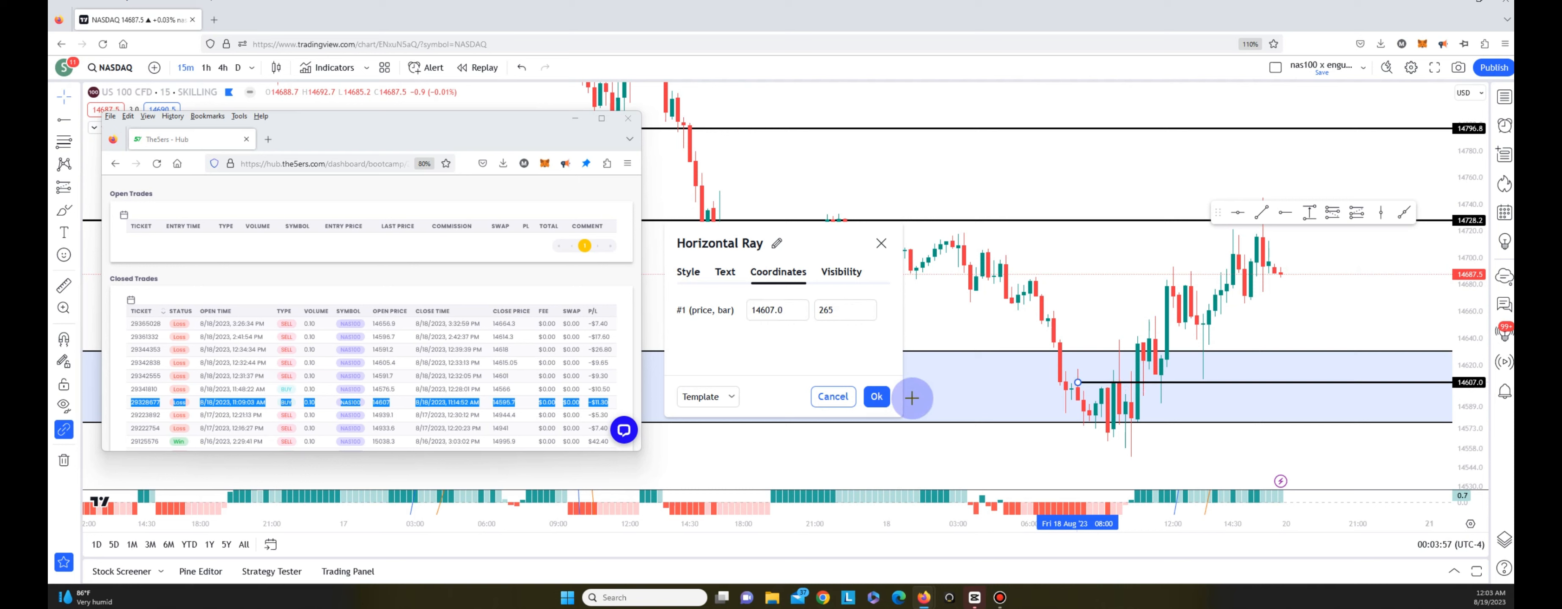
pyautogui.click(875, 396)
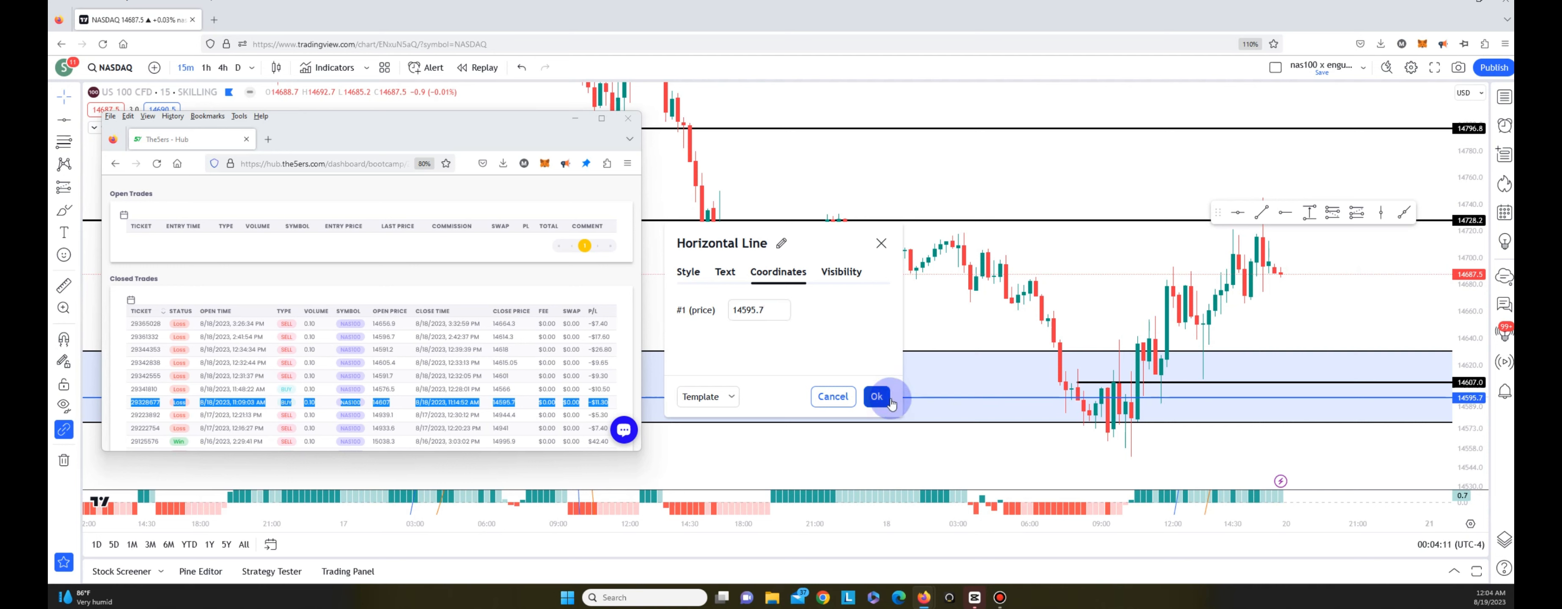
# - Confirm the horizontal line at 14595.7 and reopen settings on the line near the dip
pyautogui.click(875, 396)
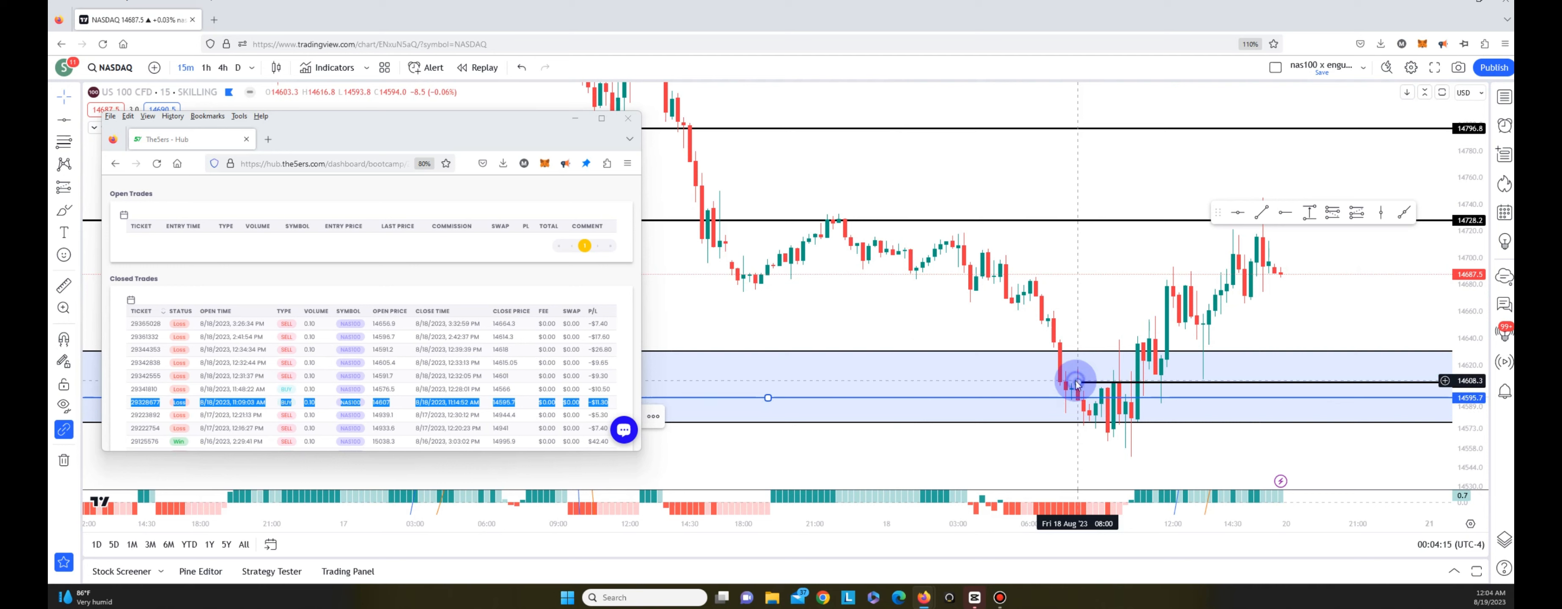
pyautogui.rightClick(1076, 383)
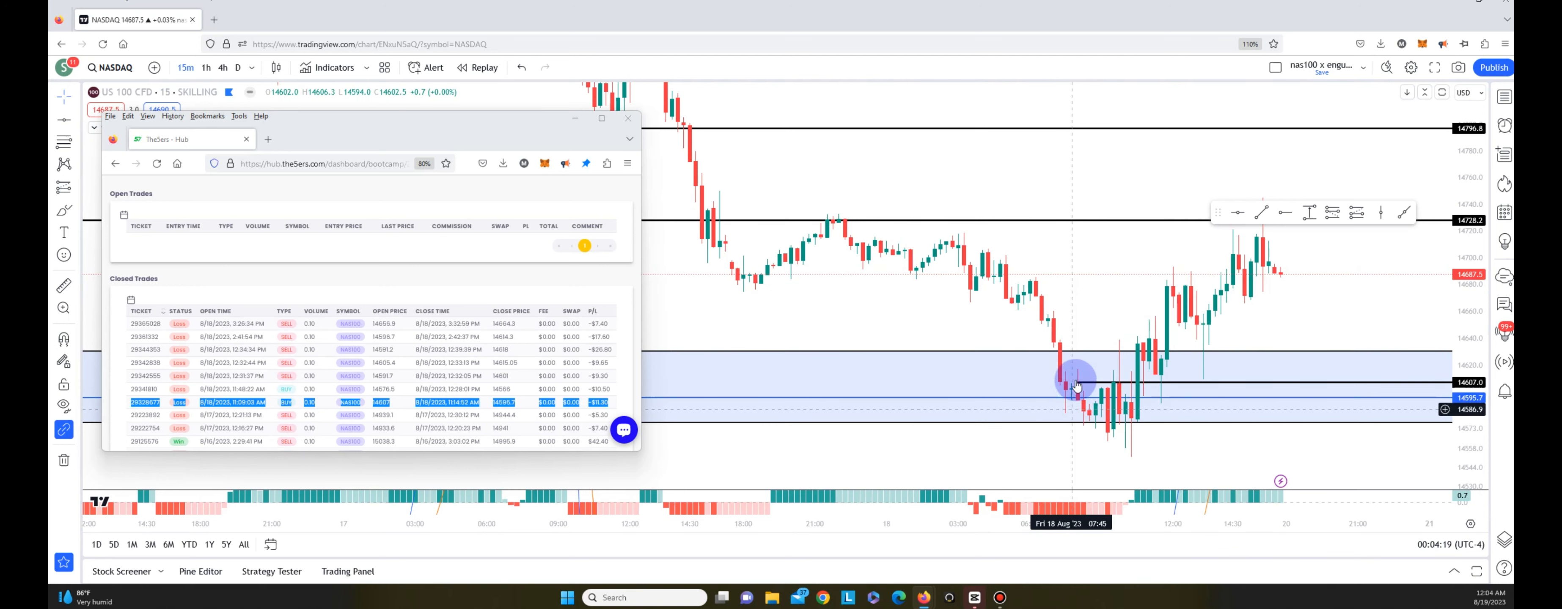
pyautogui.moveTo(1080, 408)
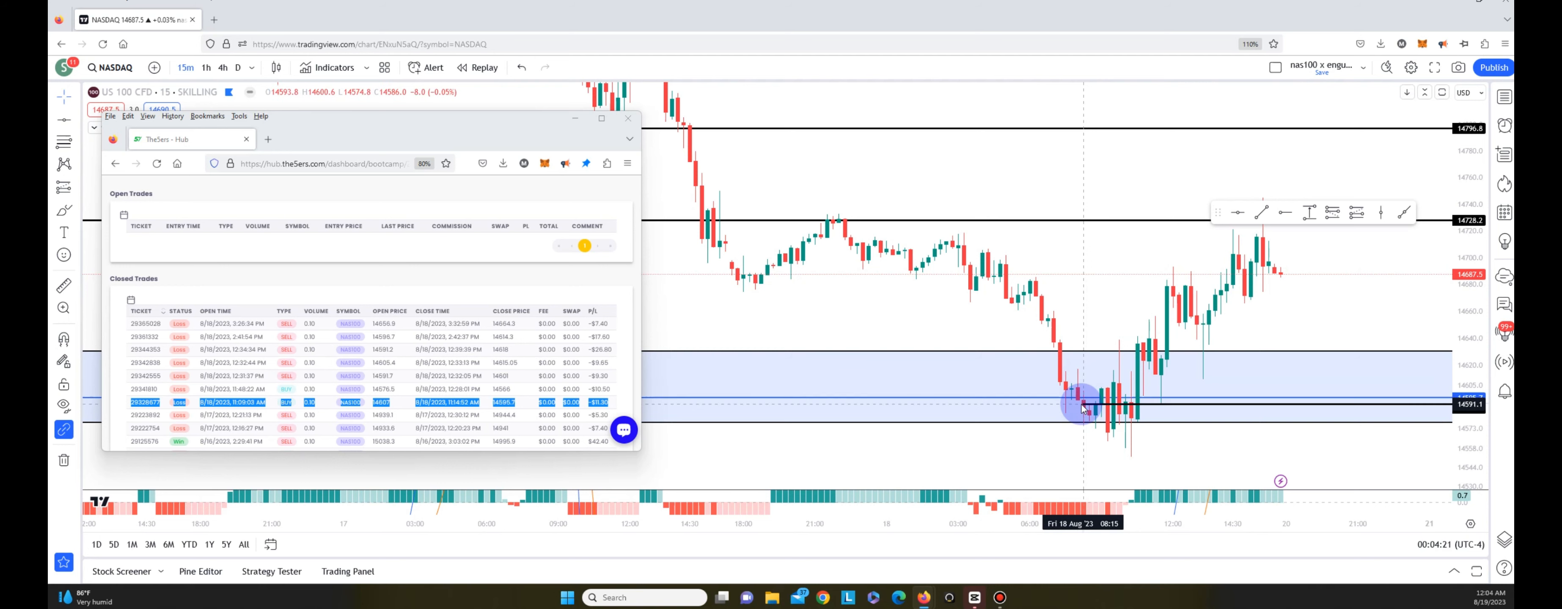
pyautogui.rightClick(1082, 407)
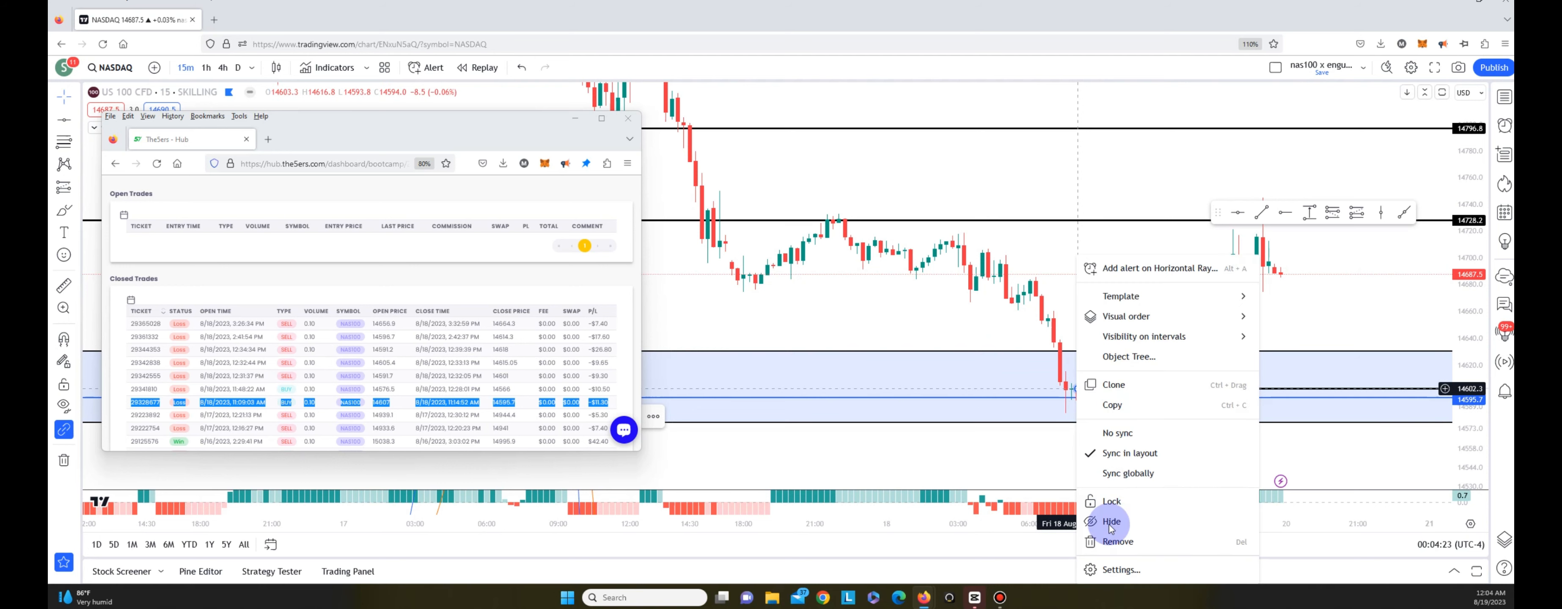
pyautogui.click(1119, 569)
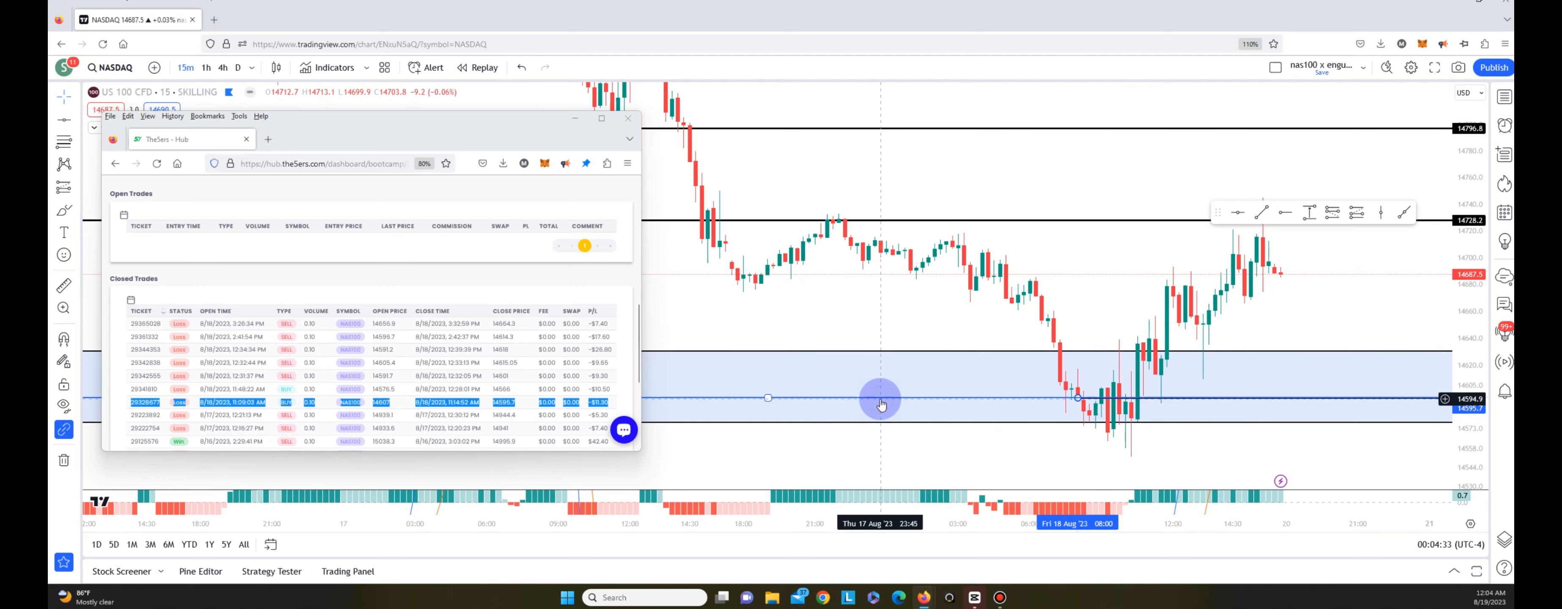
pyautogui.moveTo(1288, 144)
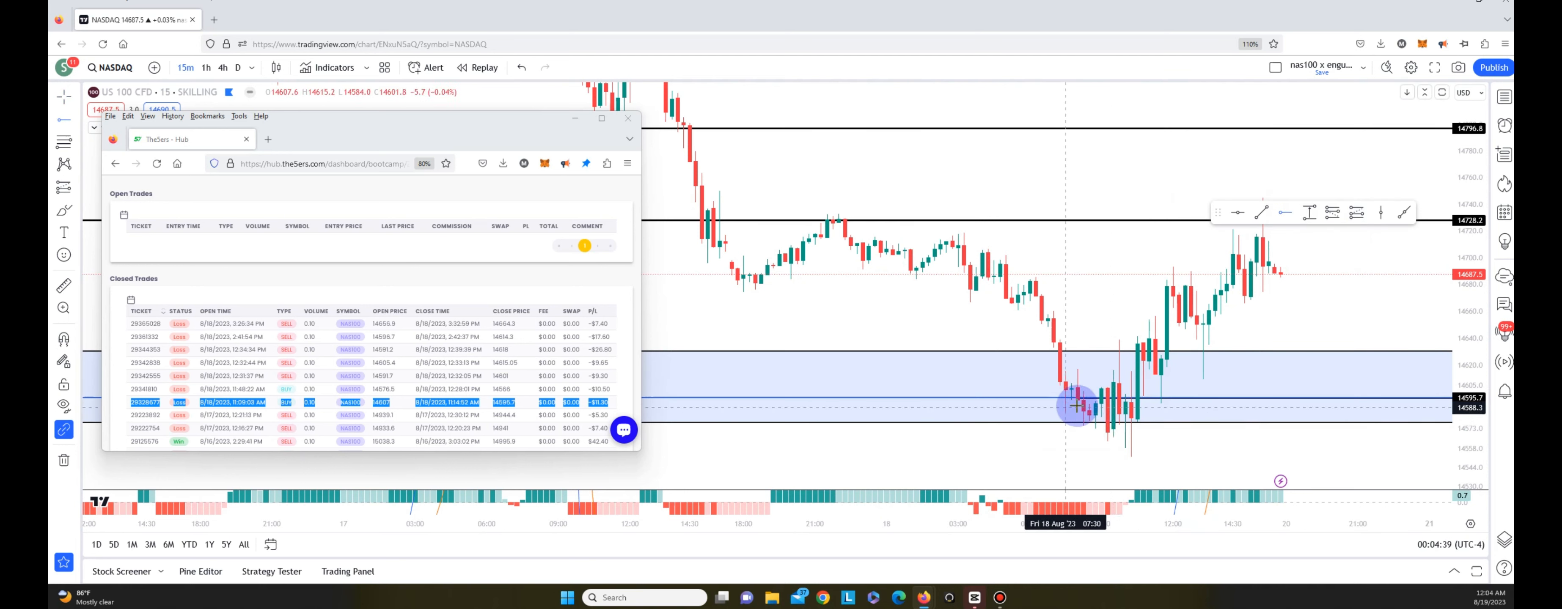
pyautogui.moveTo(1118, 580)
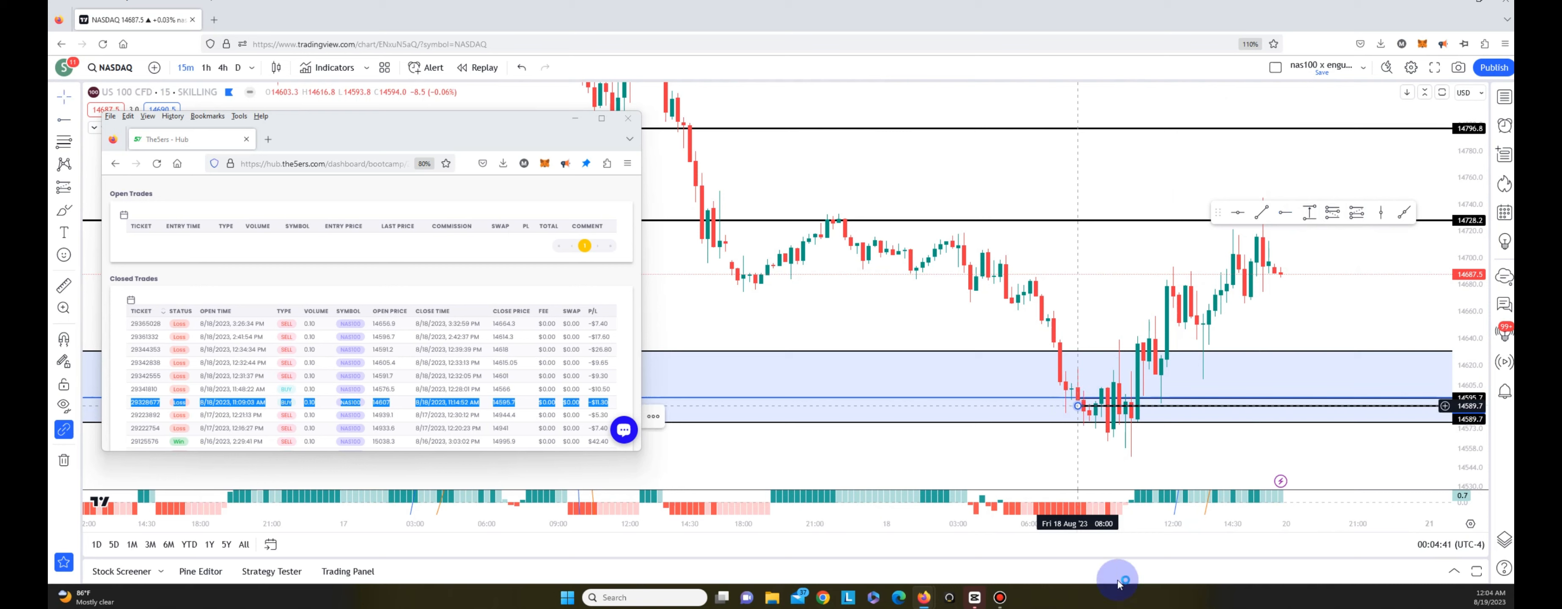
# - Check the 14607.0 ray unchanged and set the lower ray's price to 14595.7
pyautogui.doubleClick(1078, 406)
pyautogui.write('14607')
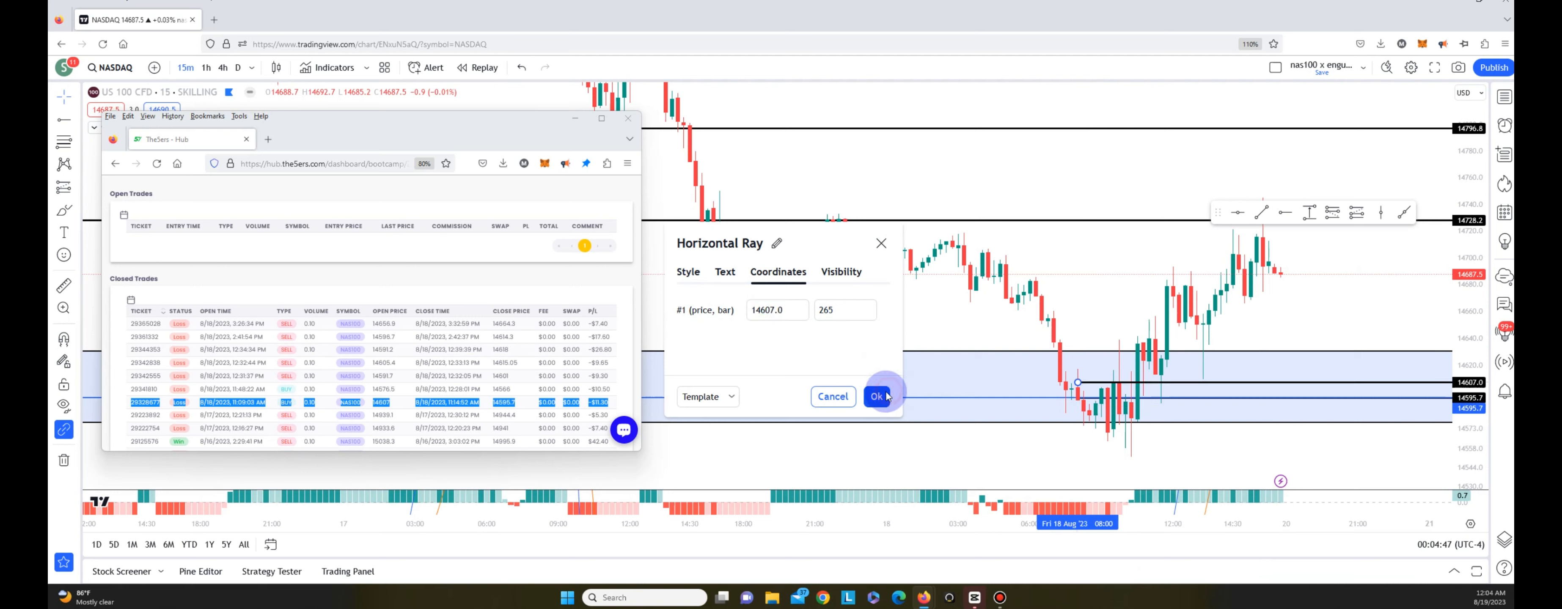
pyautogui.click(875, 396)
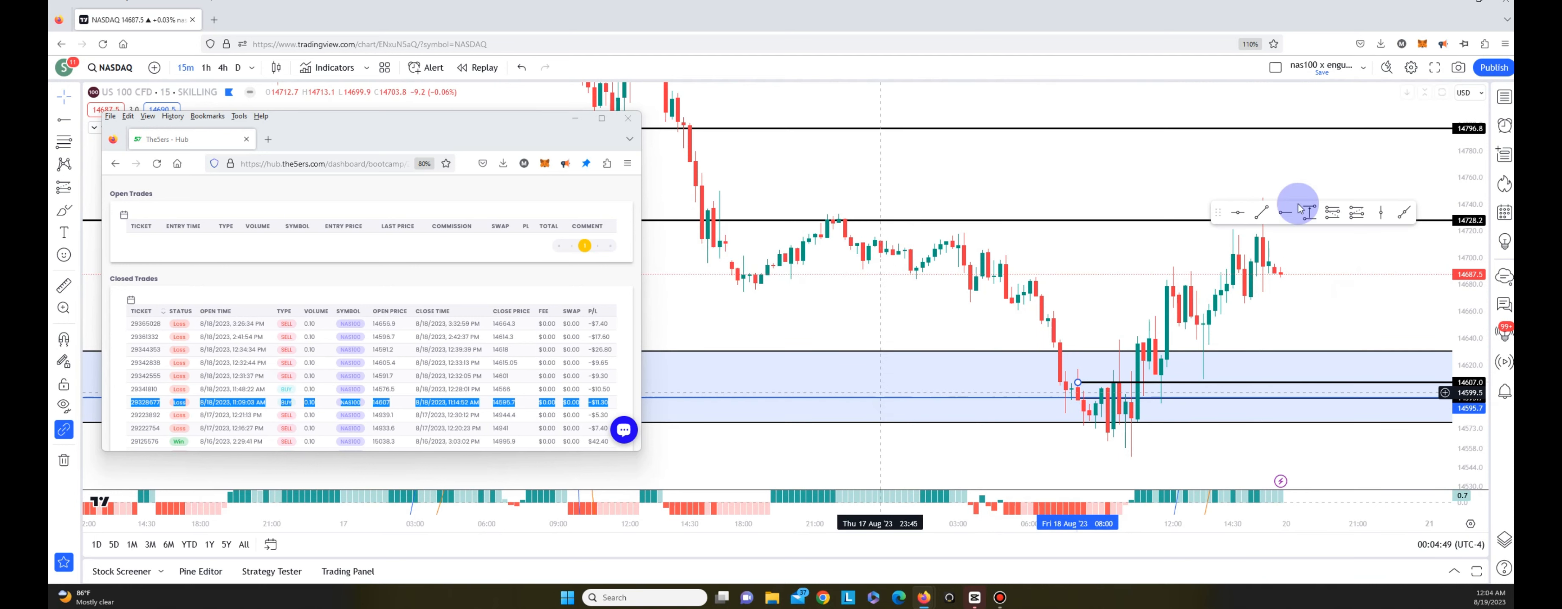
pyautogui.moveTo(1073, 334)
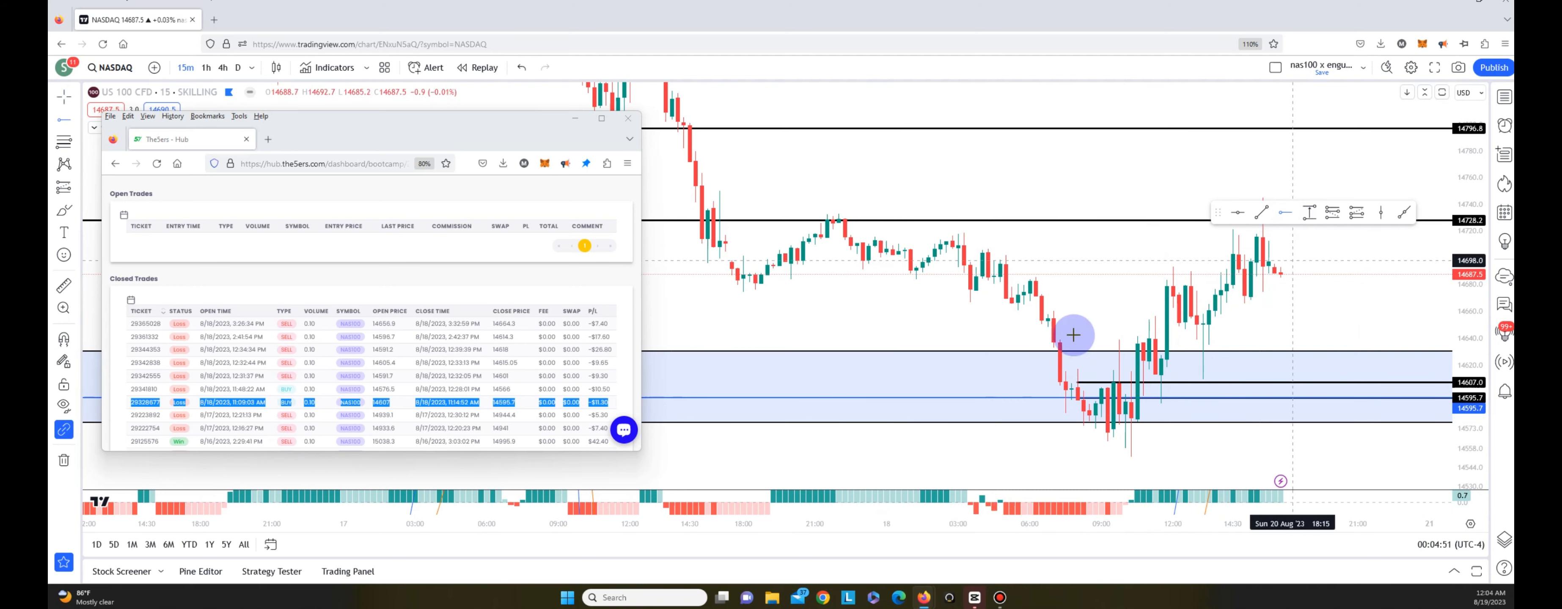
pyautogui.moveTo(1078, 406)
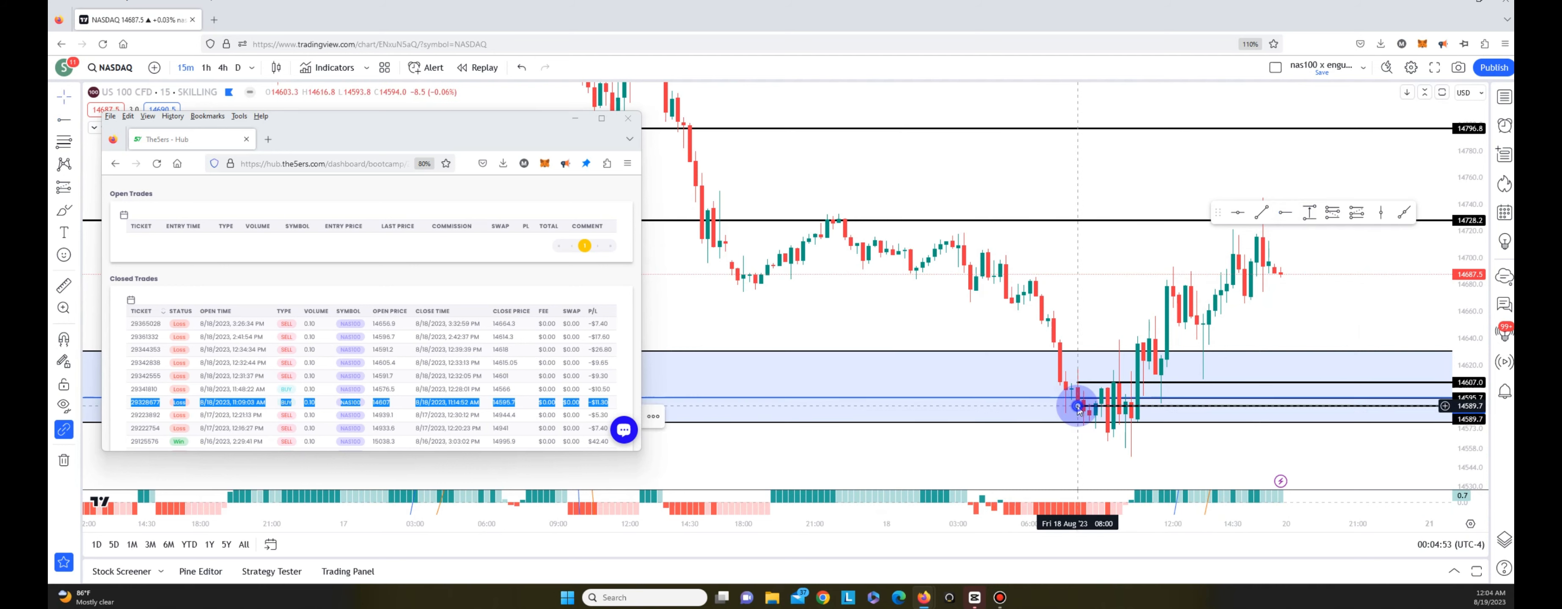
pyautogui.doubleClick(1078, 406)
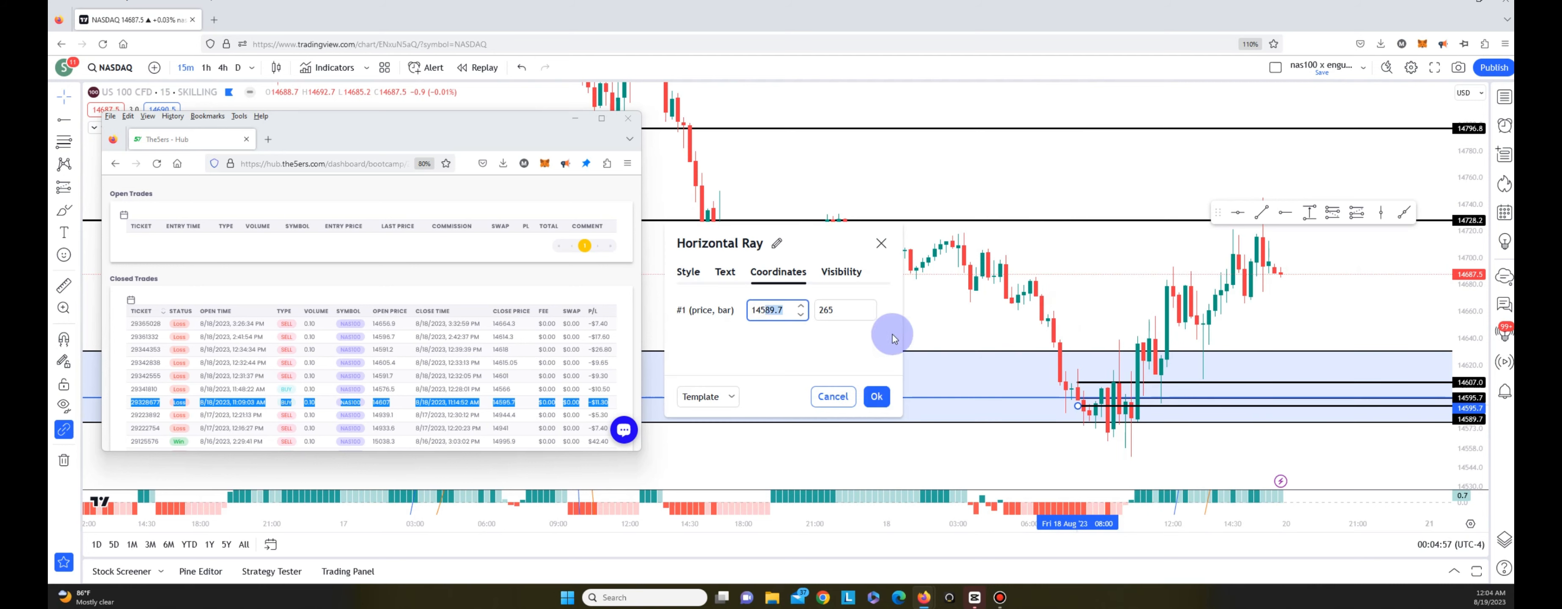
pyautogui.moveTo(864, 71)
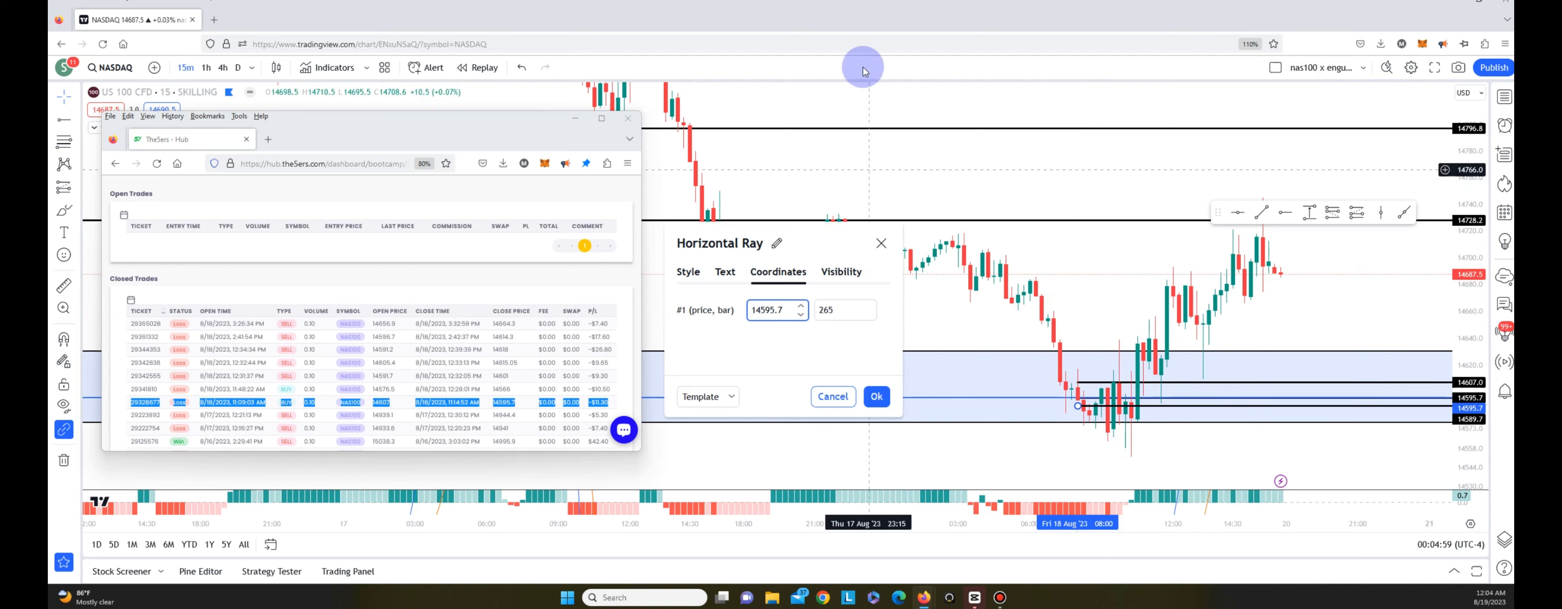
pyautogui.click(874, 396)
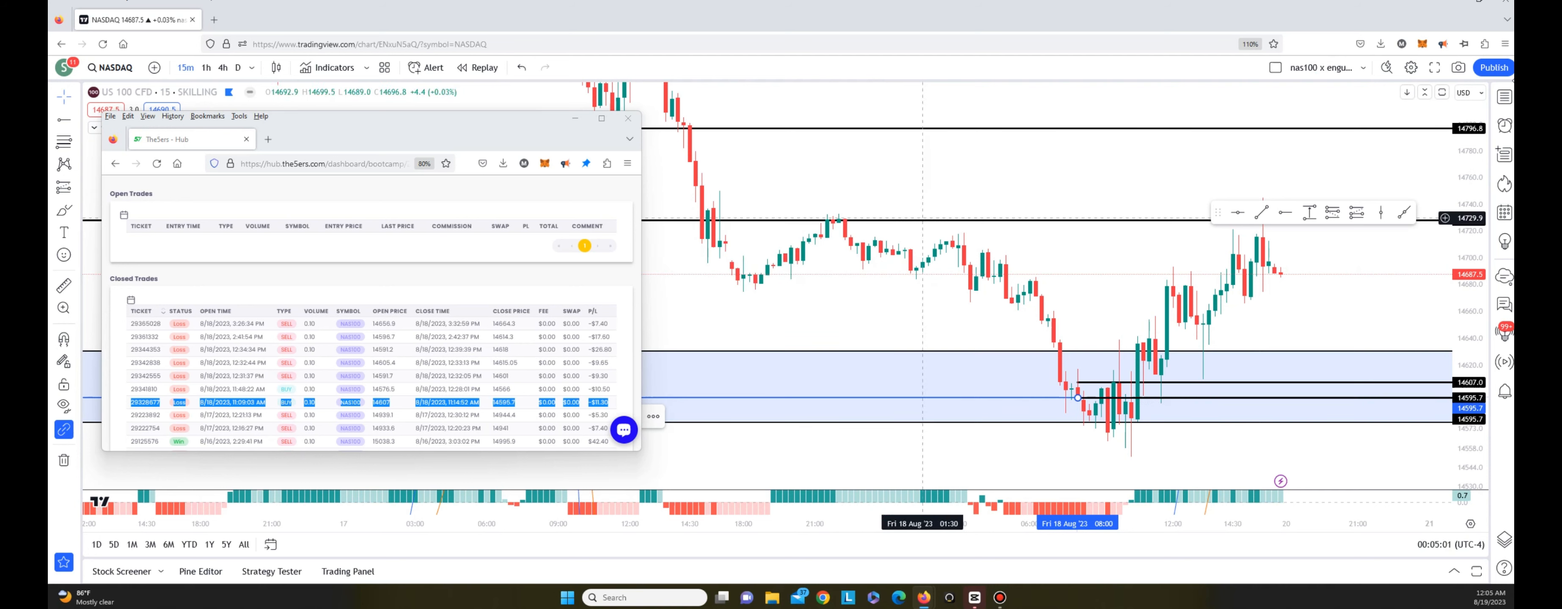
pyautogui.moveTo(953, 391)
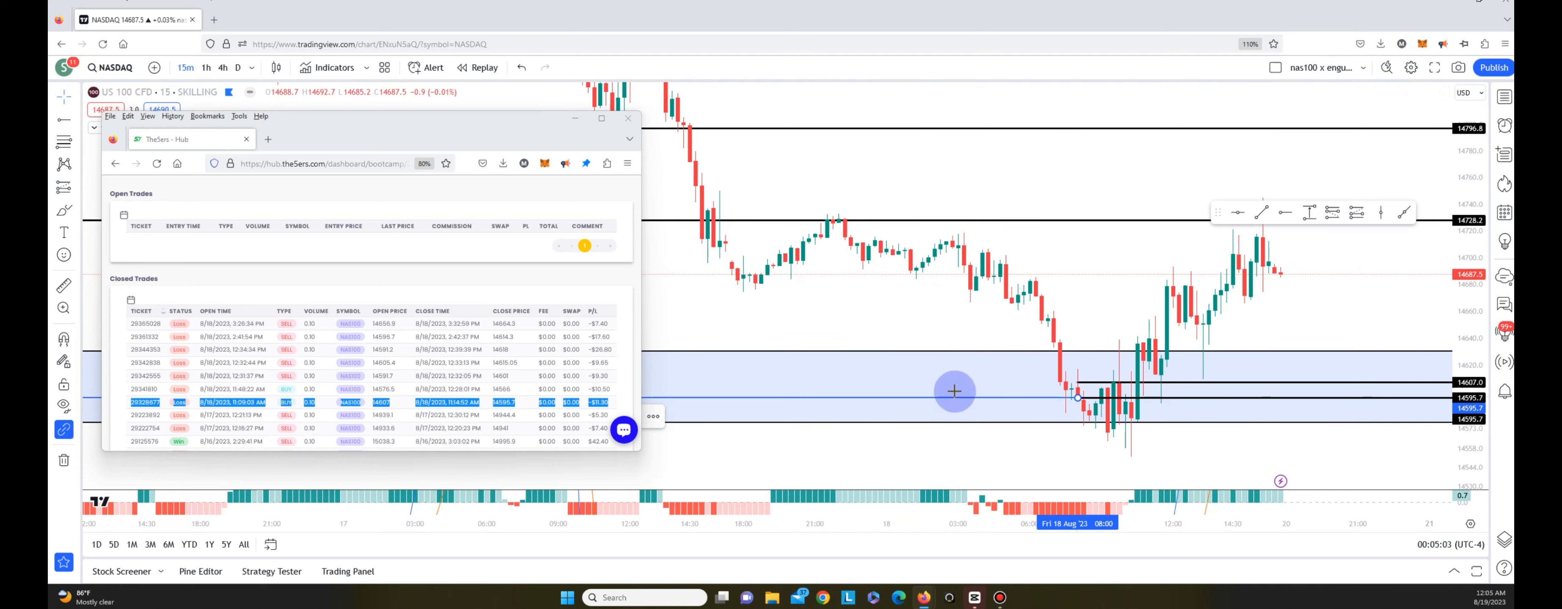
pyautogui.moveTo(1134, 416)
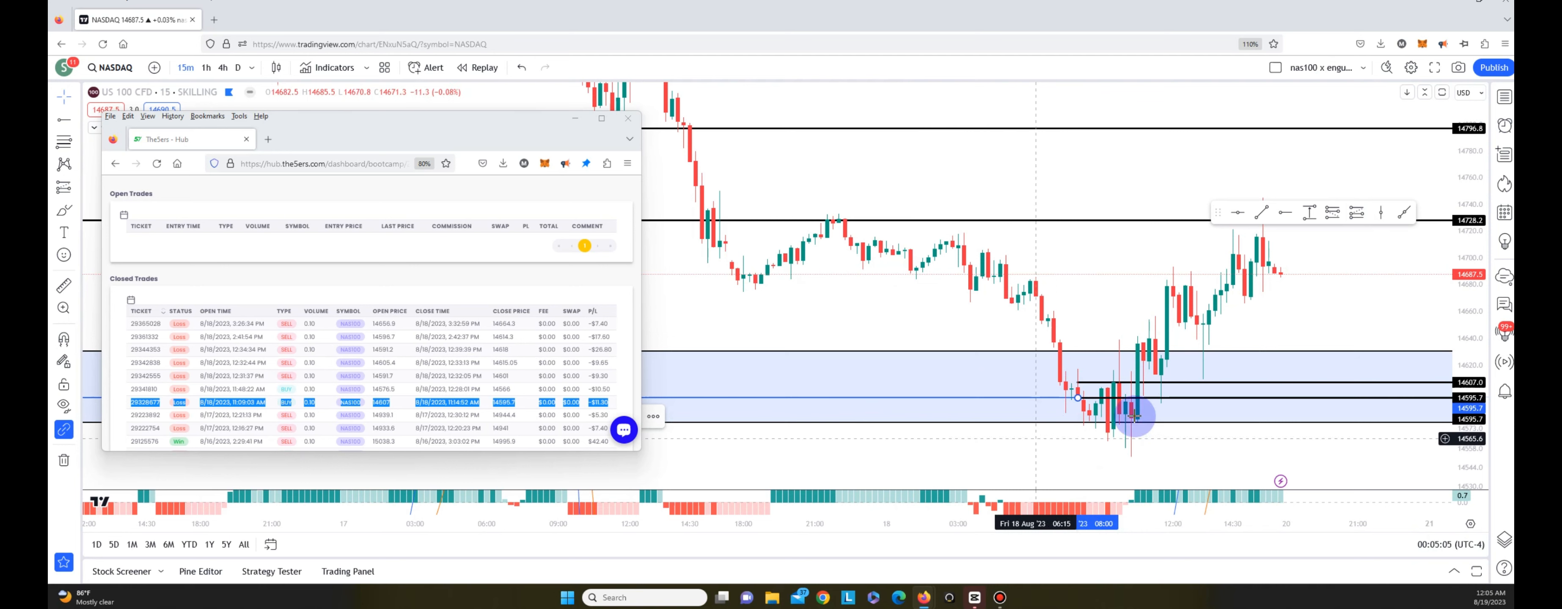
pyautogui.moveTo(1152, 435)
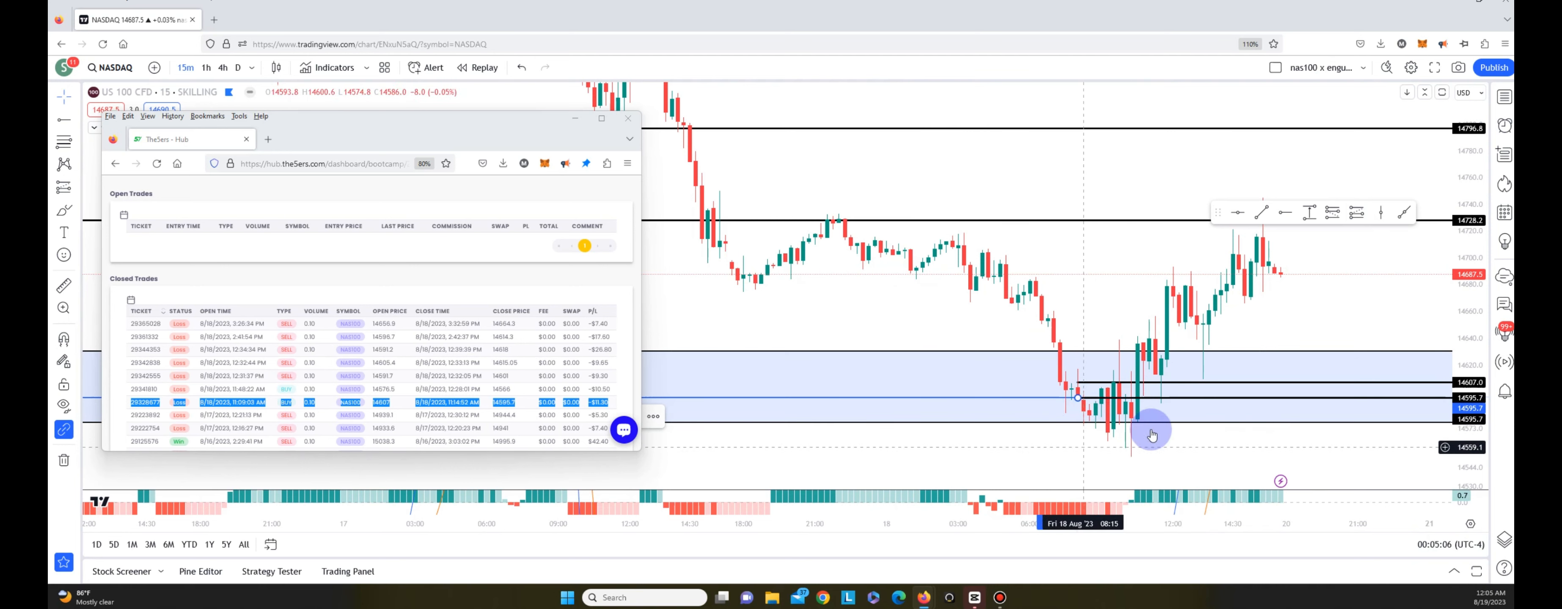
pyautogui.moveTo(1115, 407)
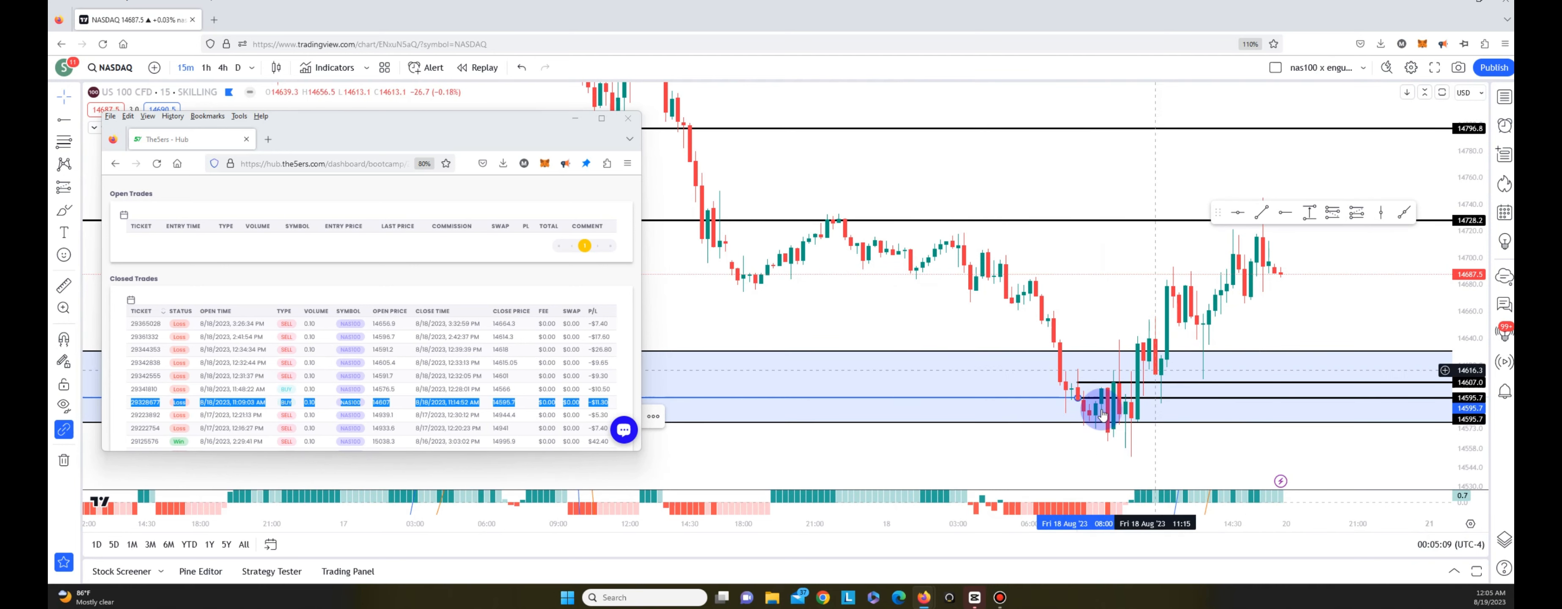
pyautogui.moveTo(1123, 459)
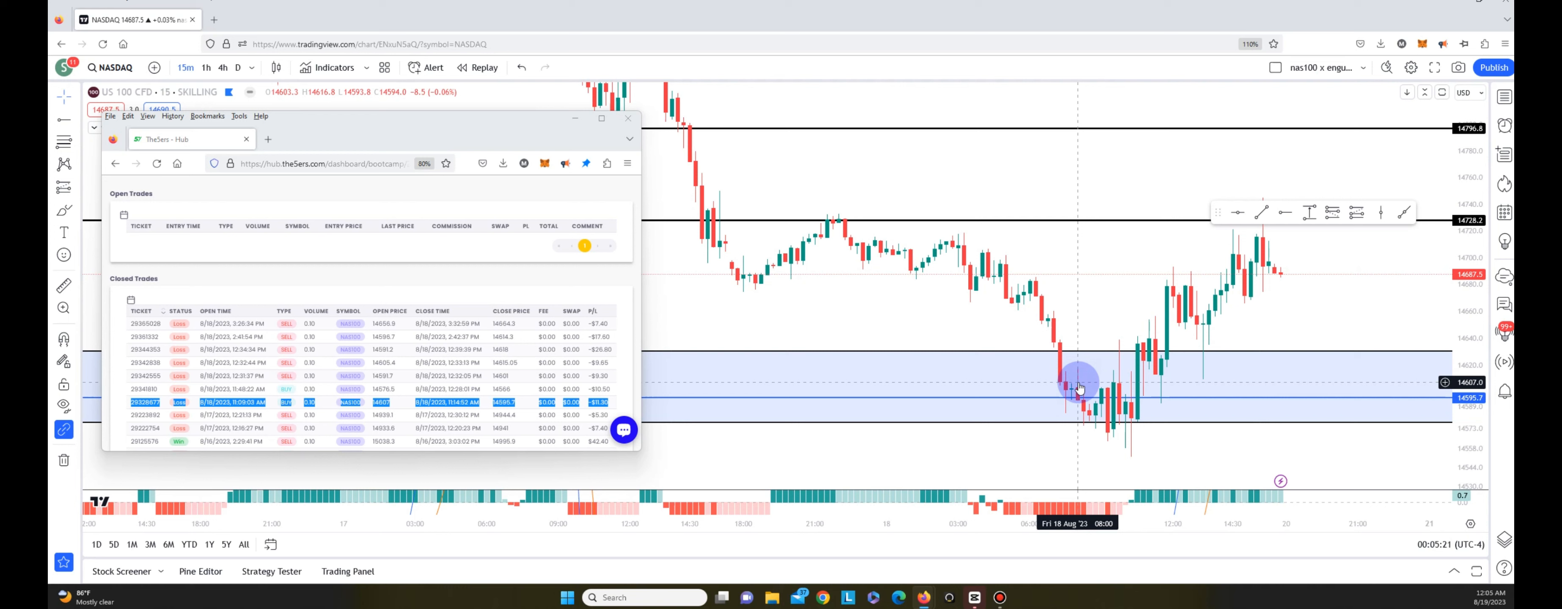
pyautogui.moveTo(1006, 368)
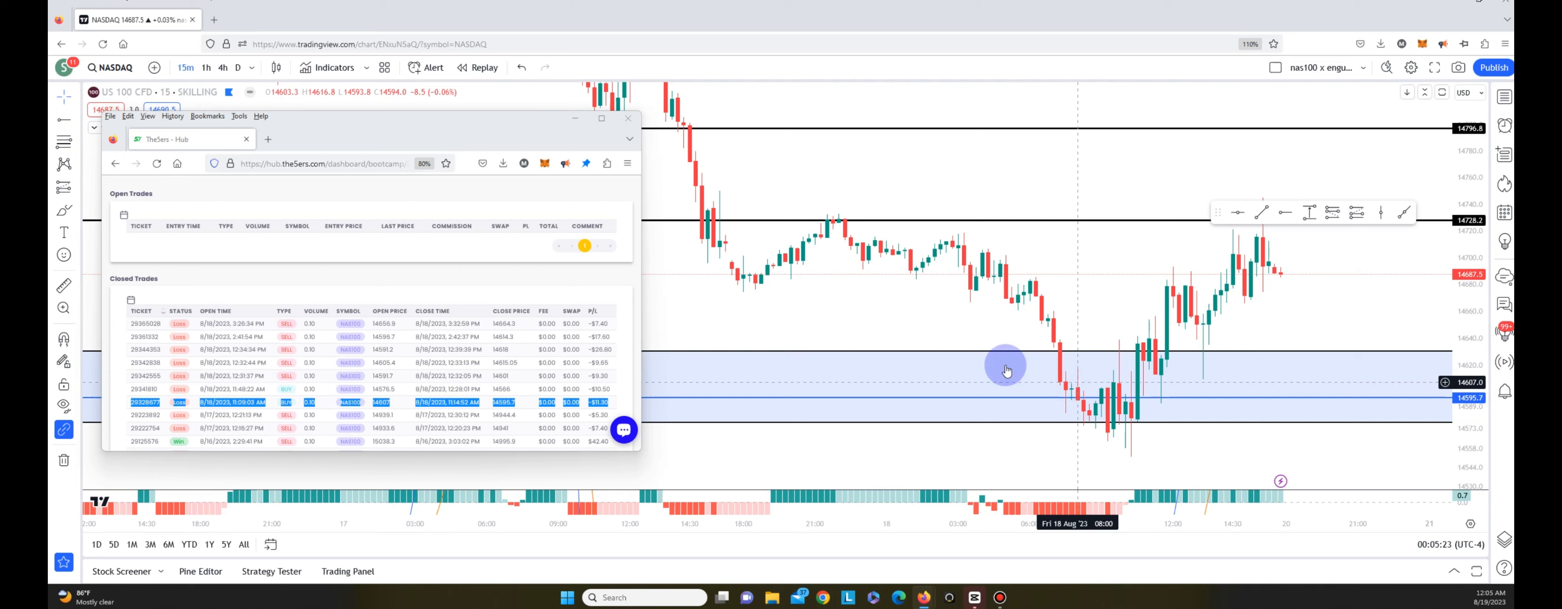
pyautogui.moveTo(602, 408)
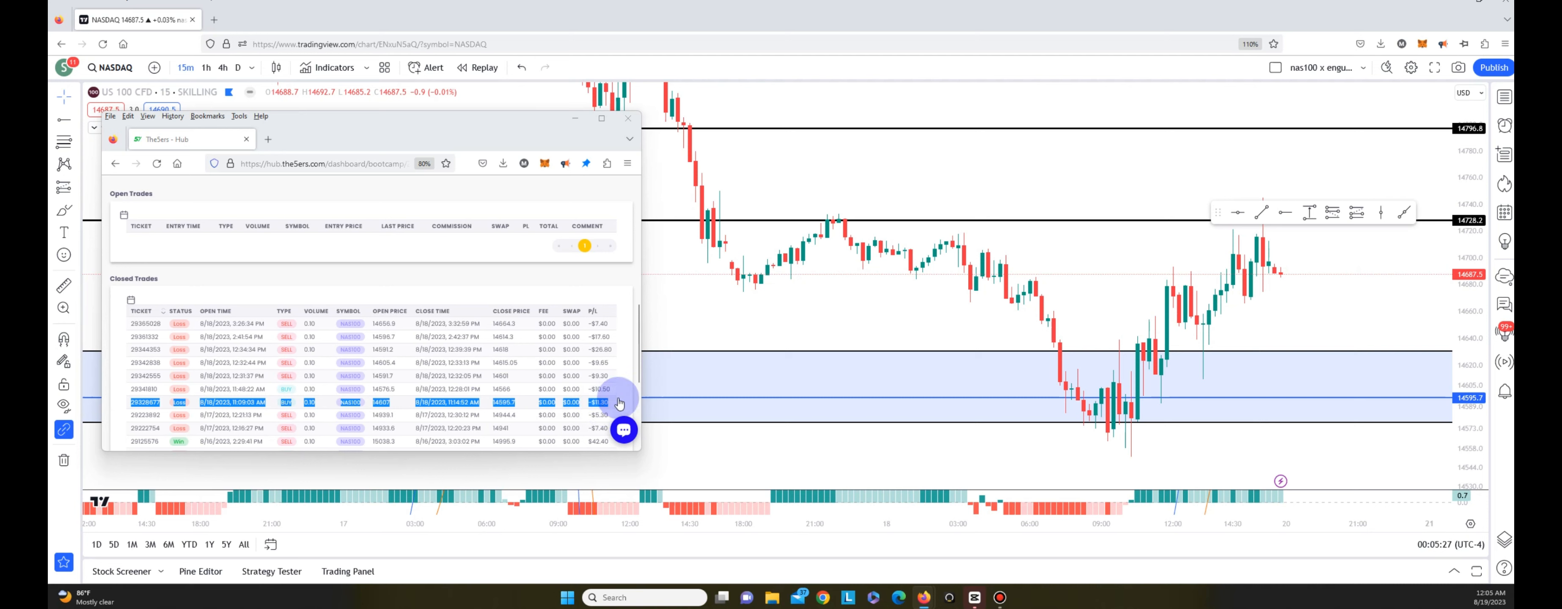
# - Pick the losing 8/18 buy trade and set its new ray's price to 14576.5
pyautogui.click(399, 390)
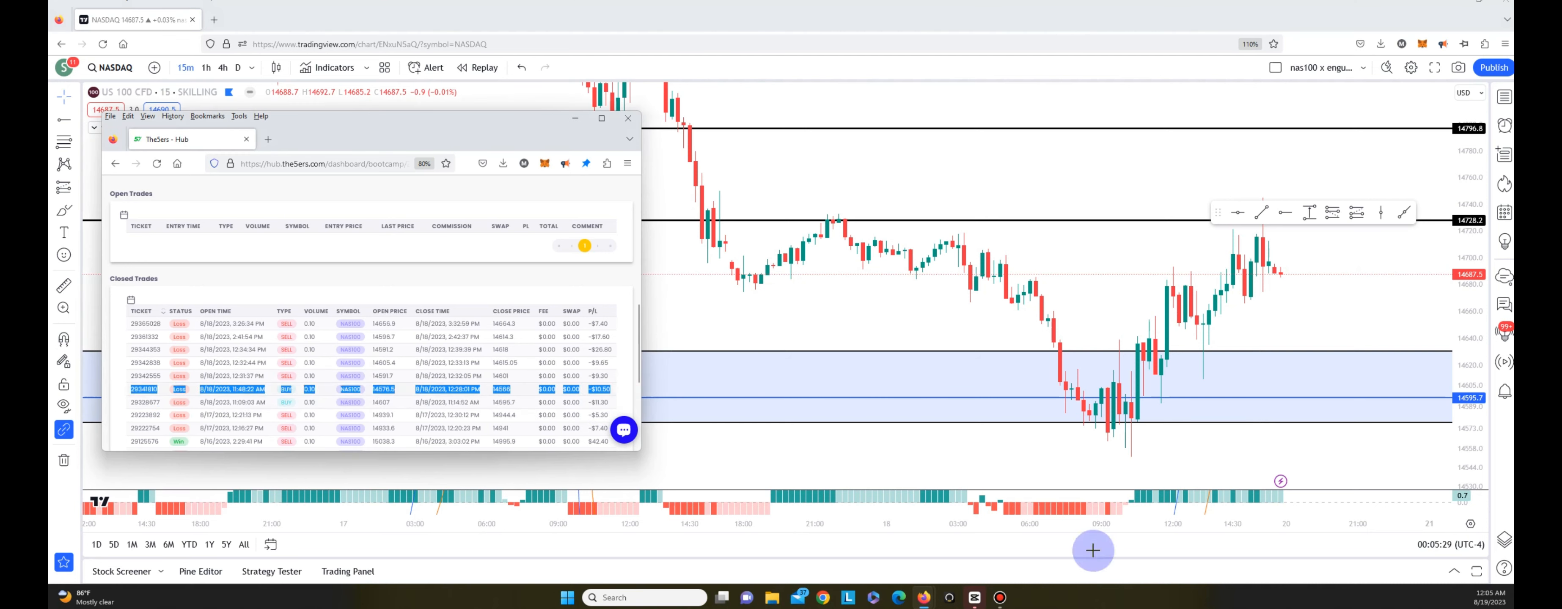
pyautogui.moveTo(1273, 220)
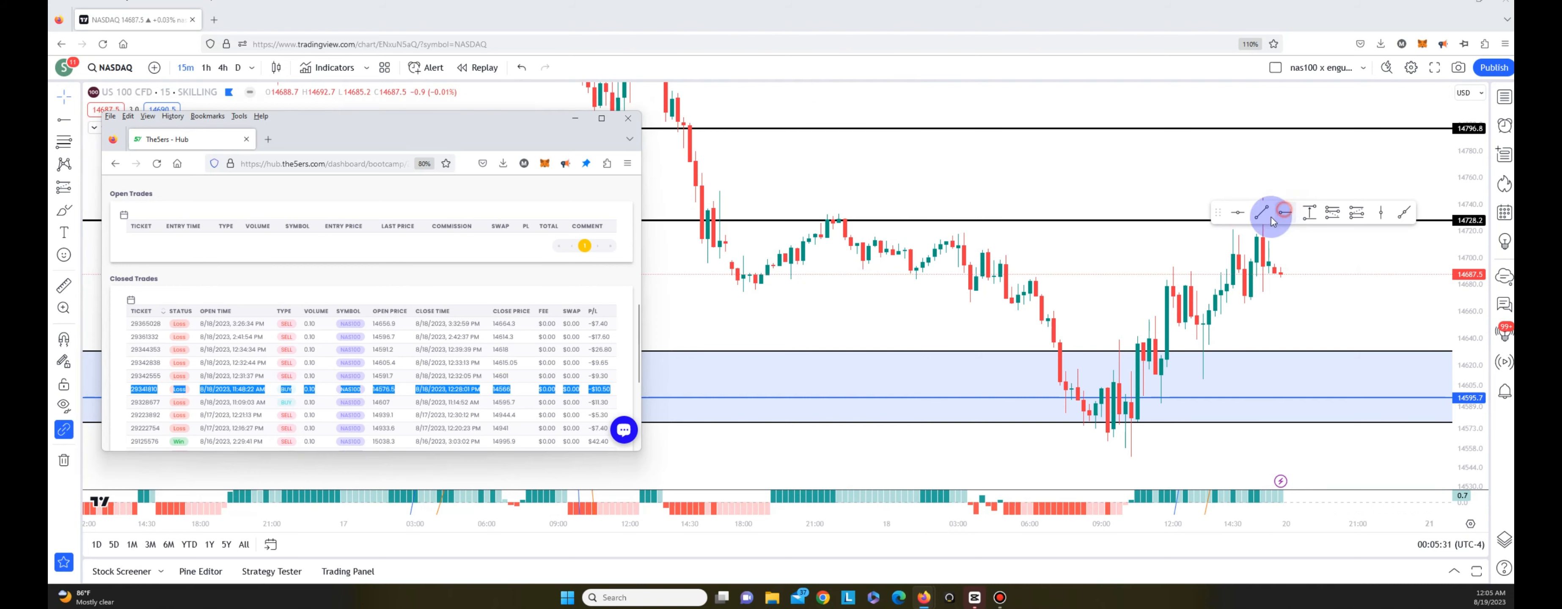
pyautogui.moveTo(1100, 408)
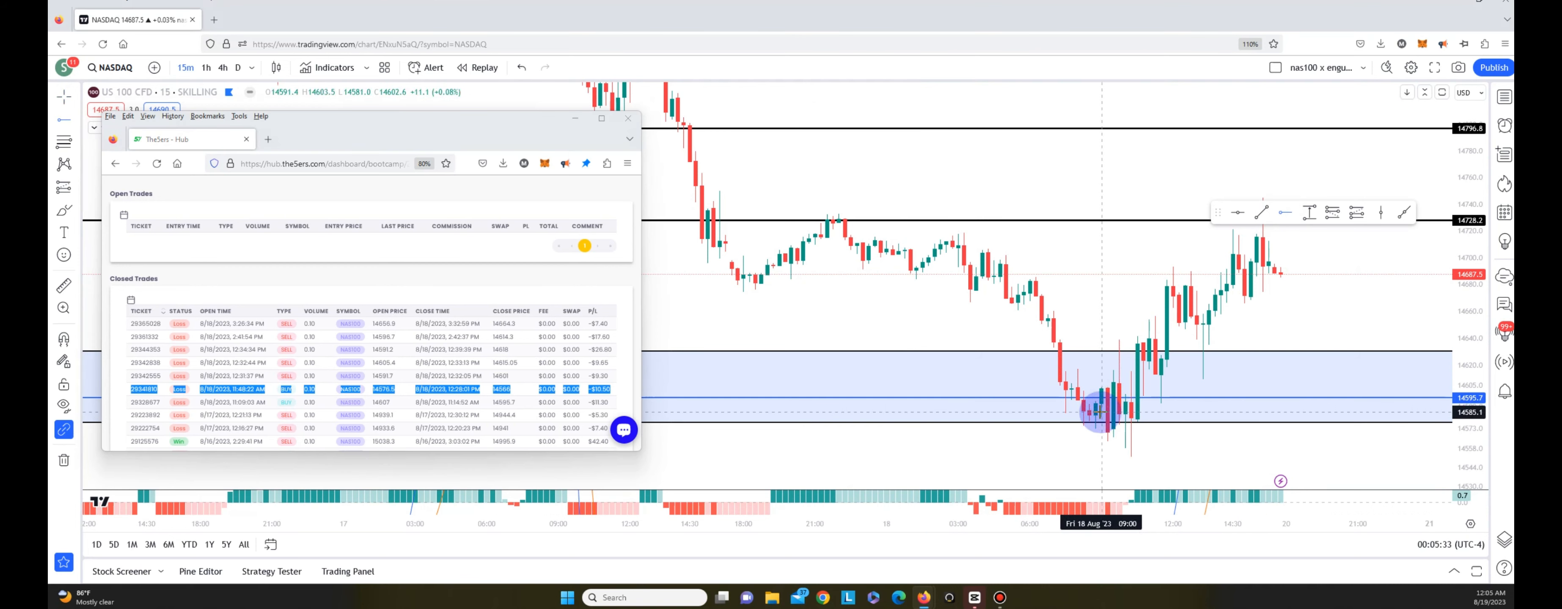
pyautogui.moveTo(1096, 416)
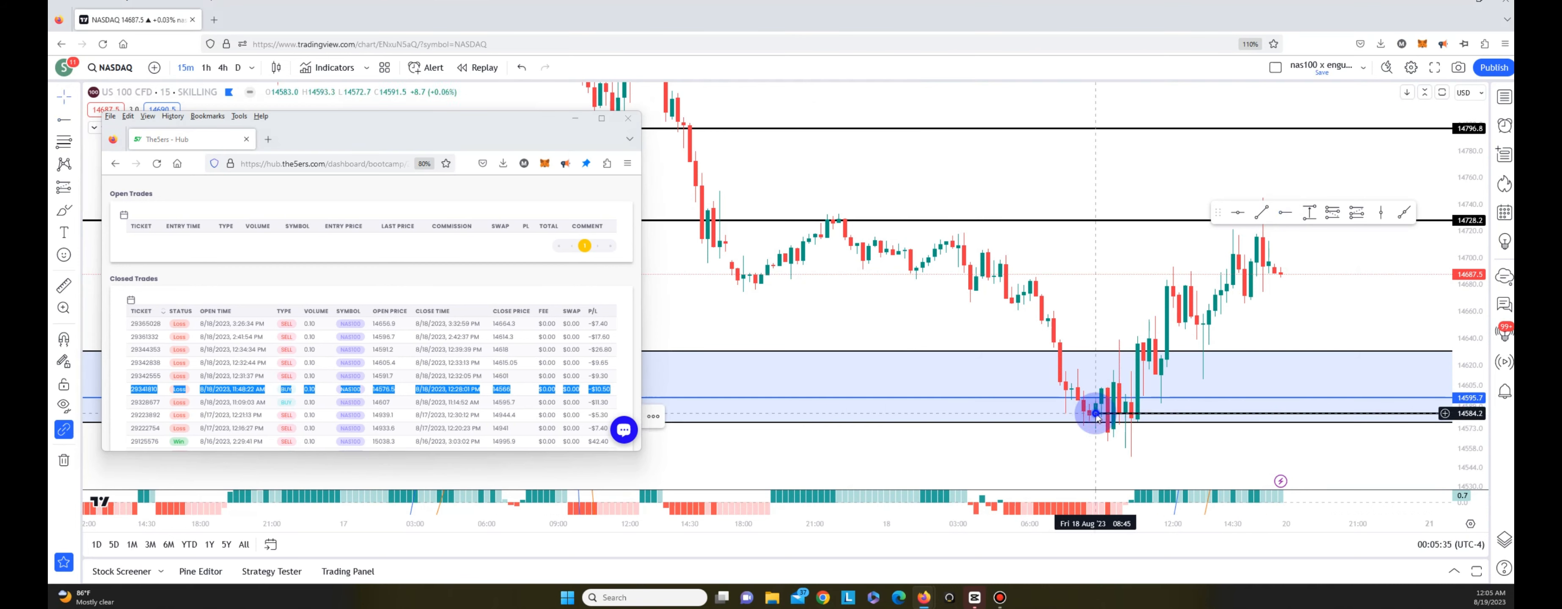
pyautogui.rightClick(1096, 413)
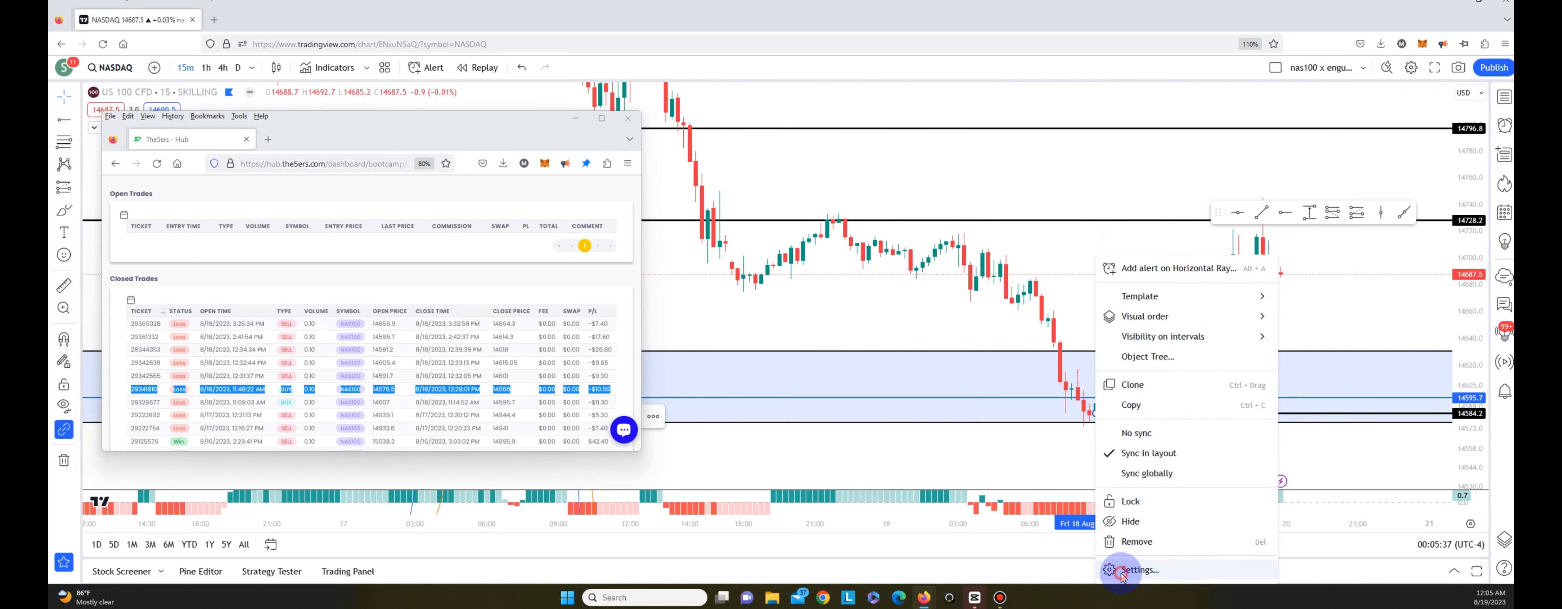
pyautogui.click(1139, 570)
pyautogui.write('14576.5')
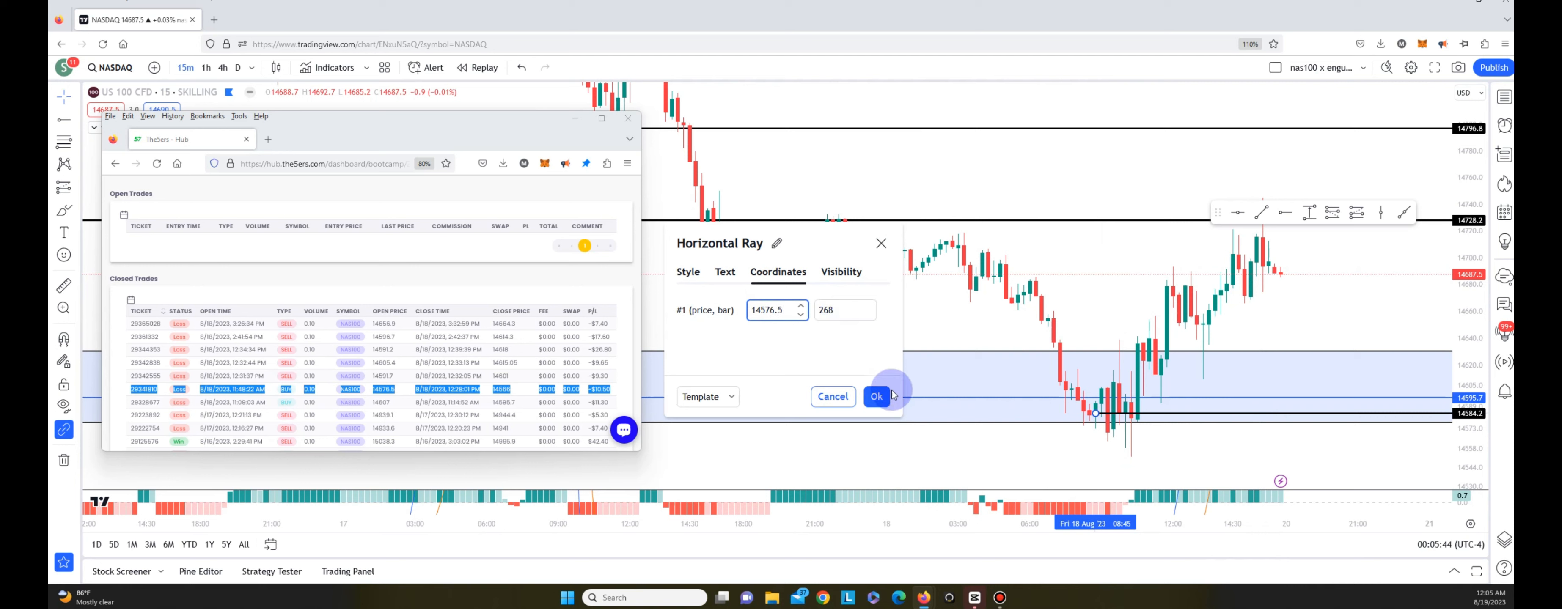
pyautogui.click(875, 396)
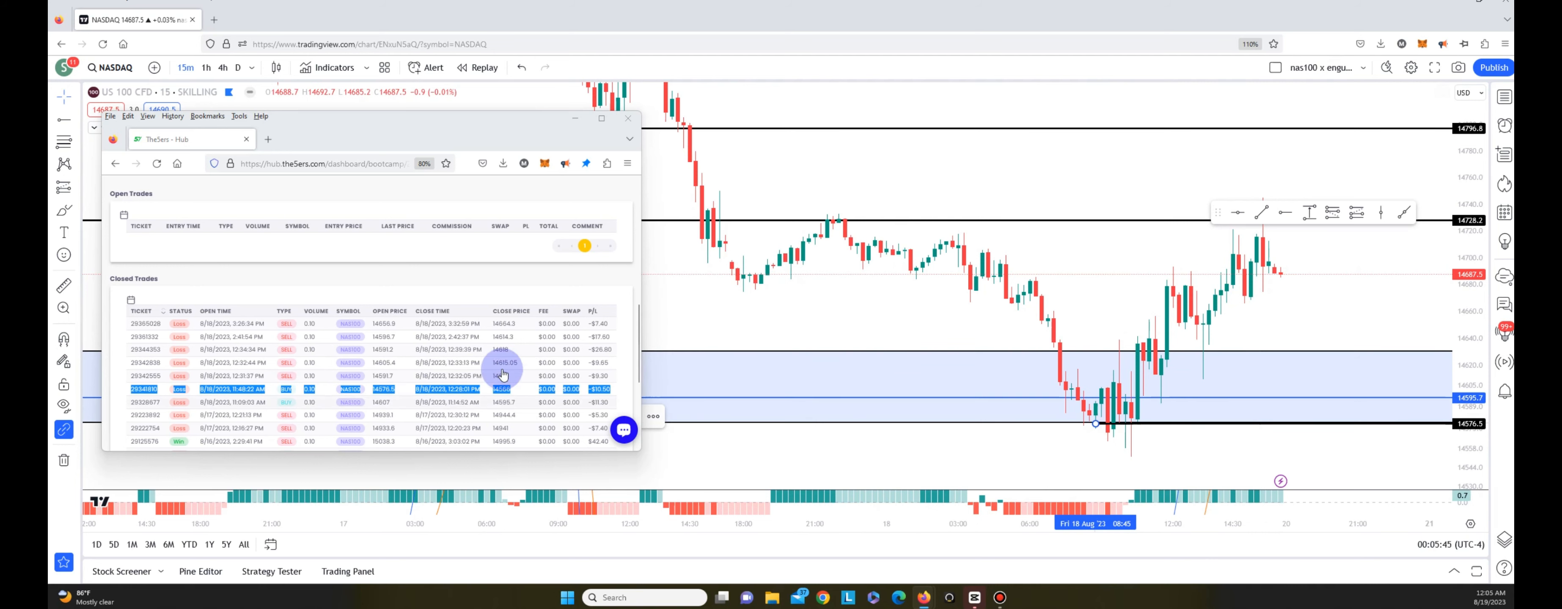
pyautogui.moveTo(1262, 419)
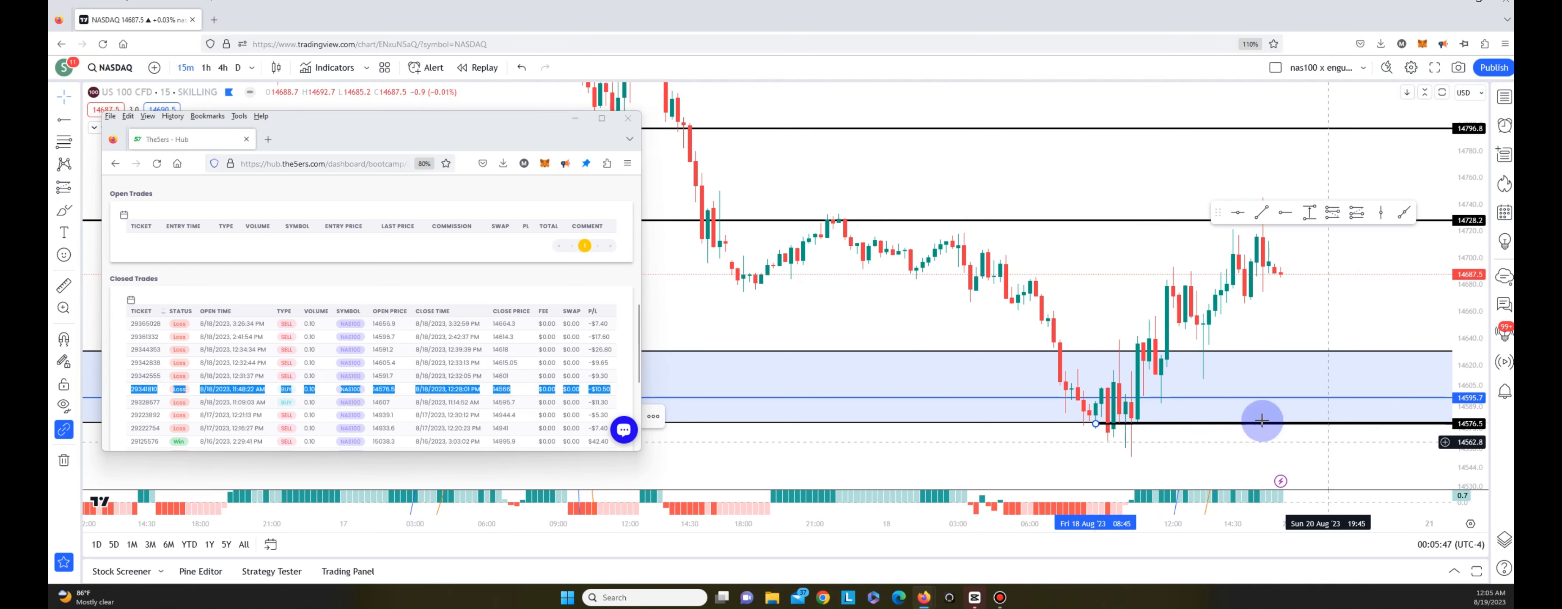
pyautogui.moveTo(1063, 450)
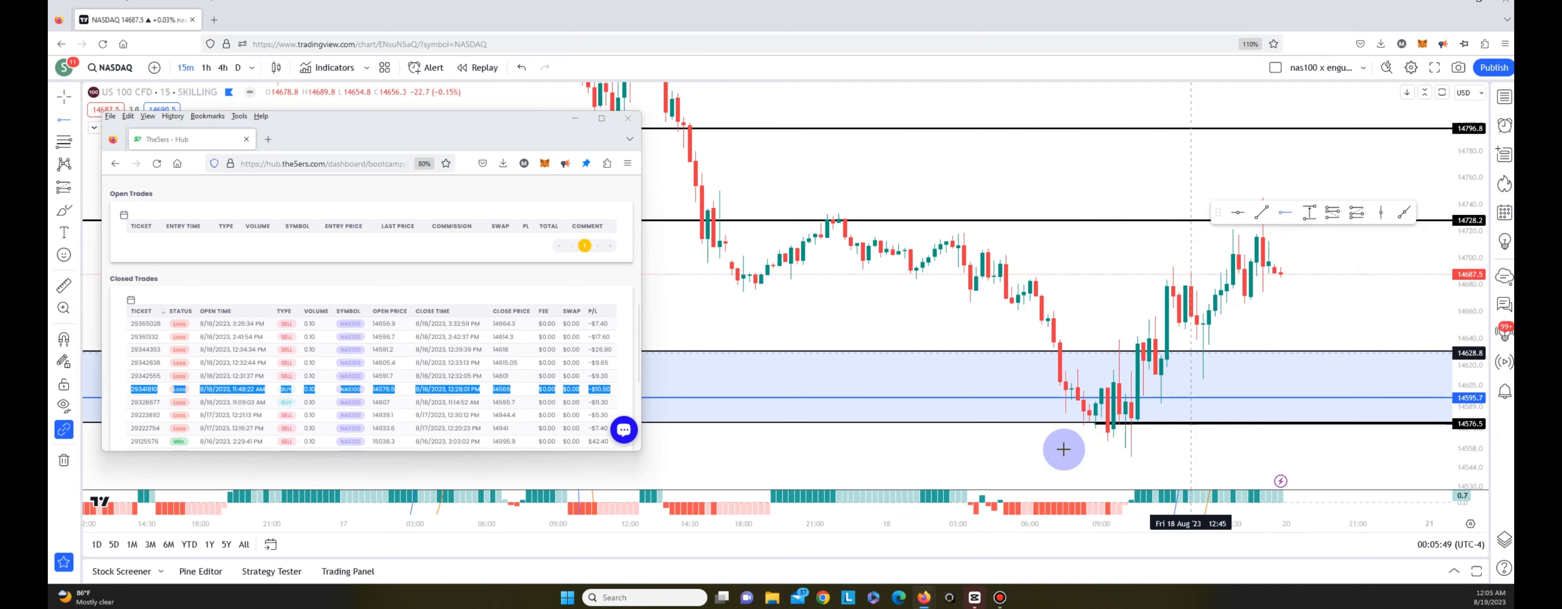
pyautogui.moveTo(1118, 456)
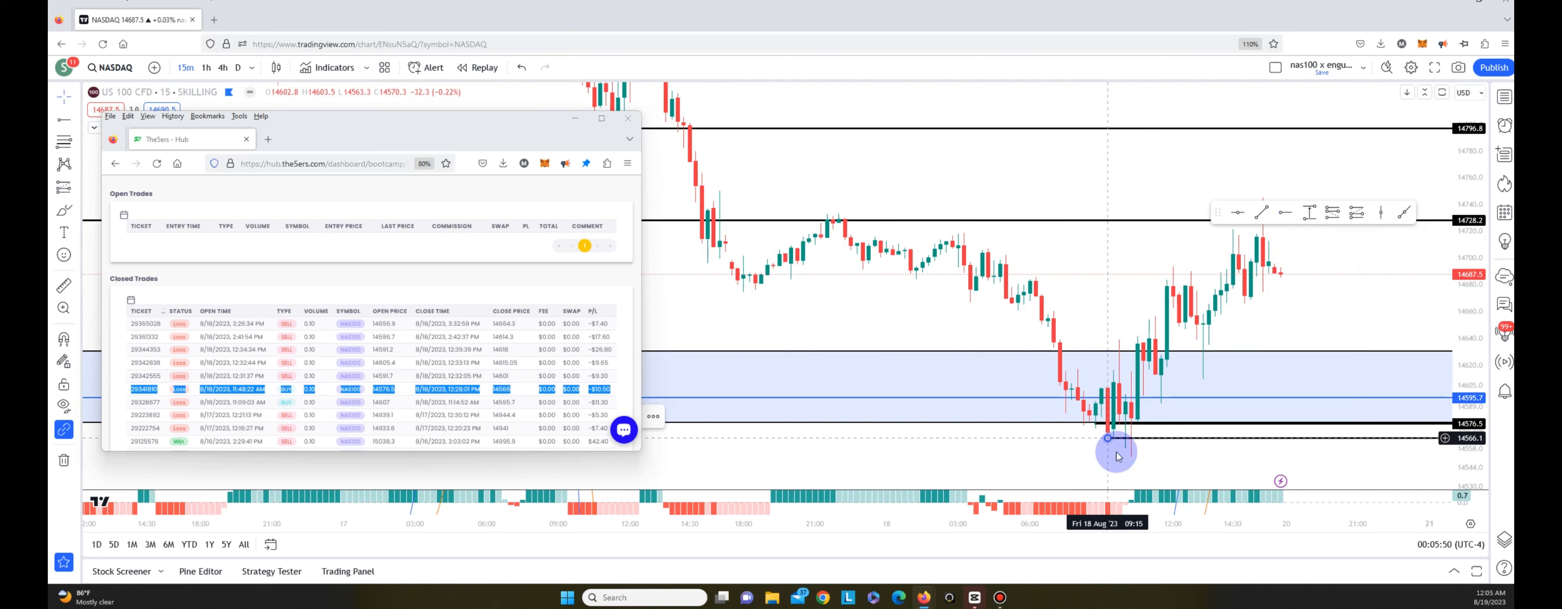
# - Set the second new ray's price to 14566 for the trade's stop
pyautogui.doubleClick(1108, 439)
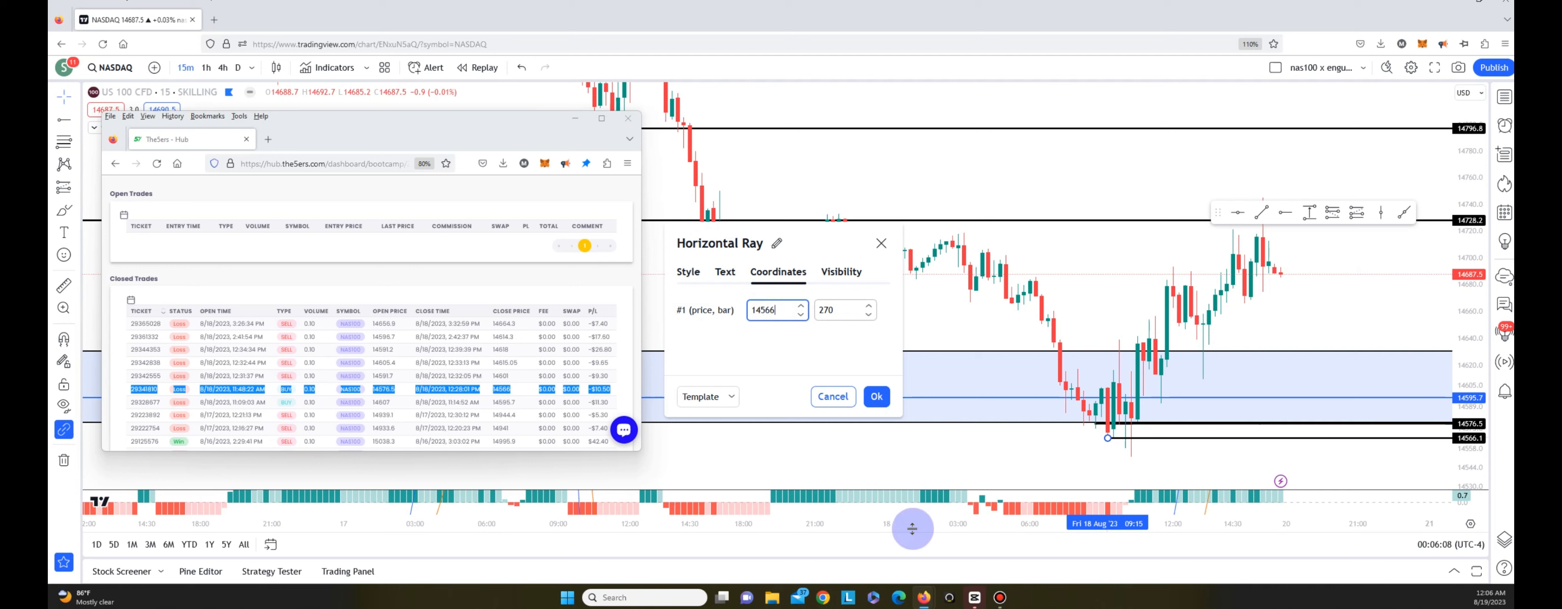
pyautogui.click(876, 396)
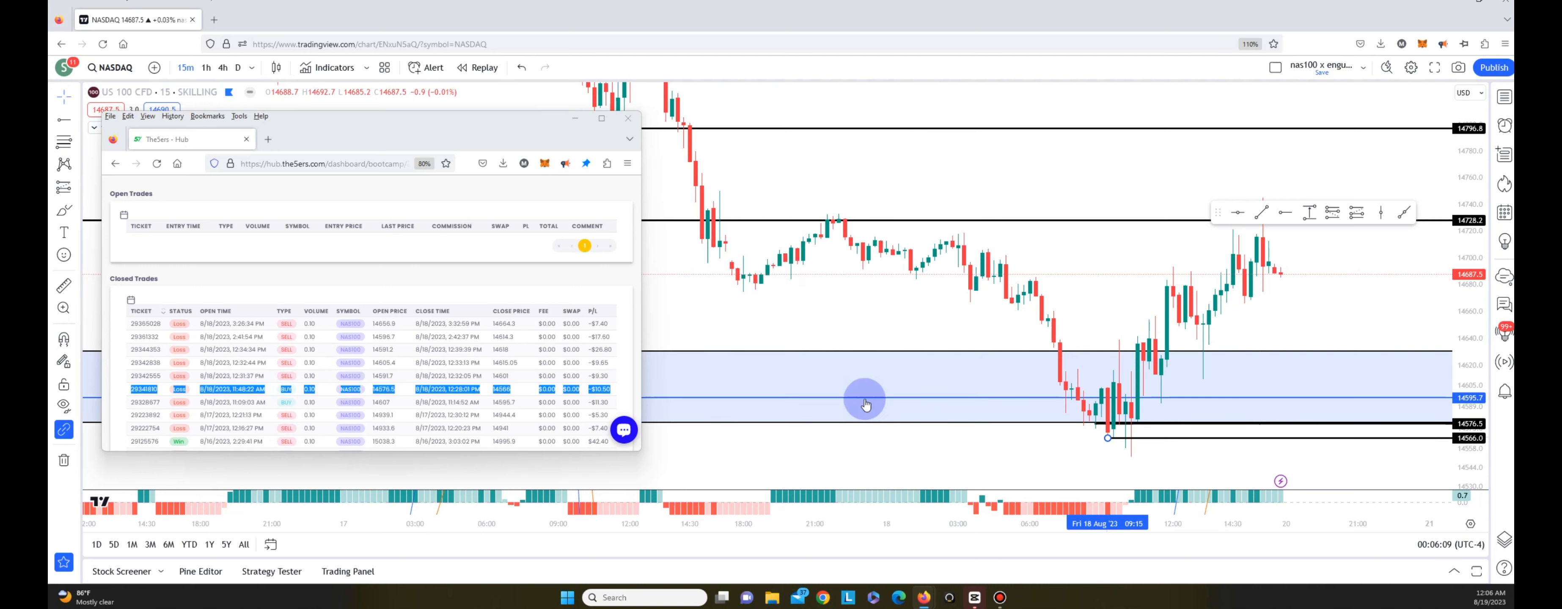
pyautogui.moveTo(1116, 443)
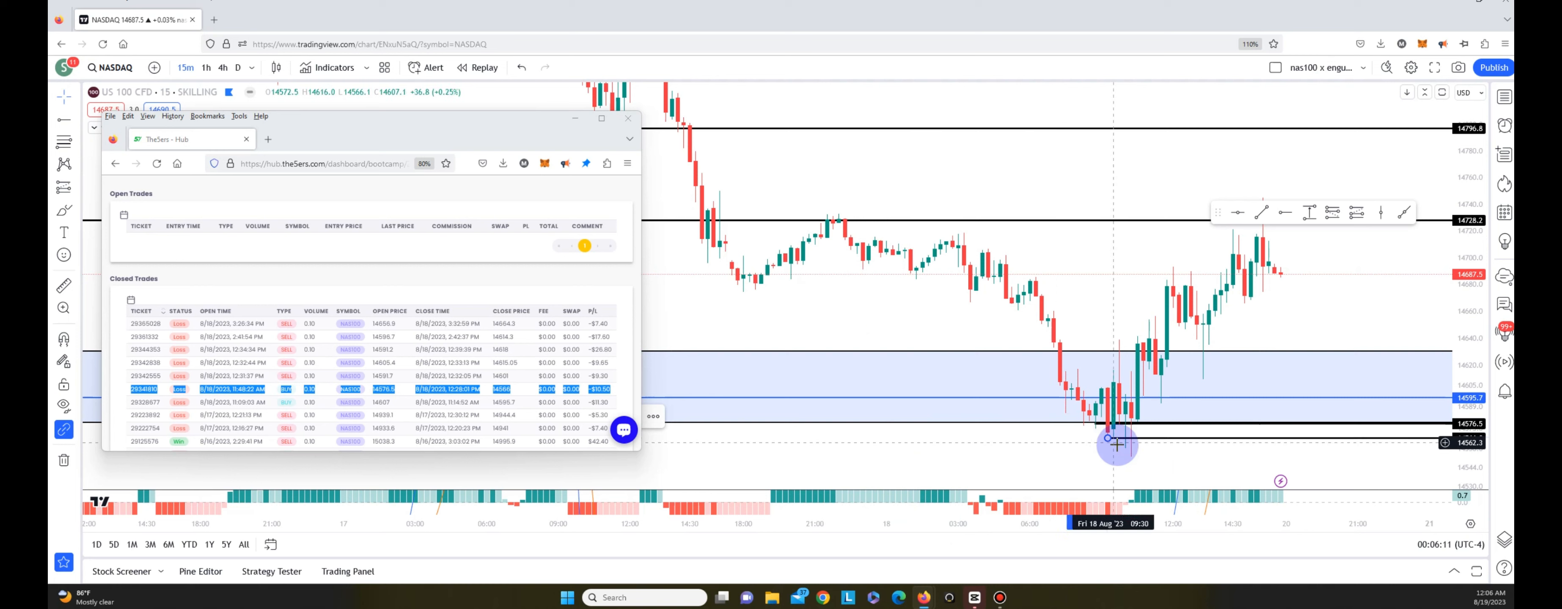
pyautogui.moveTo(1096, 430)
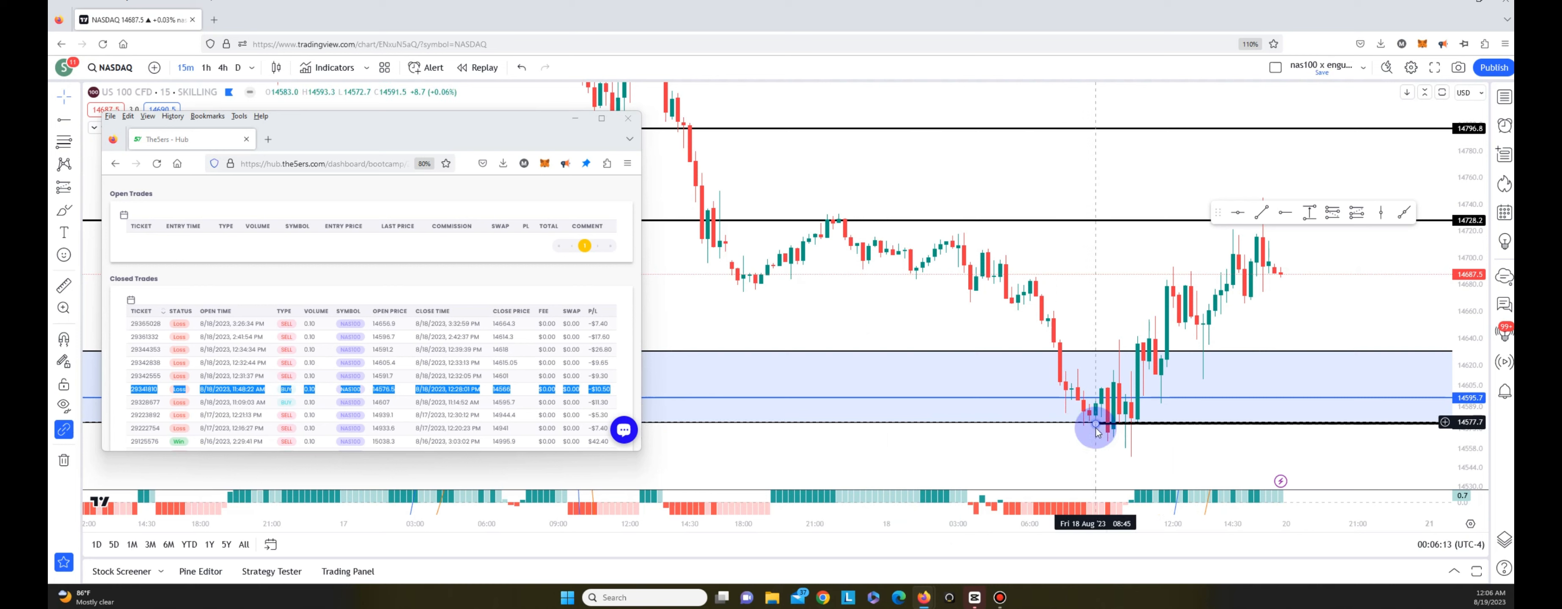
pyautogui.moveTo(1285, 219)
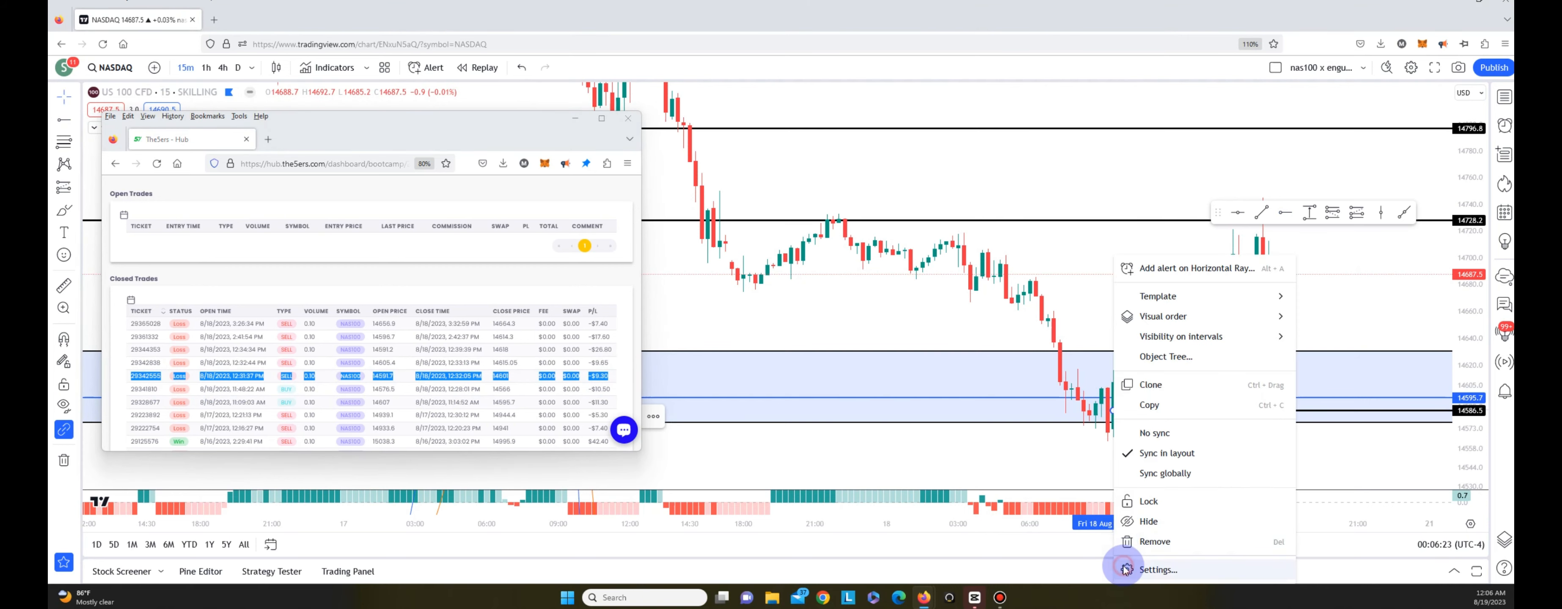
# - Set the two new rays' prices to 14591.7 and 14601 for the 12:31 PM sell trade
pyautogui.click(1158, 569)
pyautogui.write('14591')
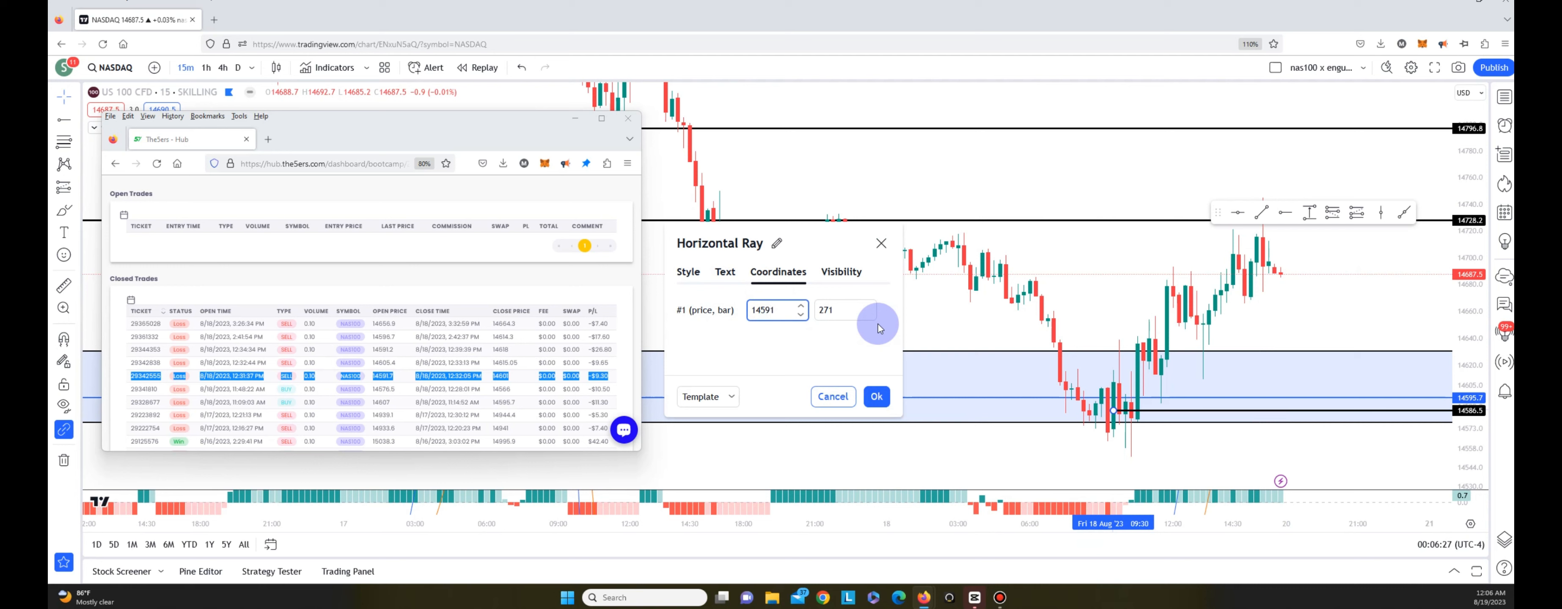
pyautogui.click(799, 305)
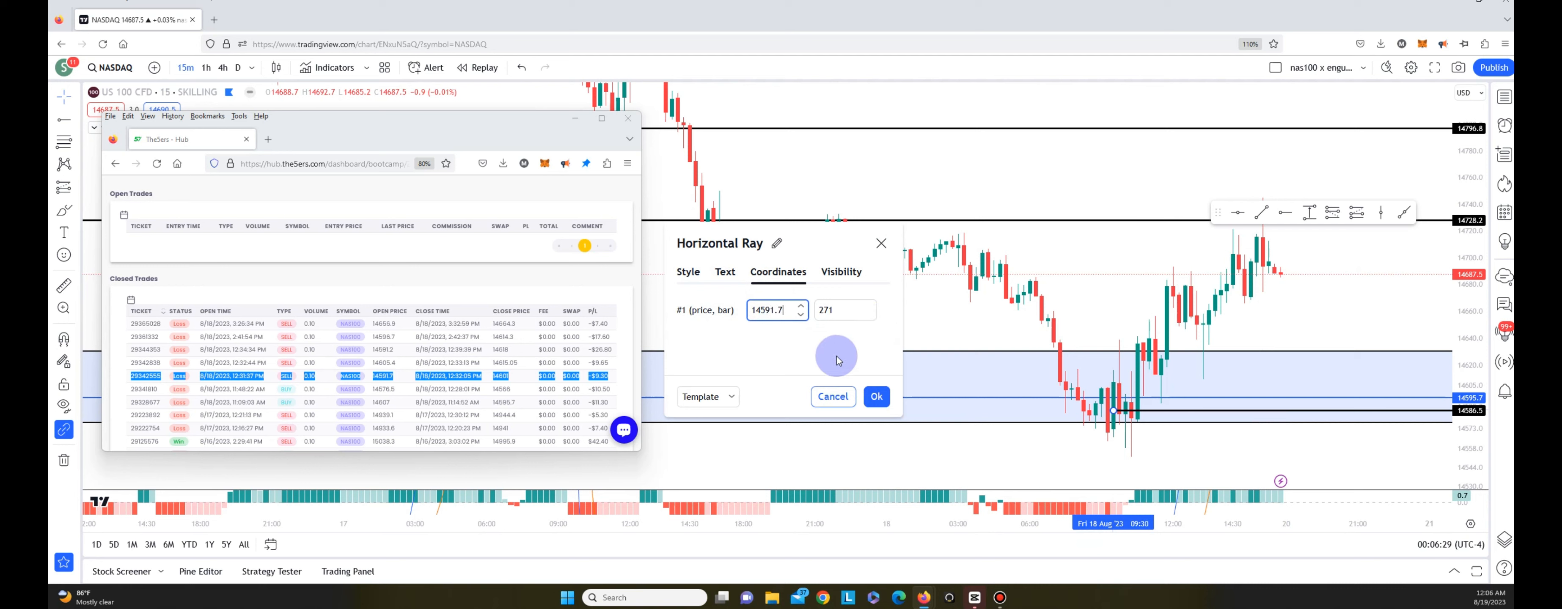
pyautogui.click(873, 396)
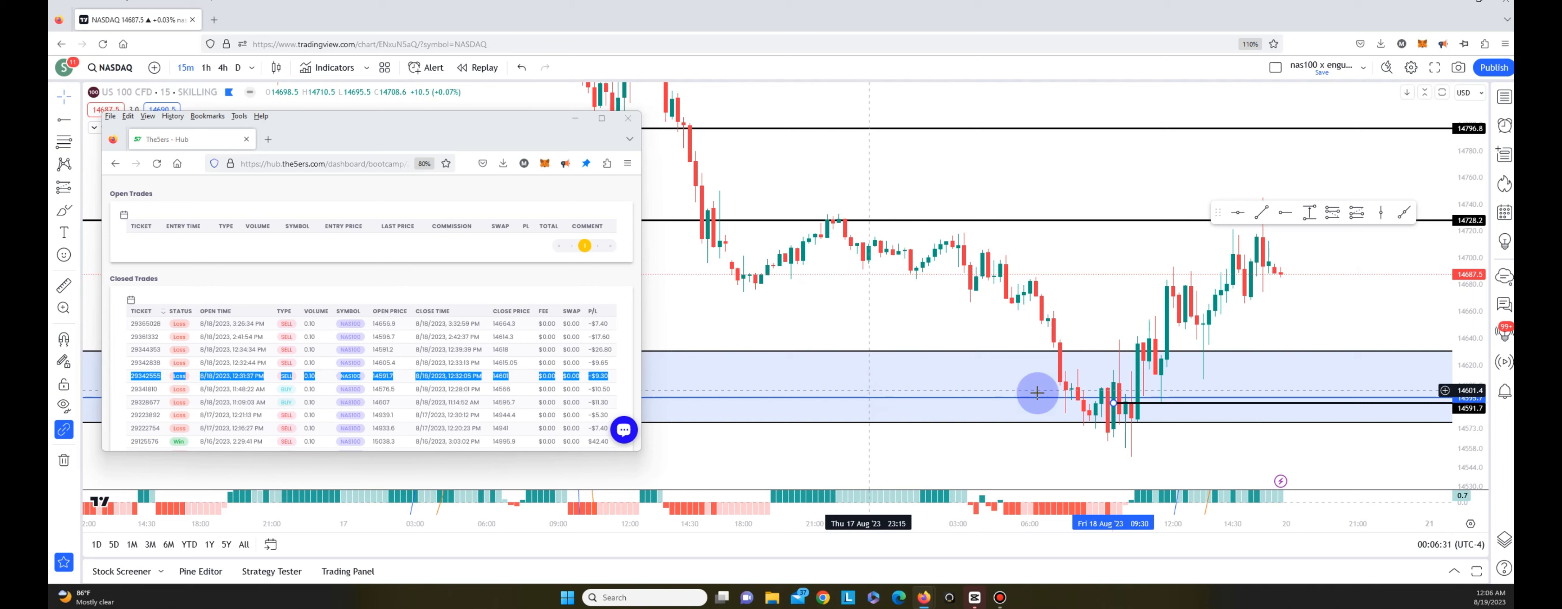
pyautogui.moveTo(1118, 418)
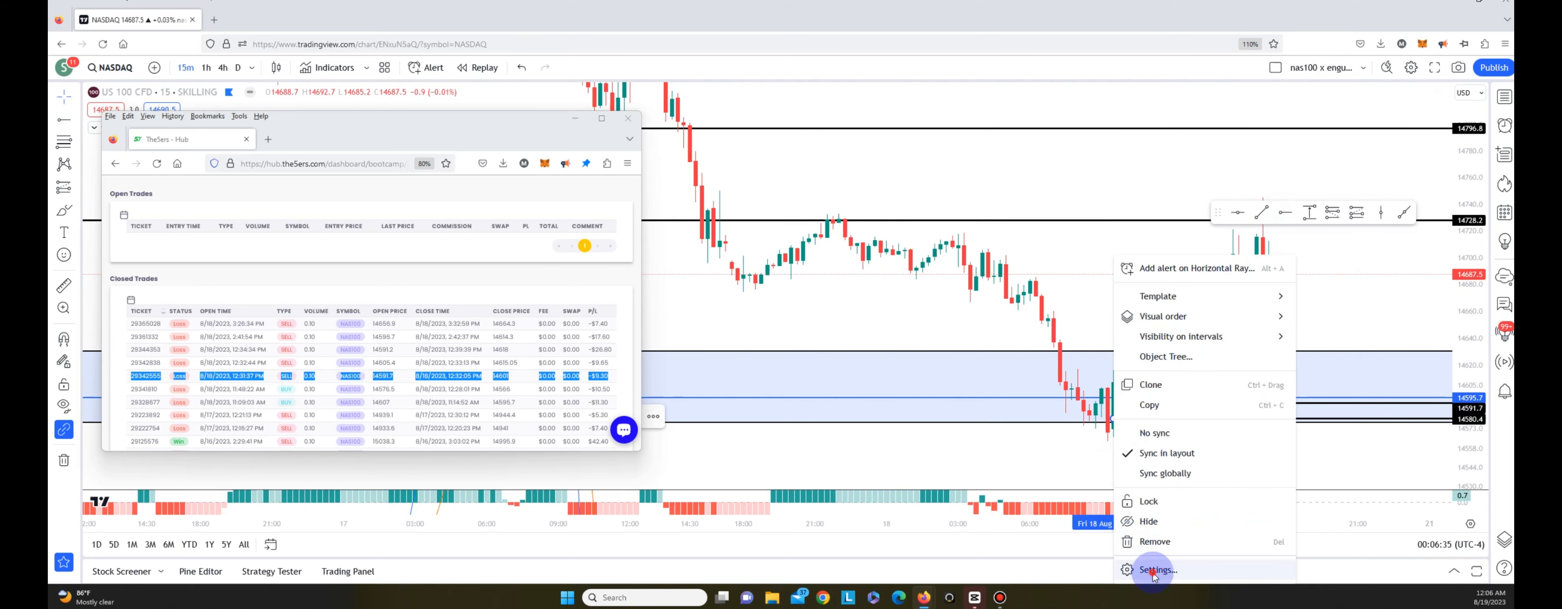
pyautogui.click(1158, 570)
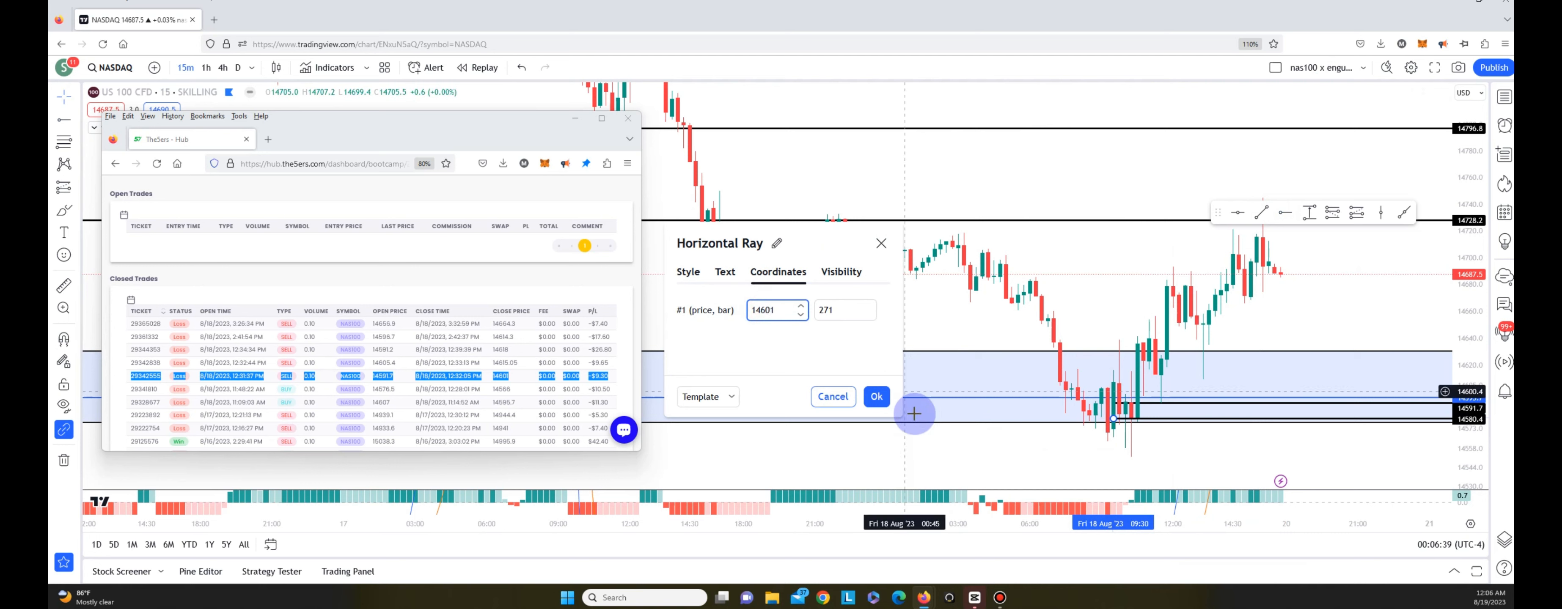
pyautogui.click(875, 396)
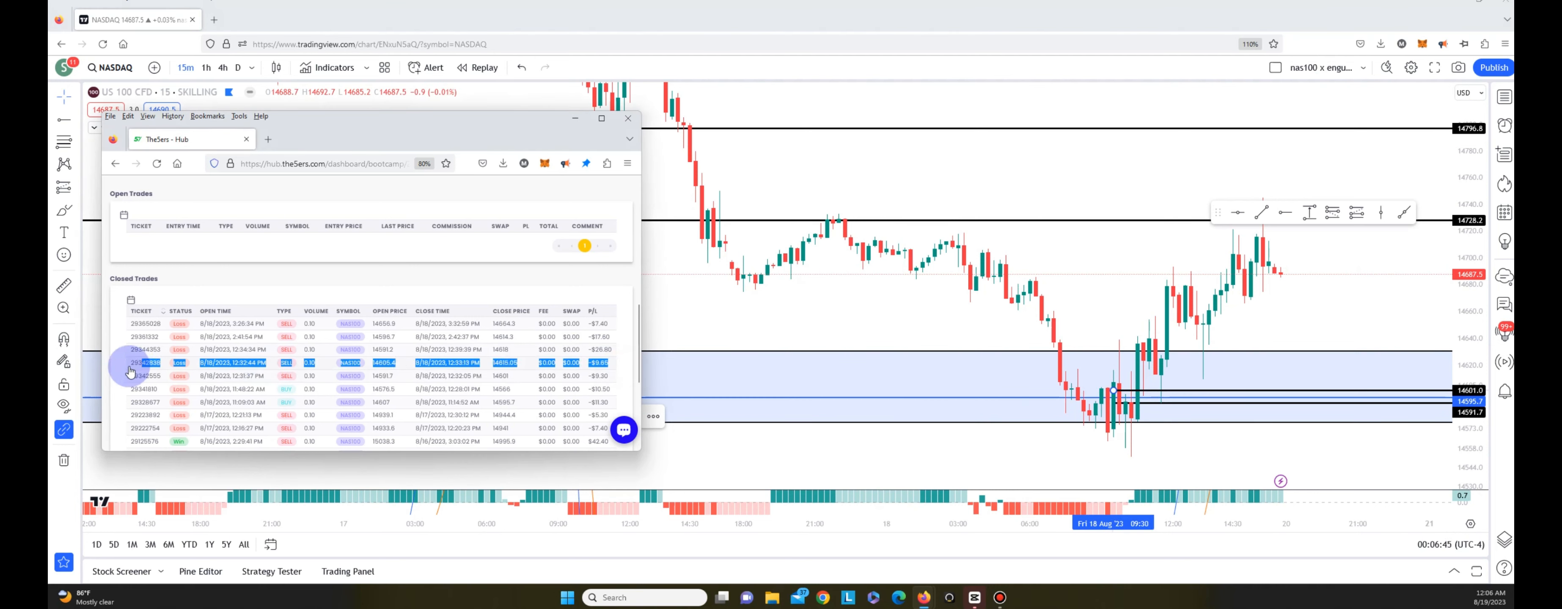
pyautogui.moveTo(1120, 408)
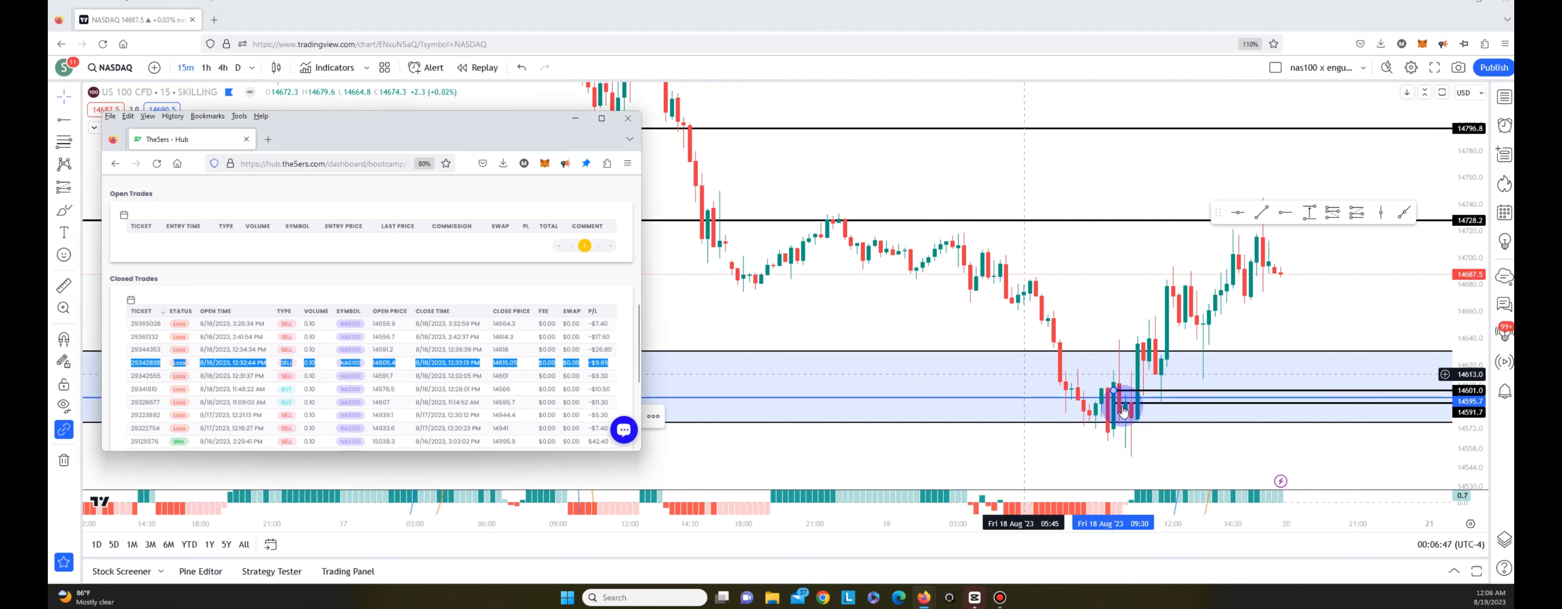
# - Set the new rays' prices to 14605 and 14615.05 for the 12:32 PM trade
pyautogui.rightClick(1116, 403)
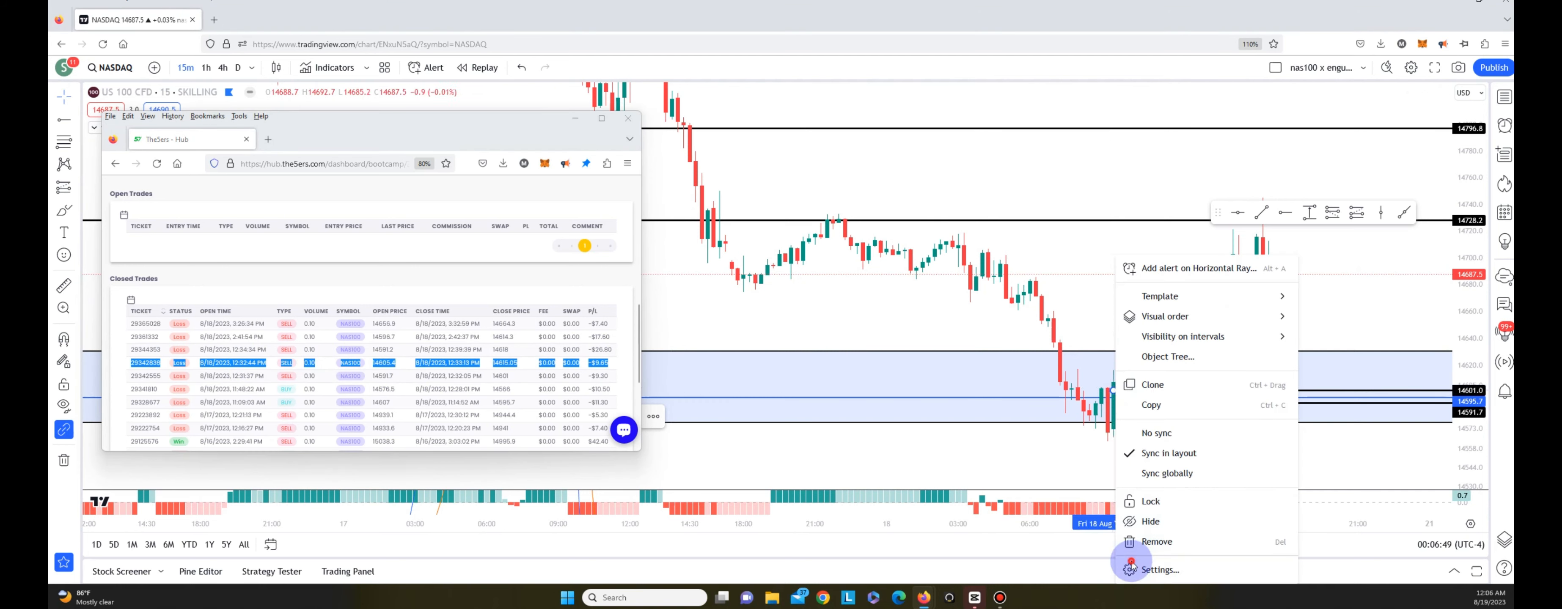
pyautogui.click(1154, 569)
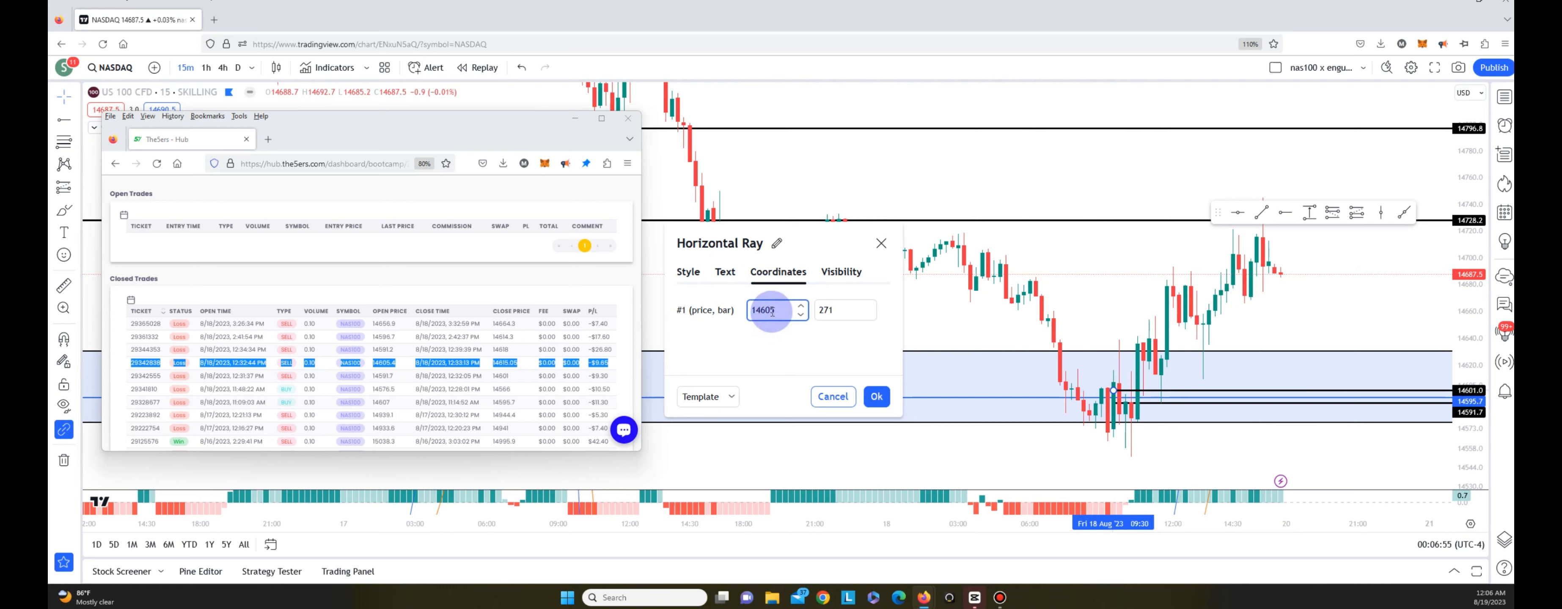
pyautogui.click(874, 396)
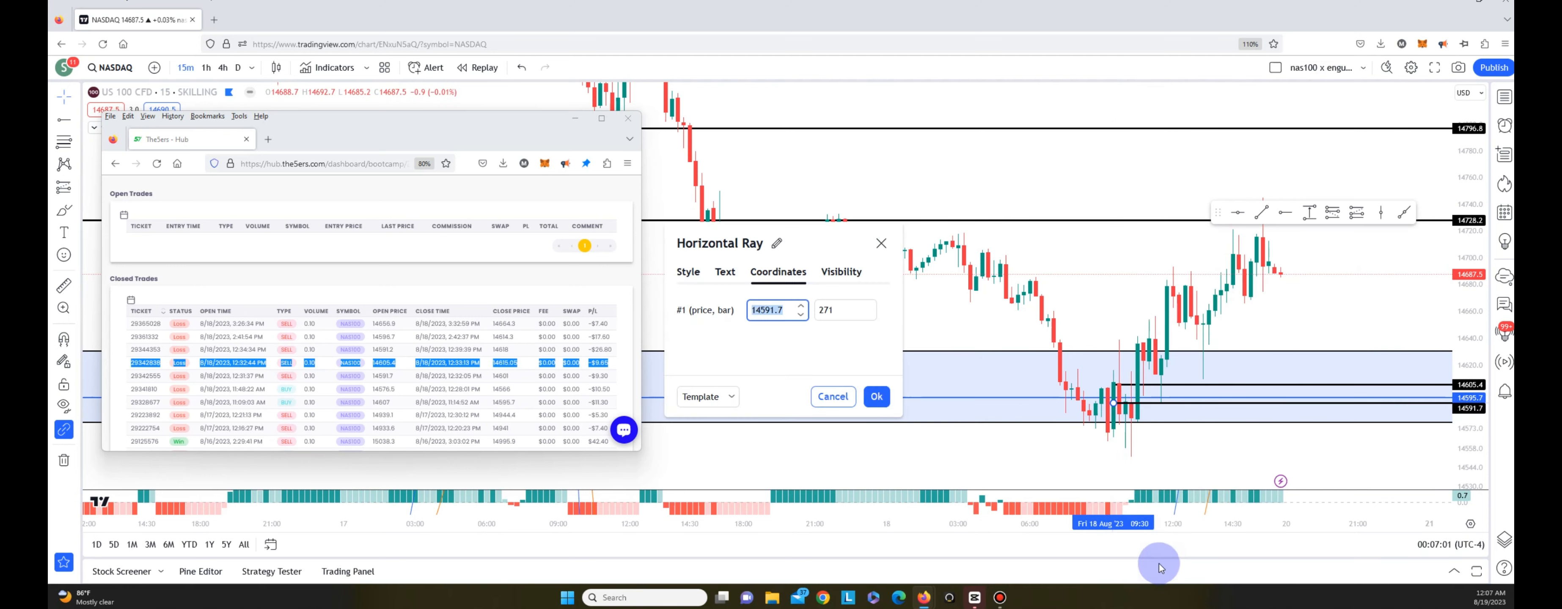
pyautogui.moveTo(633, 453)
pyautogui.write('14615.05')
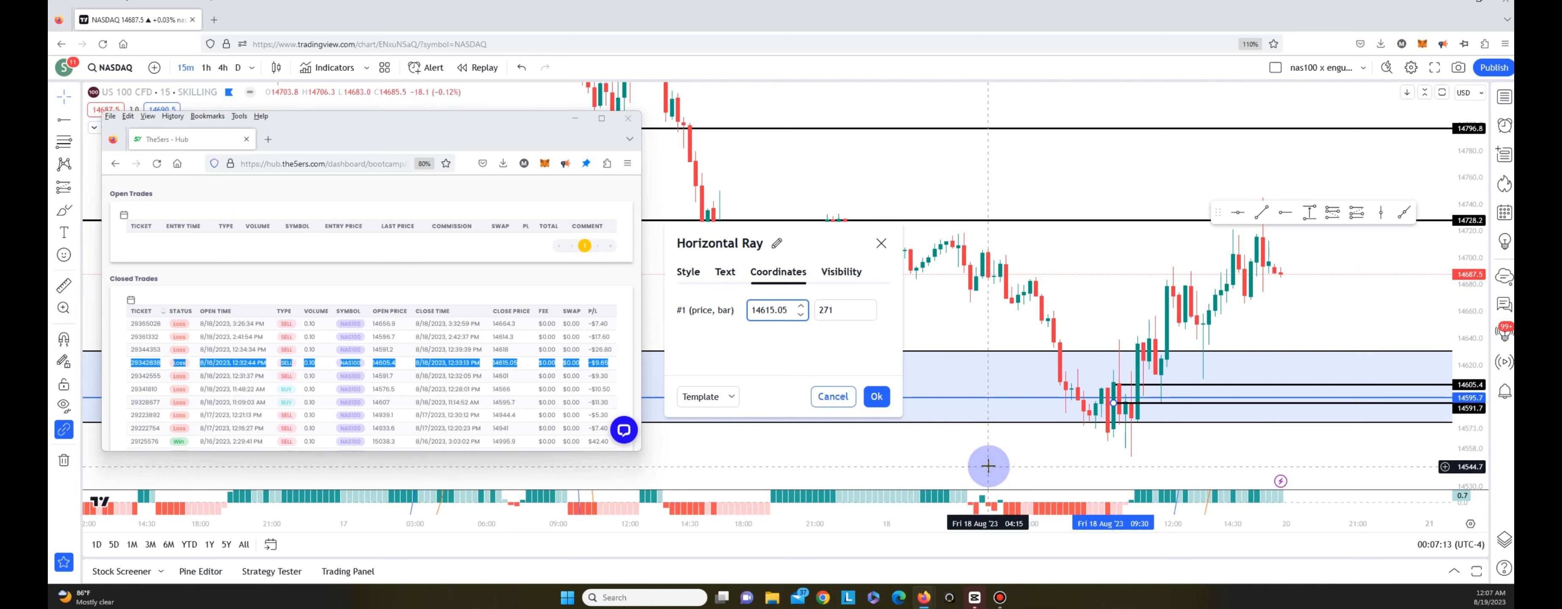
pyautogui.click(876, 396)
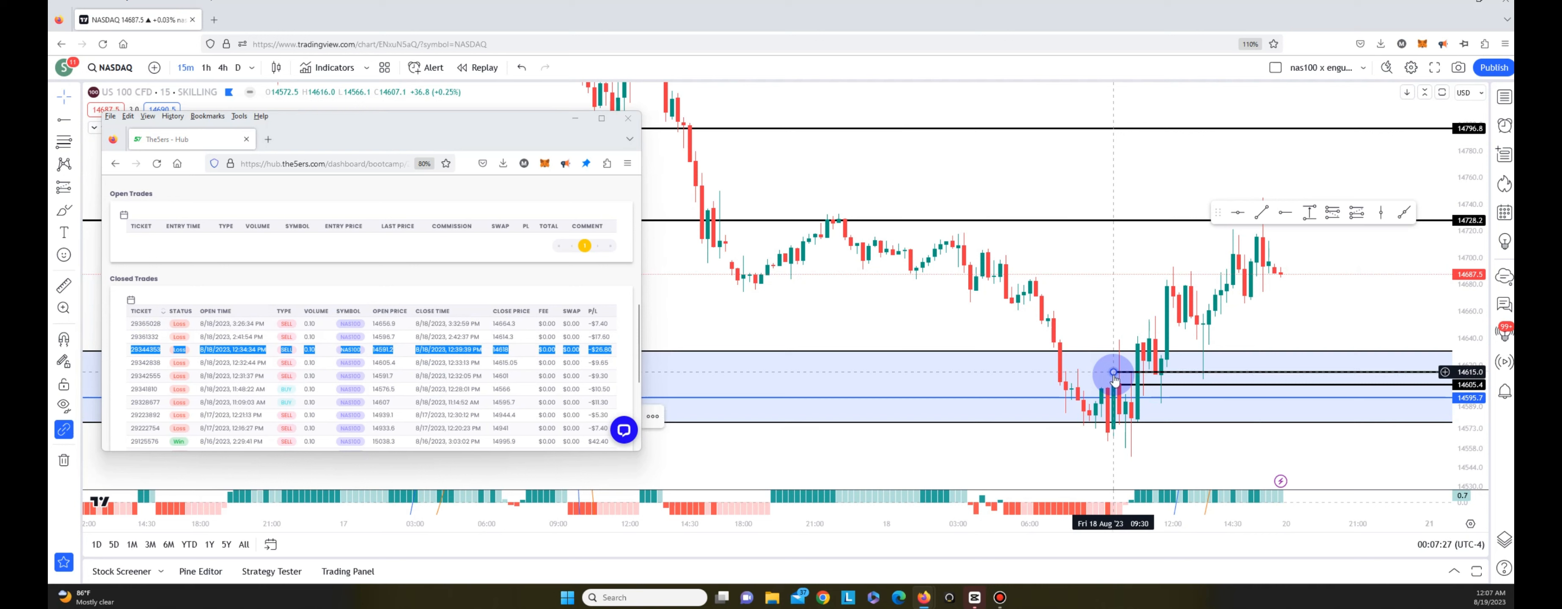
pyautogui.moveTo(1124, 537)
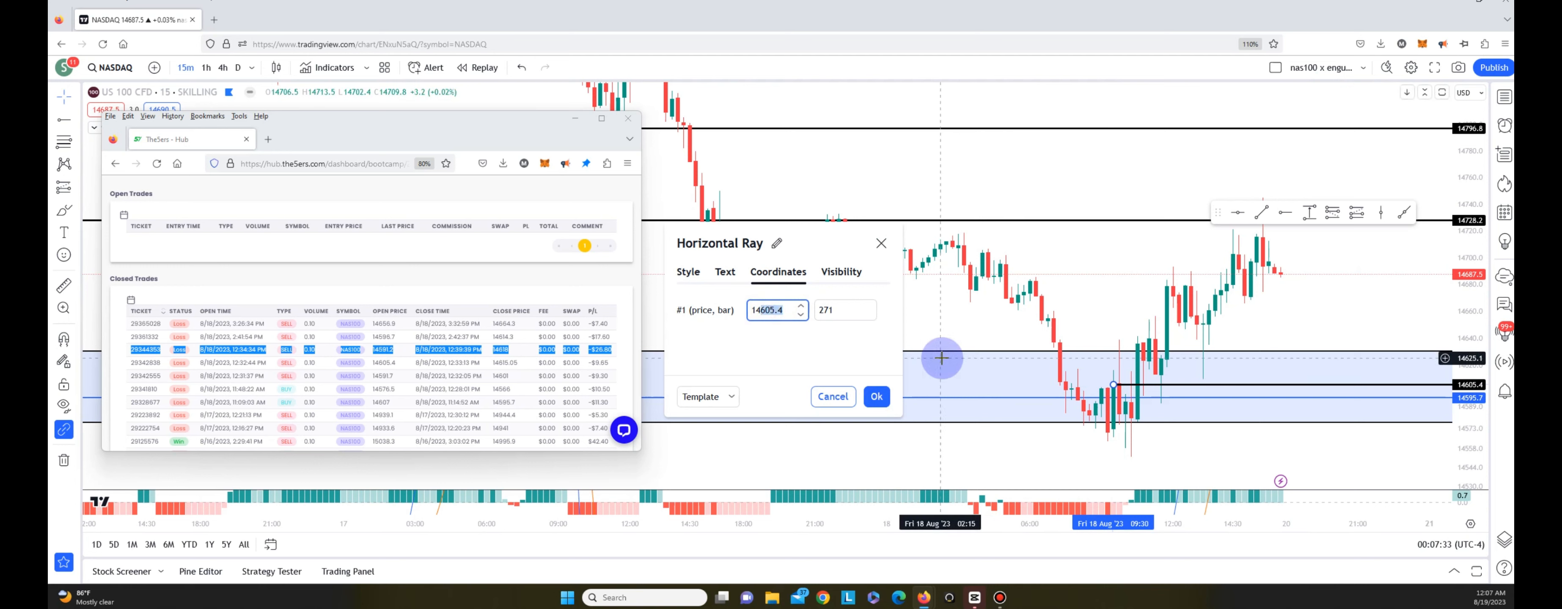
# - Set the two rays' prices to 14591.2 and 14618 in their coordinate settings
pyautogui.click(873, 396)
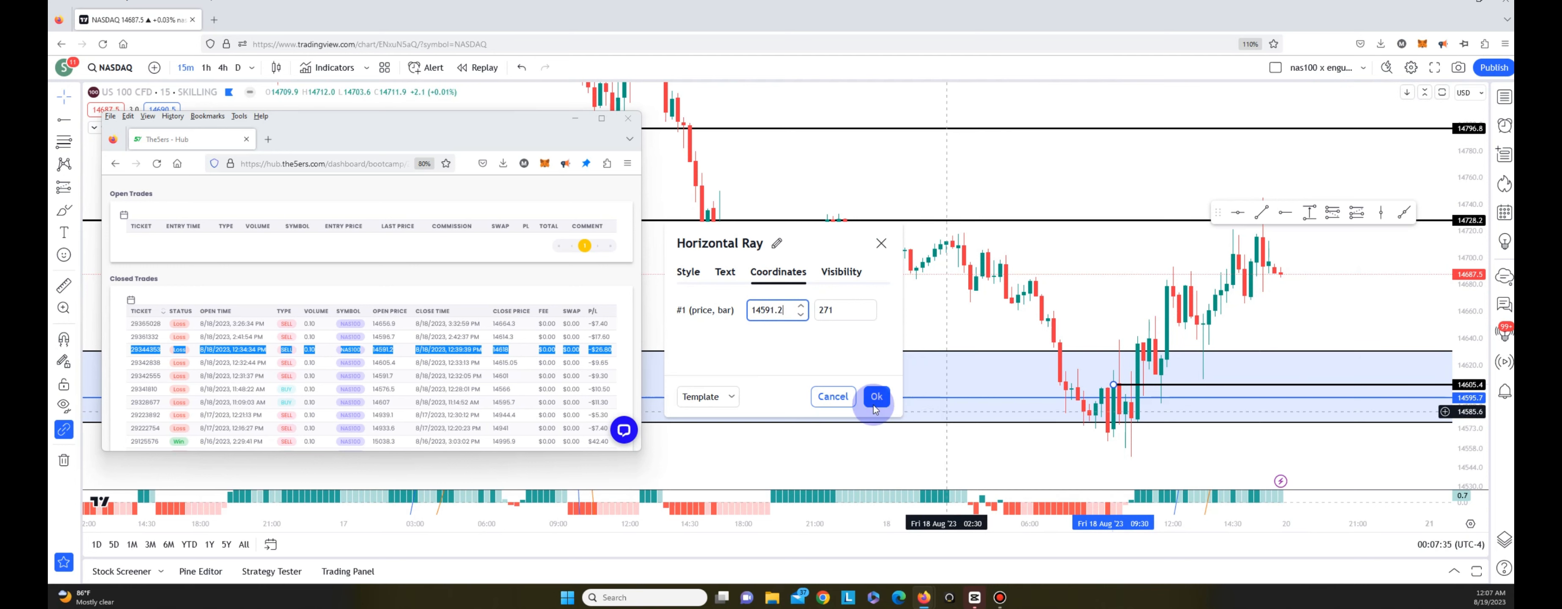
pyautogui.click(875, 396)
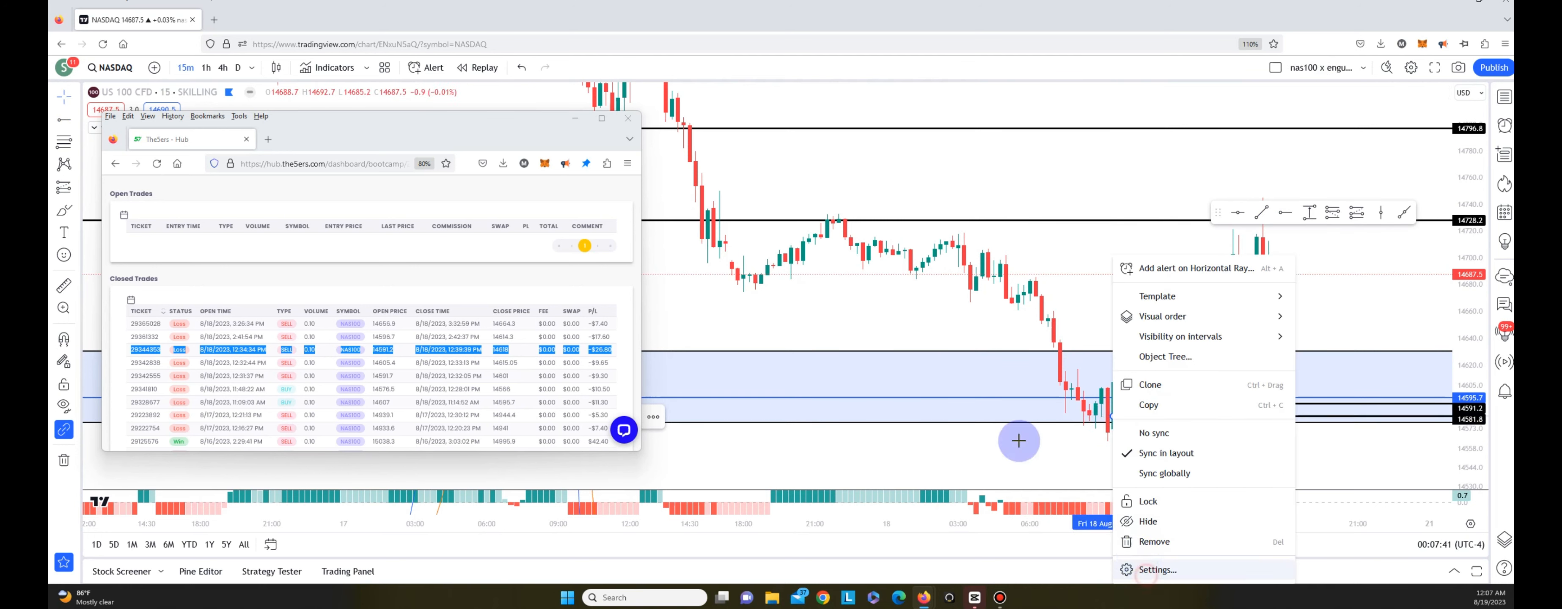
pyautogui.click(1158, 569)
pyautogui.write('14618')
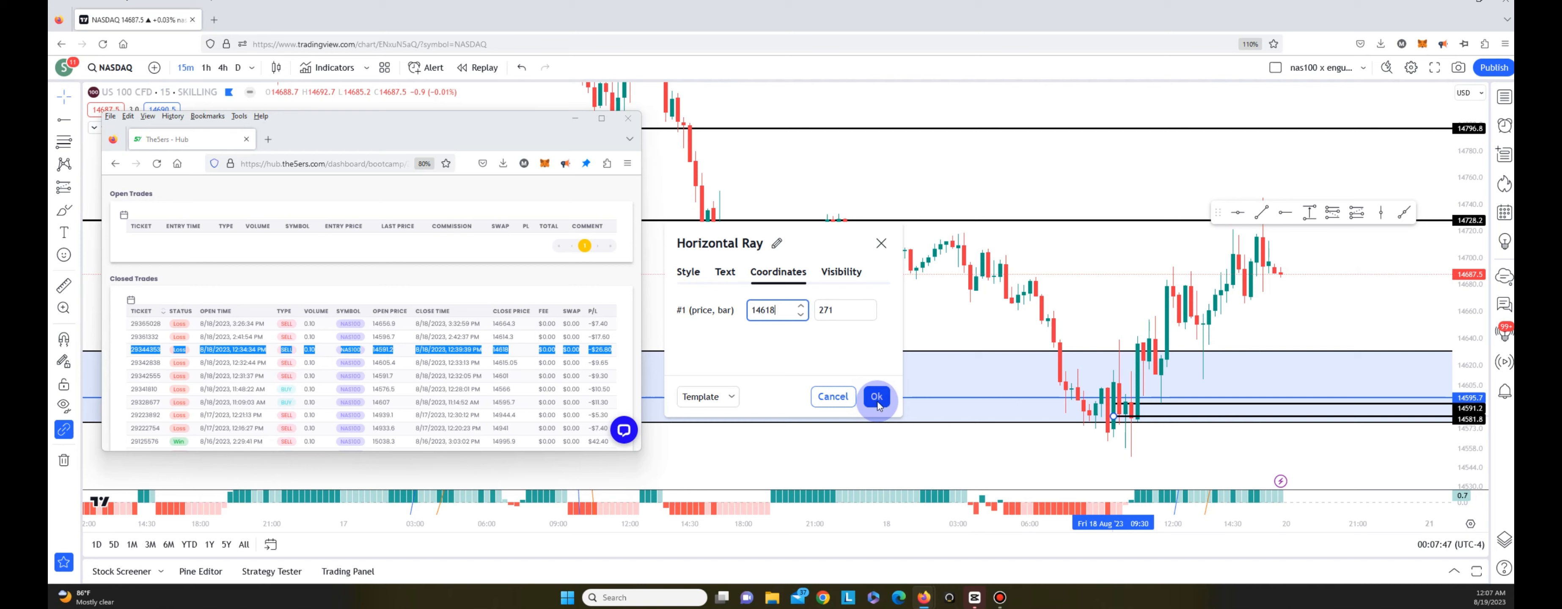
pyautogui.click(875, 396)
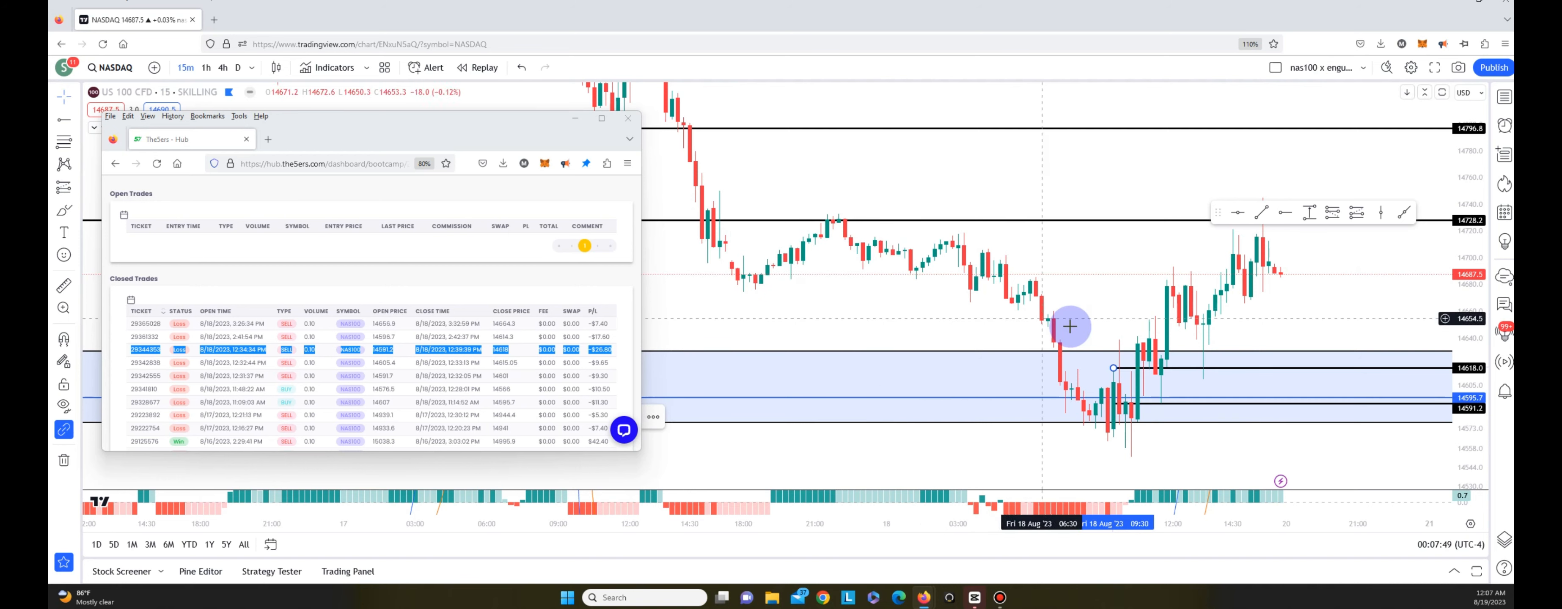
pyautogui.moveTo(1106, 366)
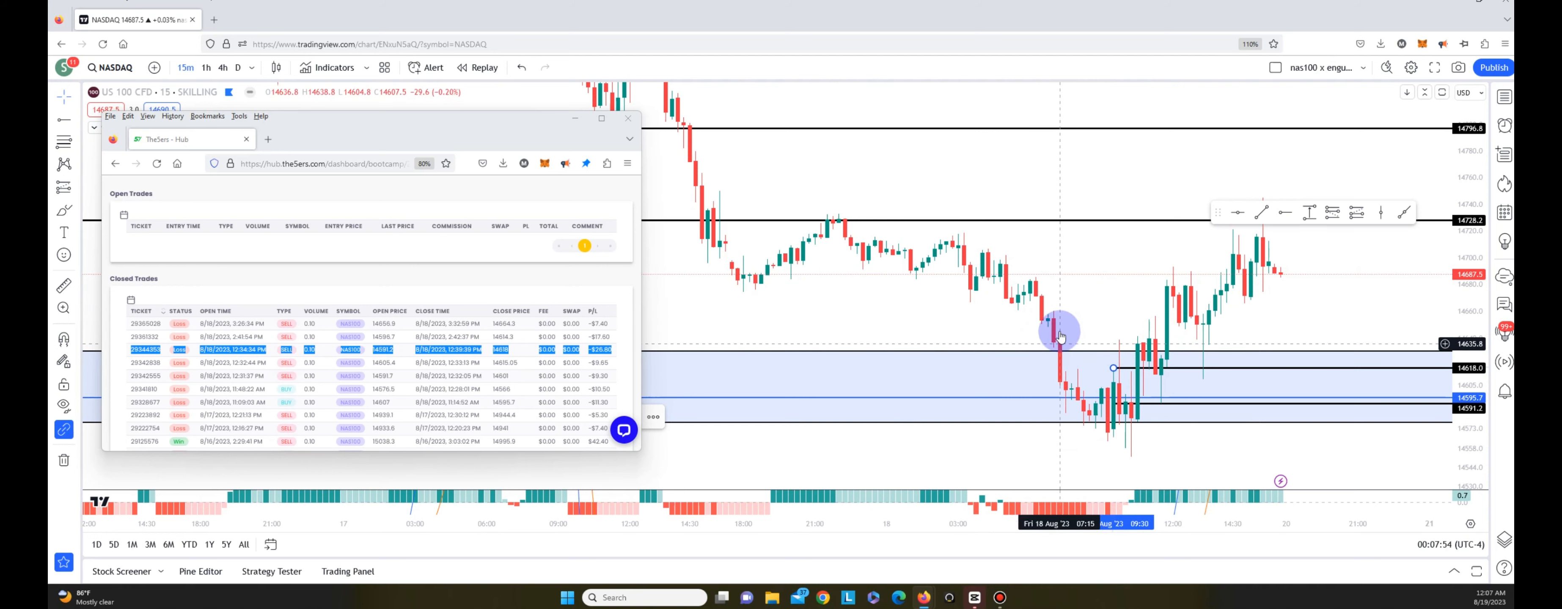
pyautogui.moveTo(1056, 345)
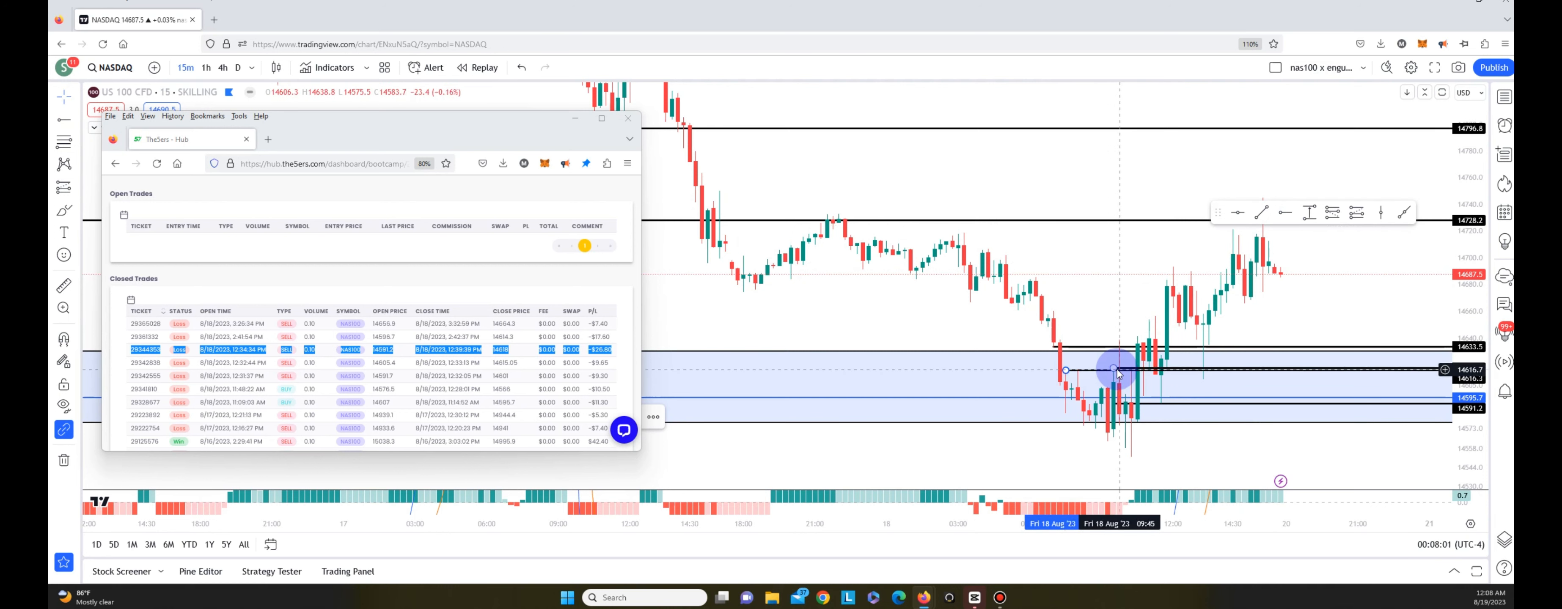
pyautogui.moveTo(1152, 311)
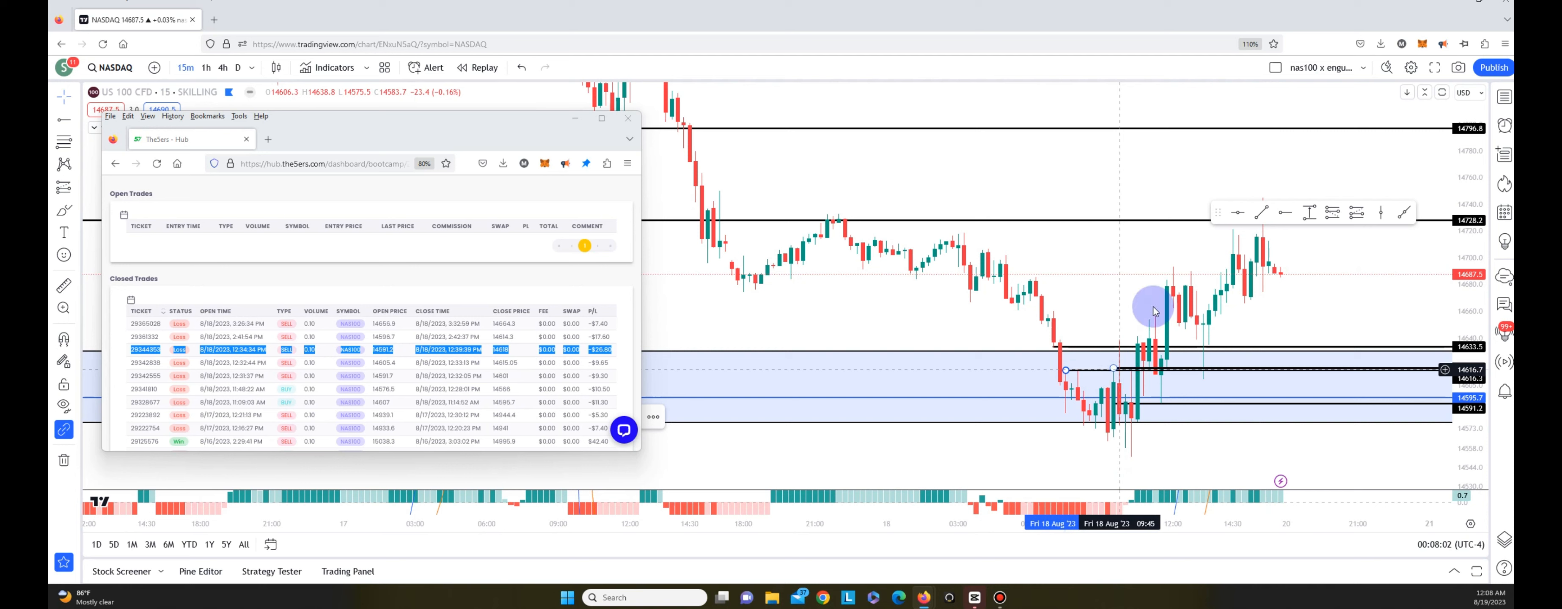
pyautogui.moveTo(1113, 371)
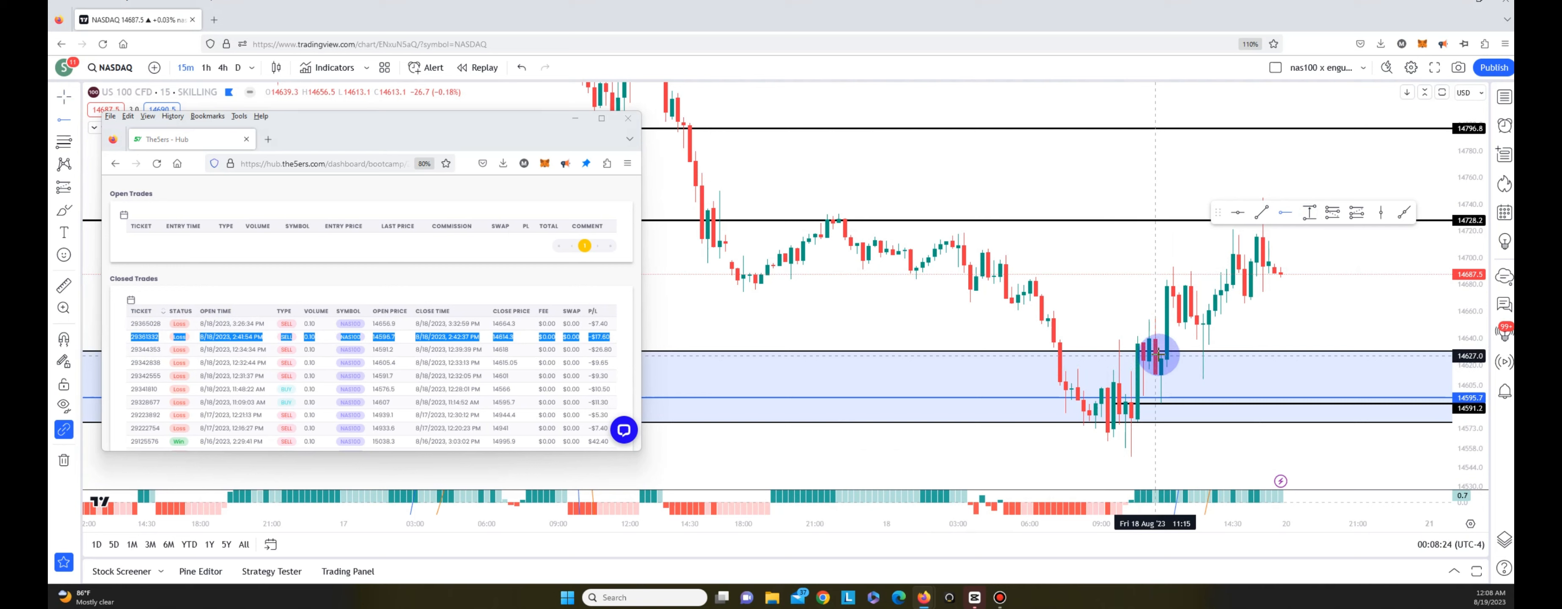
# - Set the two new rays' prices to 14596.7 and 14614.3 for the 2:40 PM sell trade
pyautogui.rightClick(1156, 355)
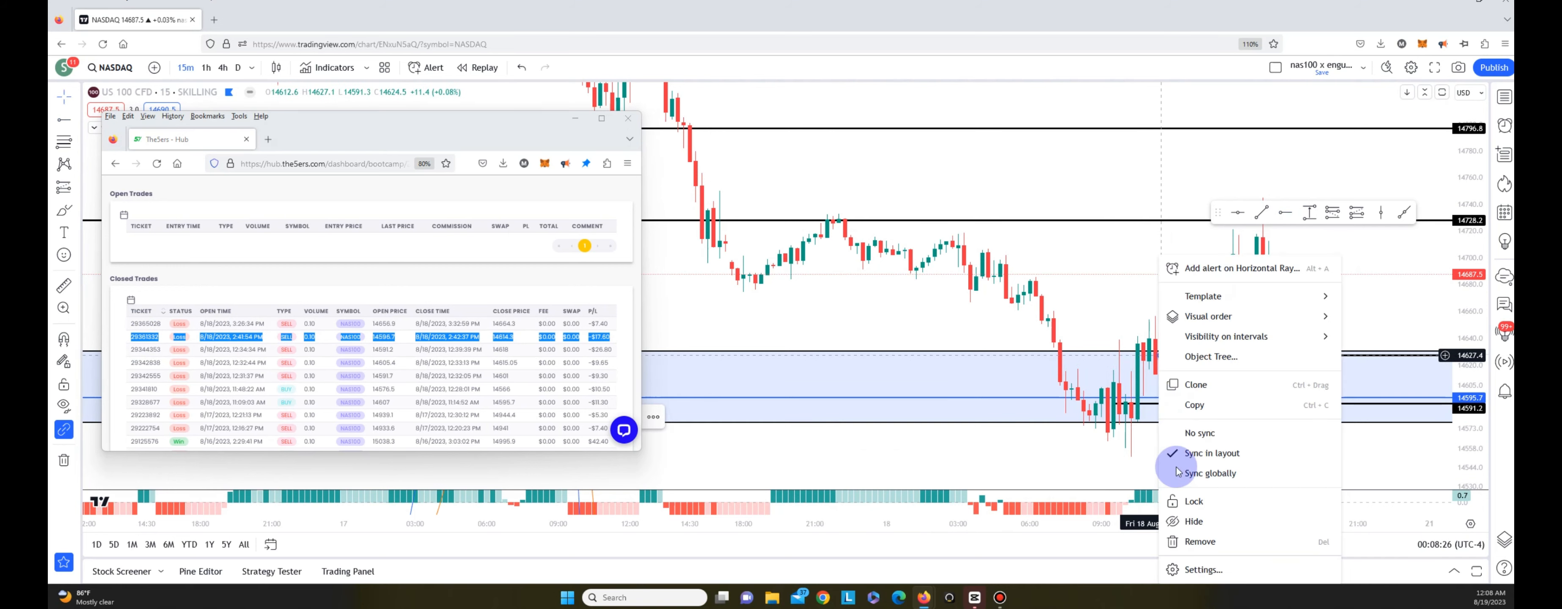
pyautogui.click(1203, 569)
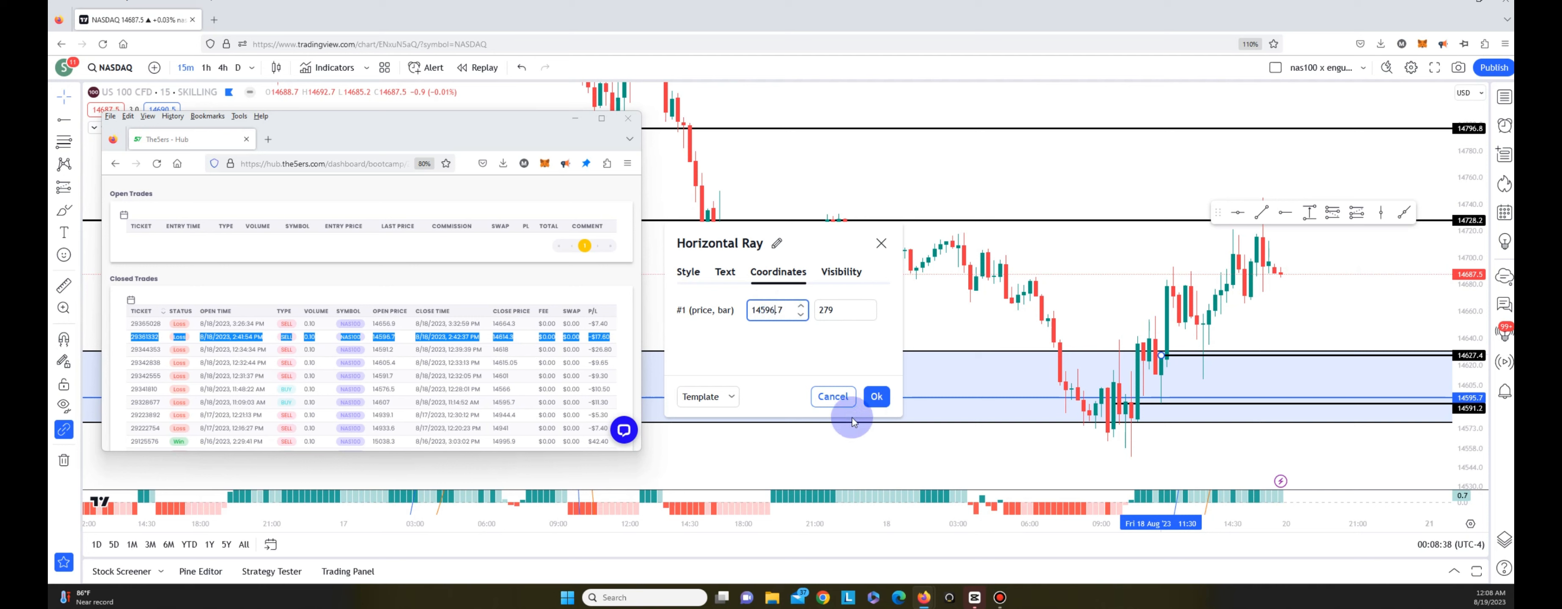
pyautogui.click(875, 396)
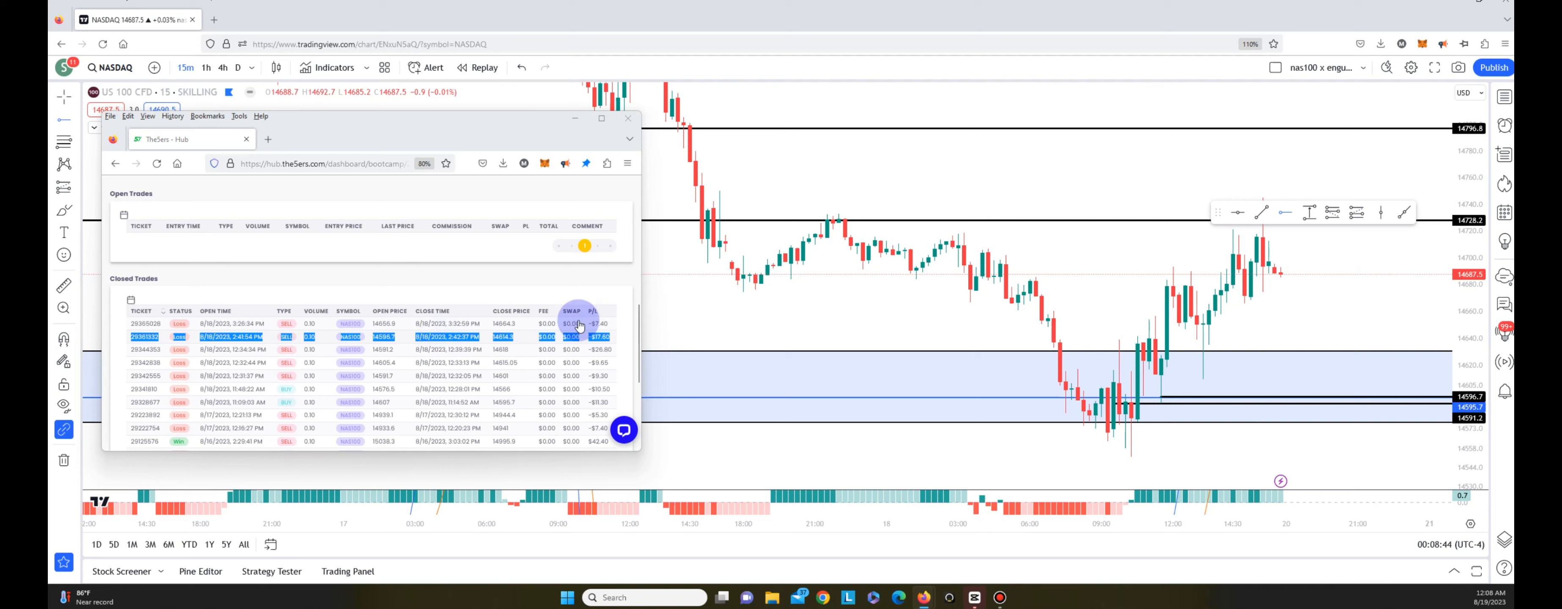
pyautogui.moveTo(1161, 376)
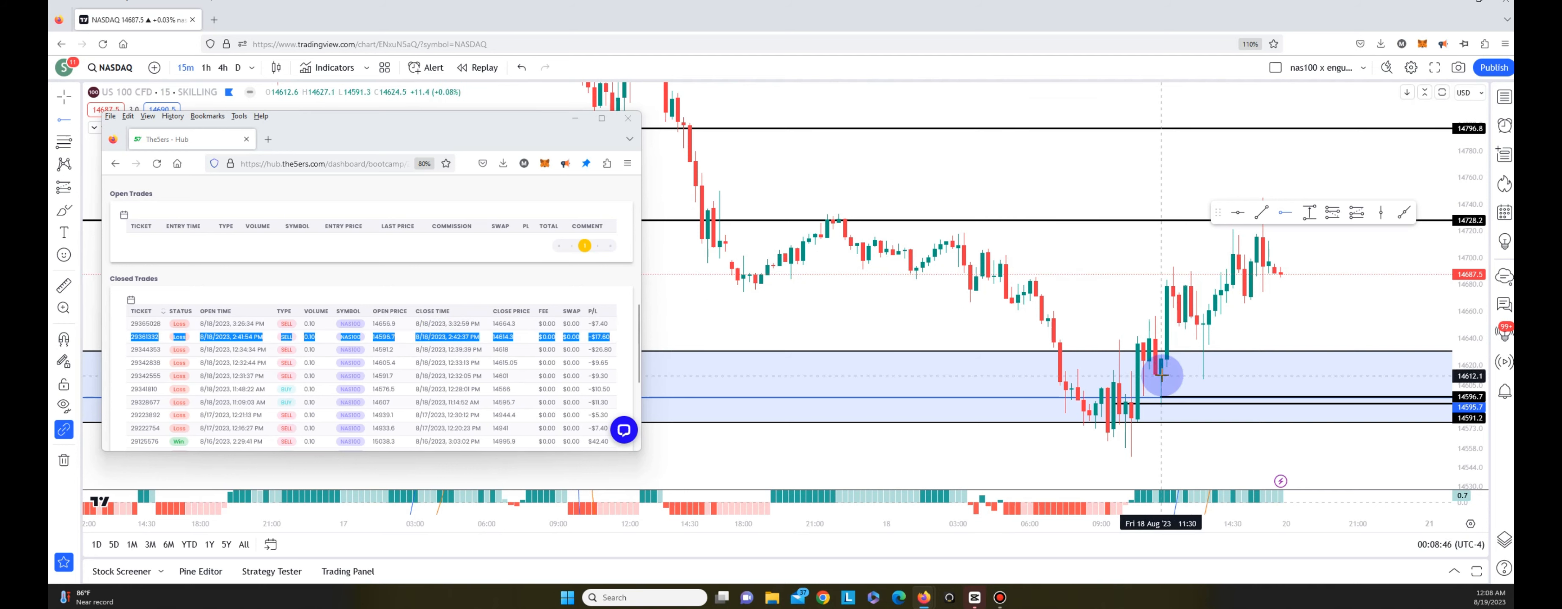
pyautogui.rightClick(1161, 377)
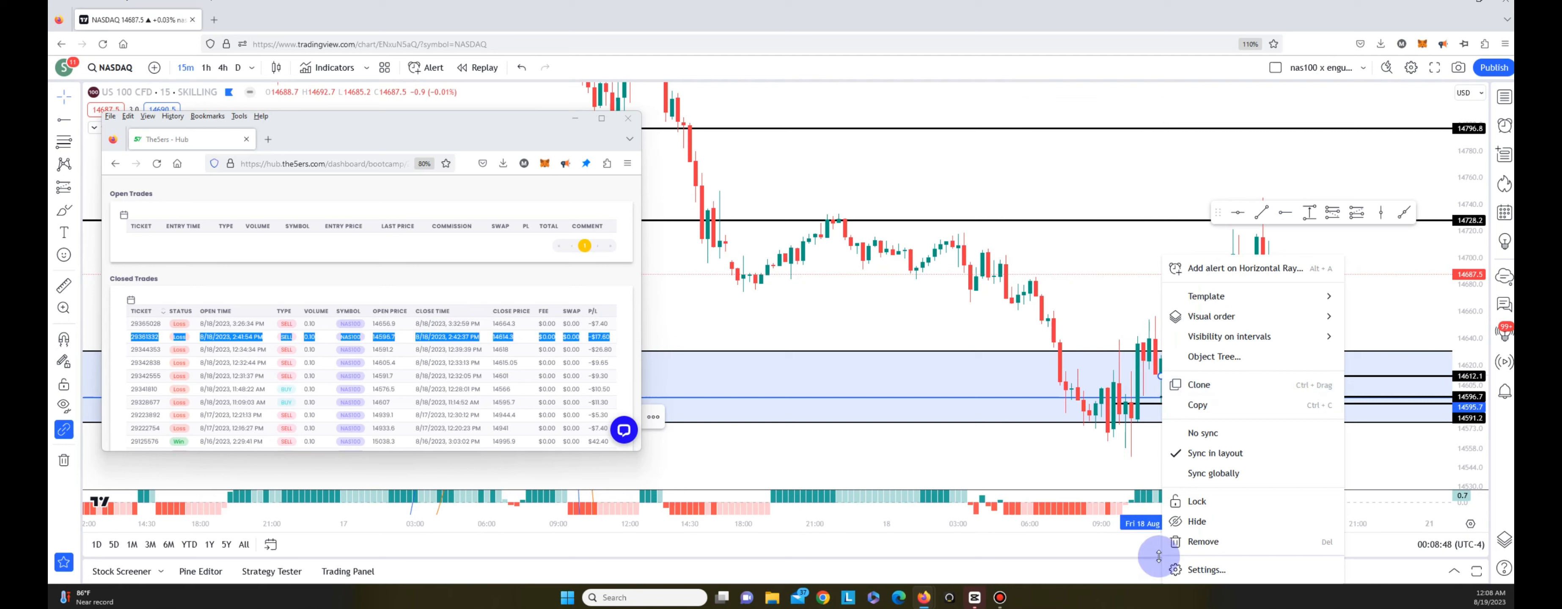
pyautogui.click(1207, 570)
pyautogui.write('14614.')
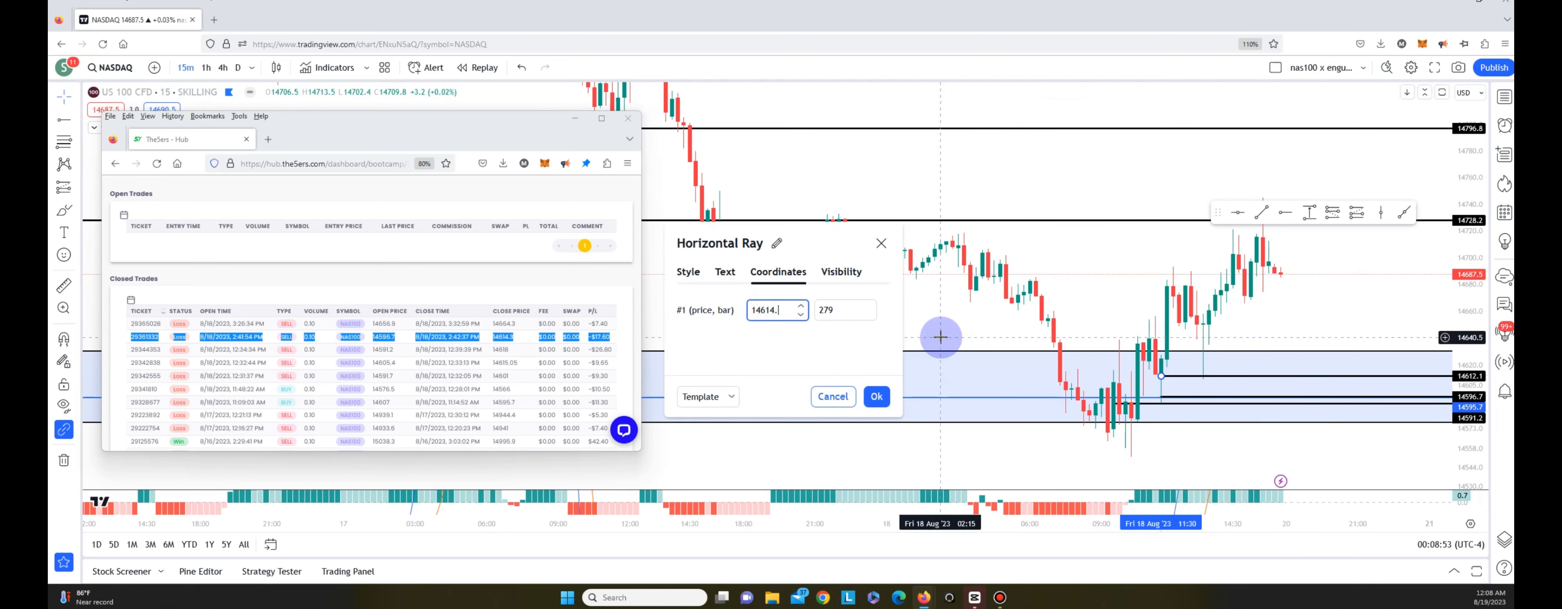
pyautogui.click(874, 396)
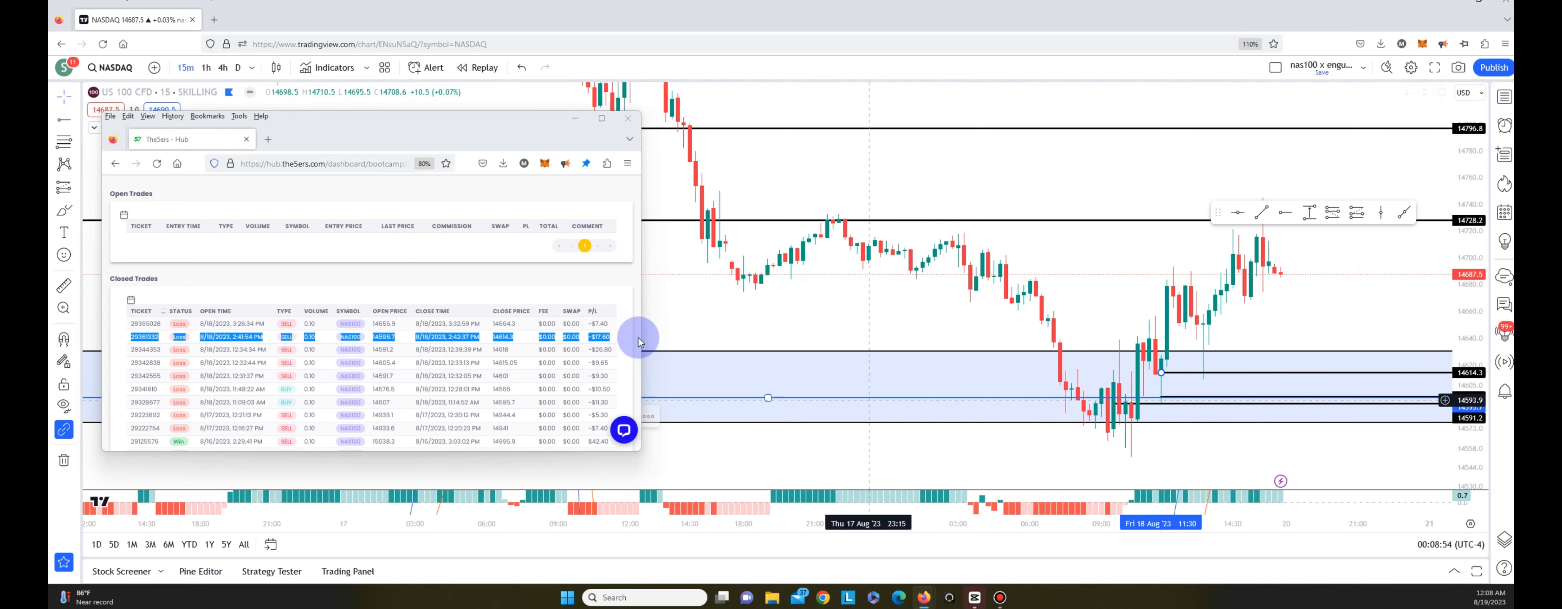
pyautogui.moveTo(1163, 373)
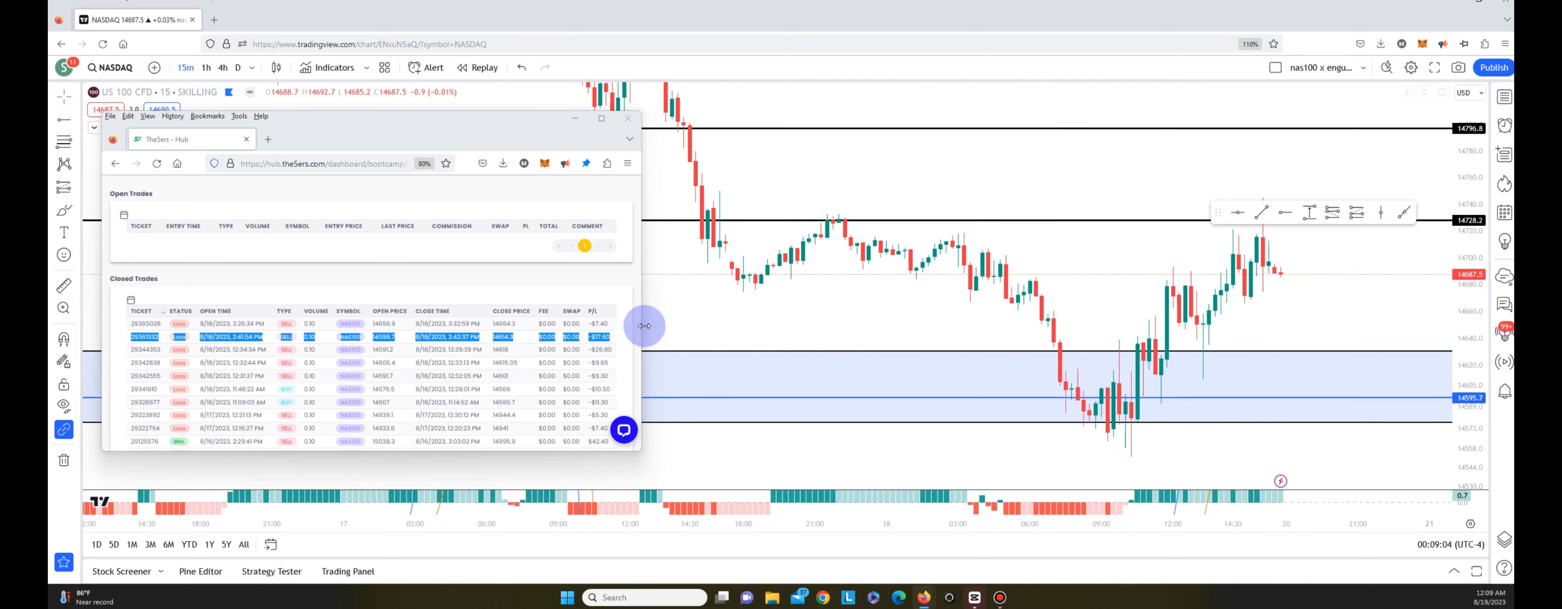
# - Pick the first closed trade and set its new ray's price to 14656.9
pyautogui.click(142, 324)
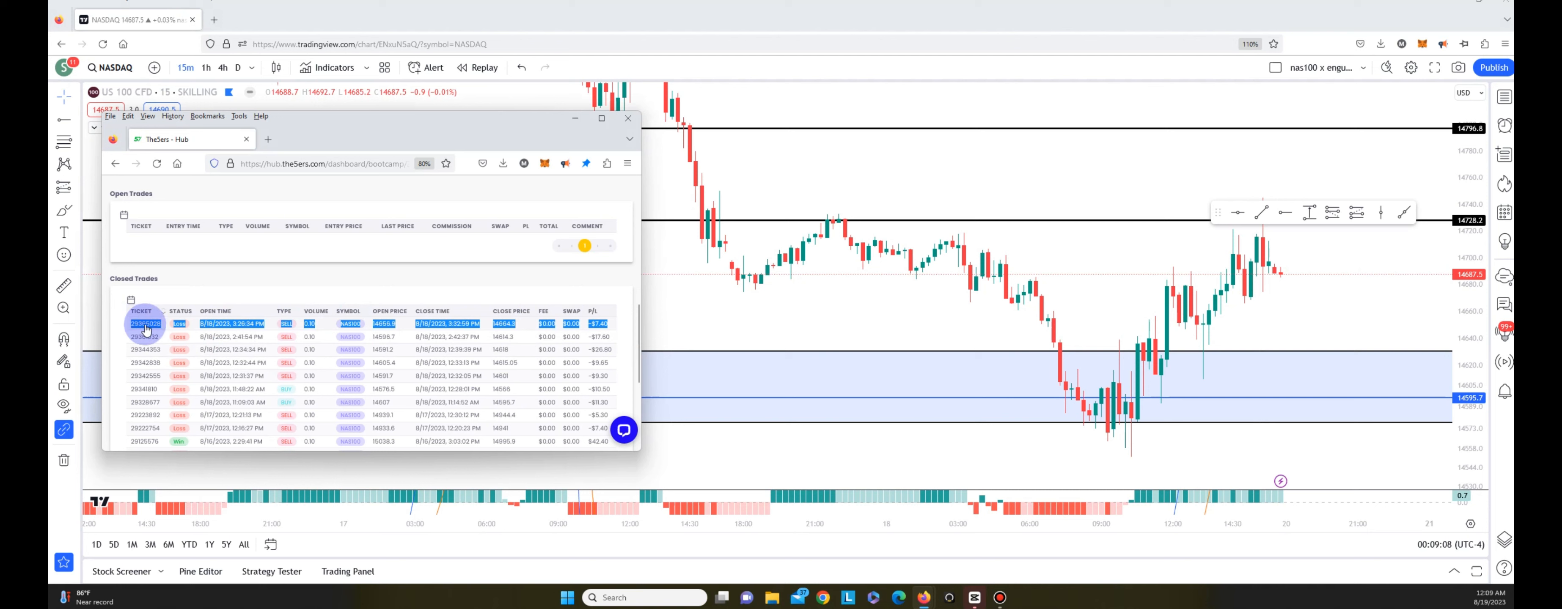
pyautogui.moveTo(1315, 275)
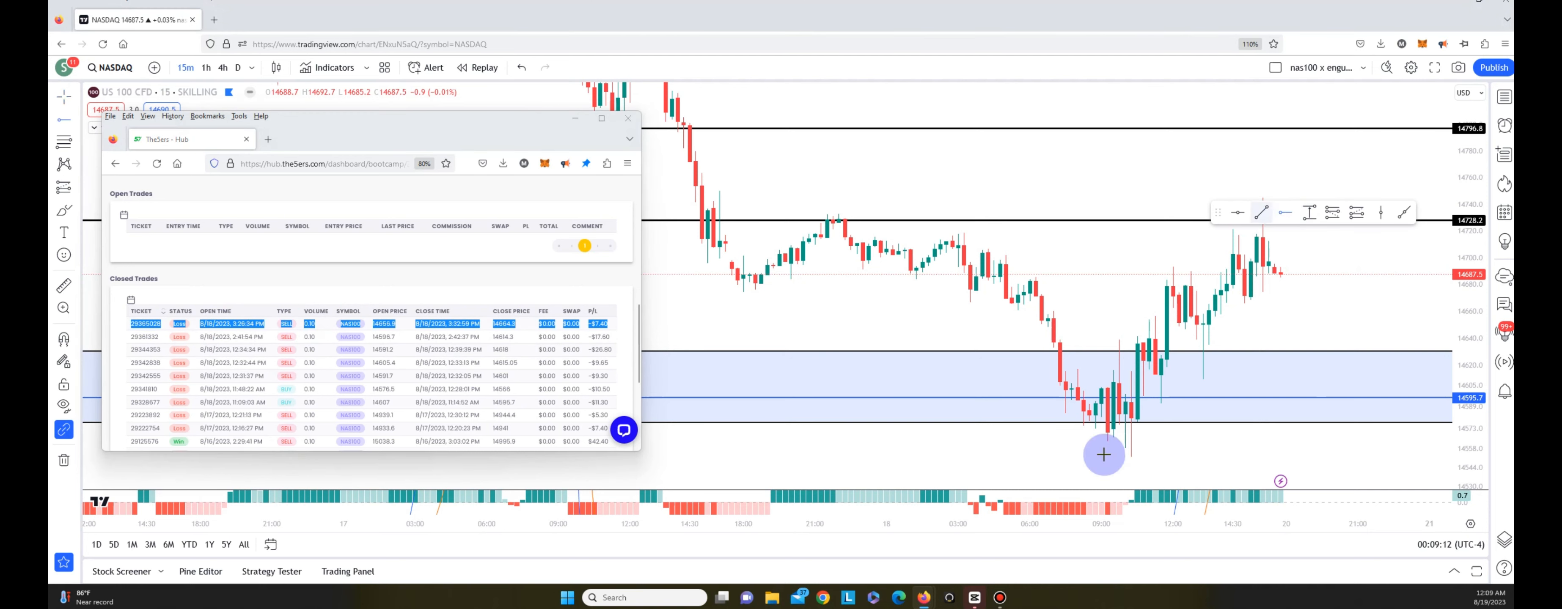
pyautogui.moveTo(1165, 346)
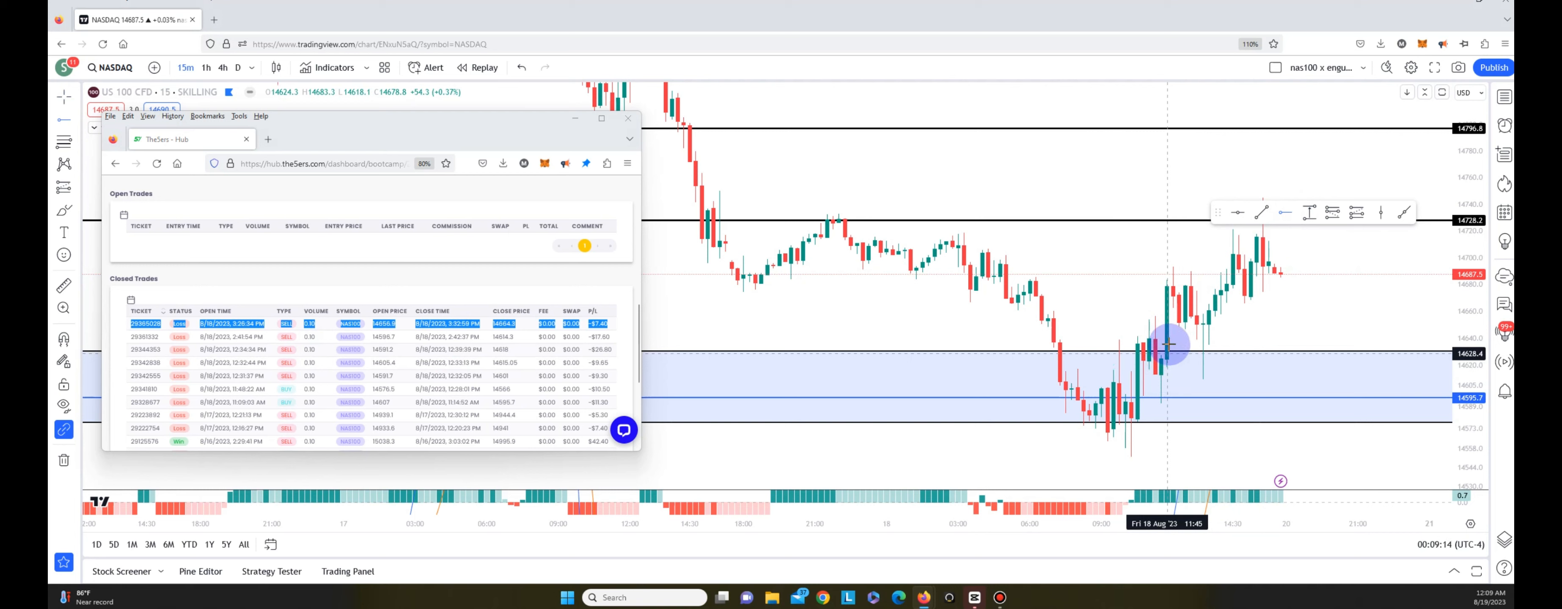
pyautogui.moveTo(1175, 309)
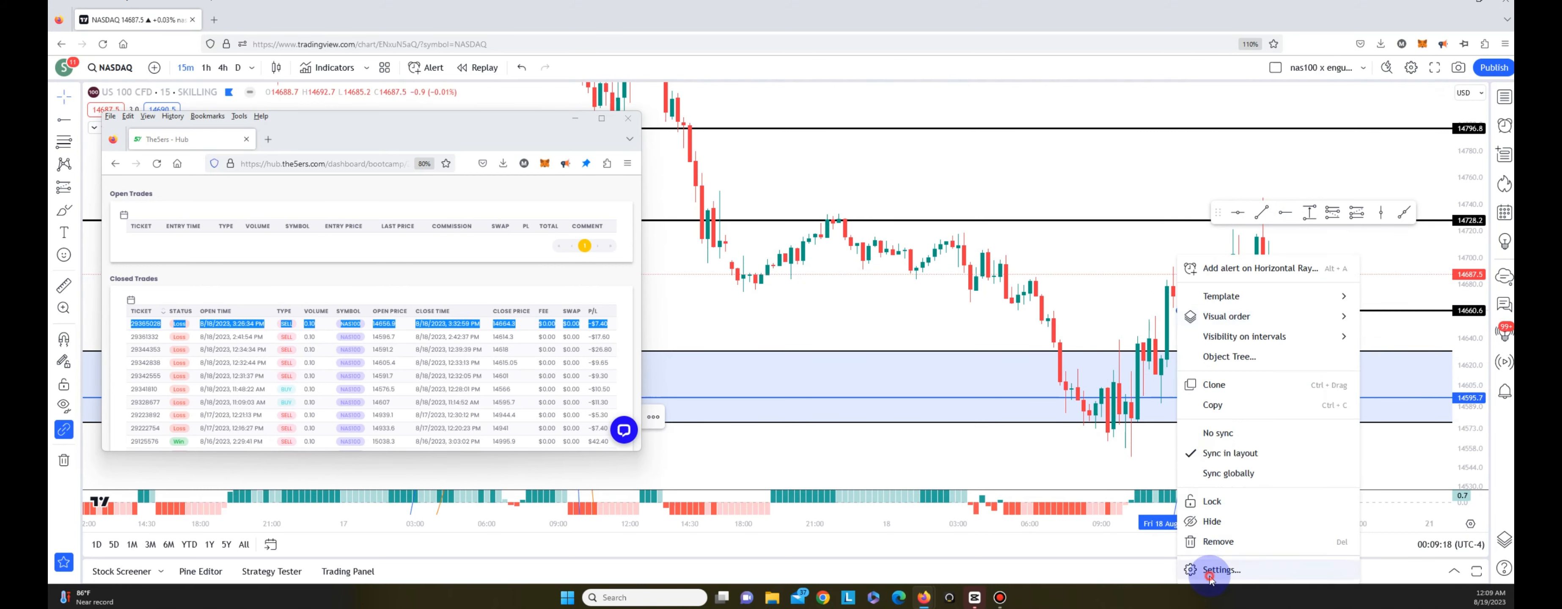
pyautogui.click(1219, 569)
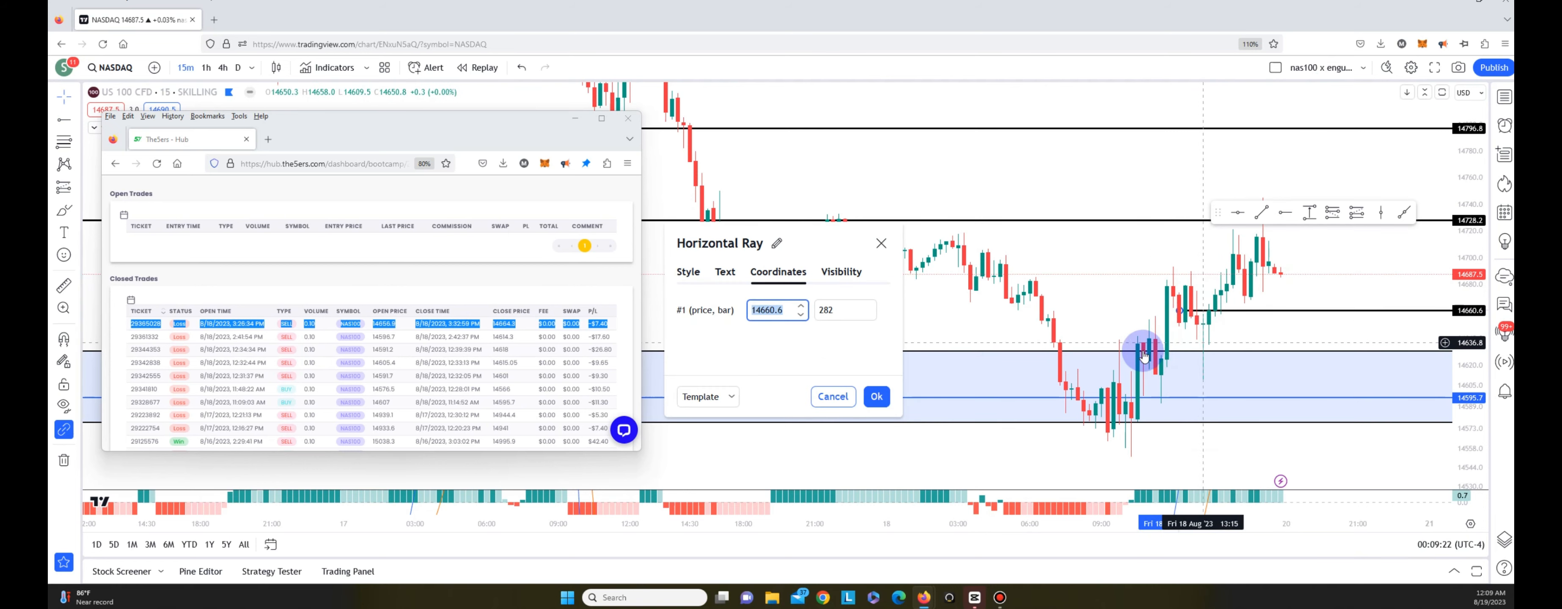
pyautogui.click(771, 310)
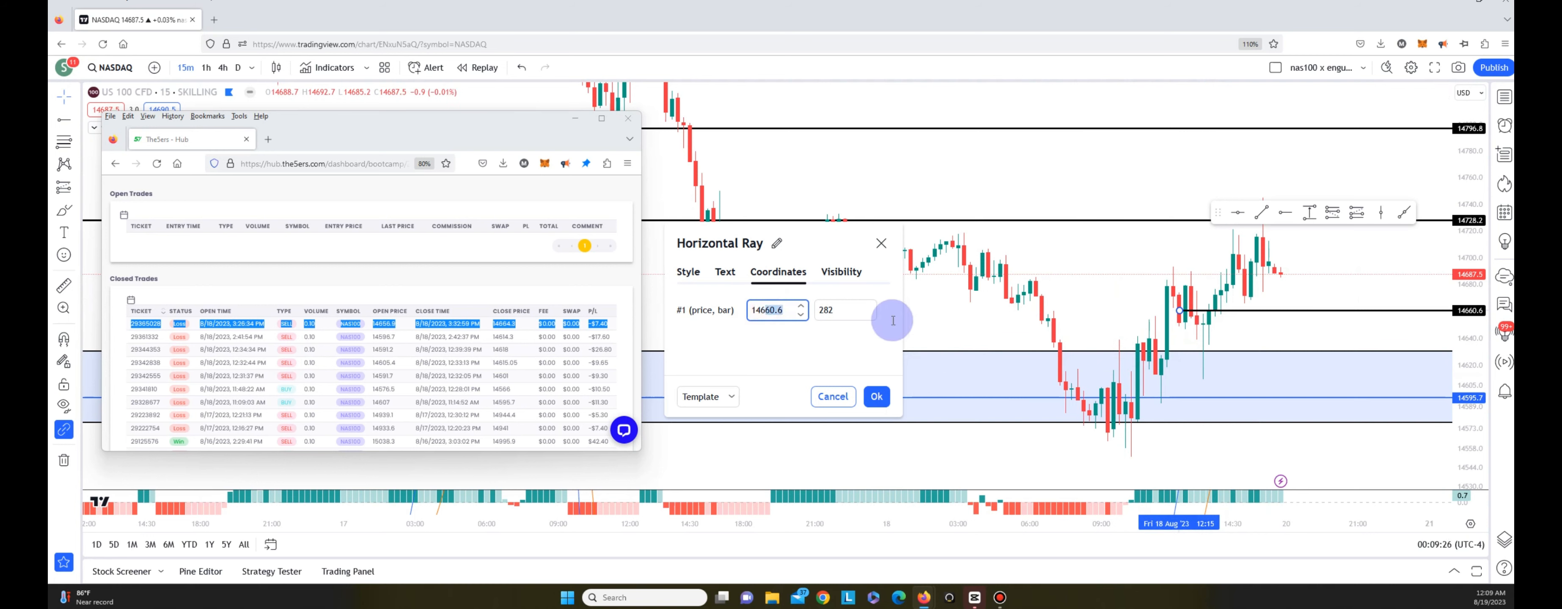
pyautogui.write('14656.')
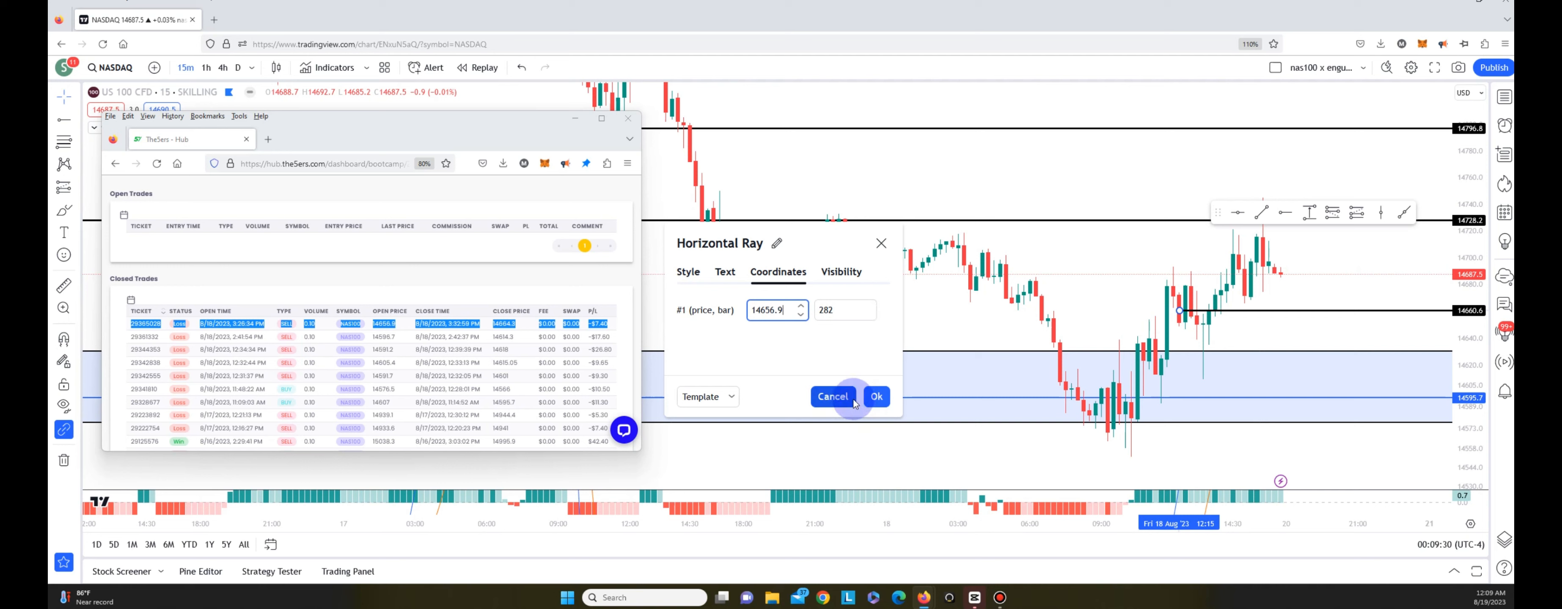
pyautogui.click(832, 396)
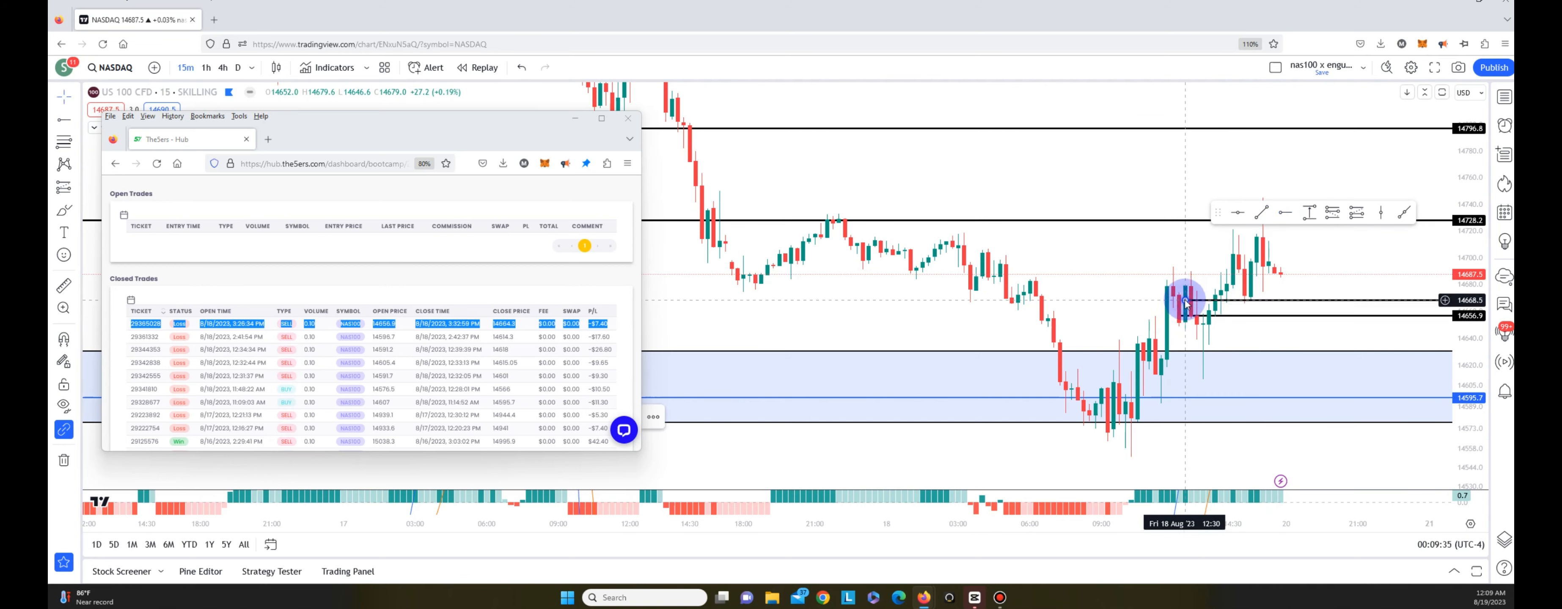
# - Confirm the 14668.5 ray's price as 14644.3 in its coordinate settings
pyautogui.rightClick(1185, 299)
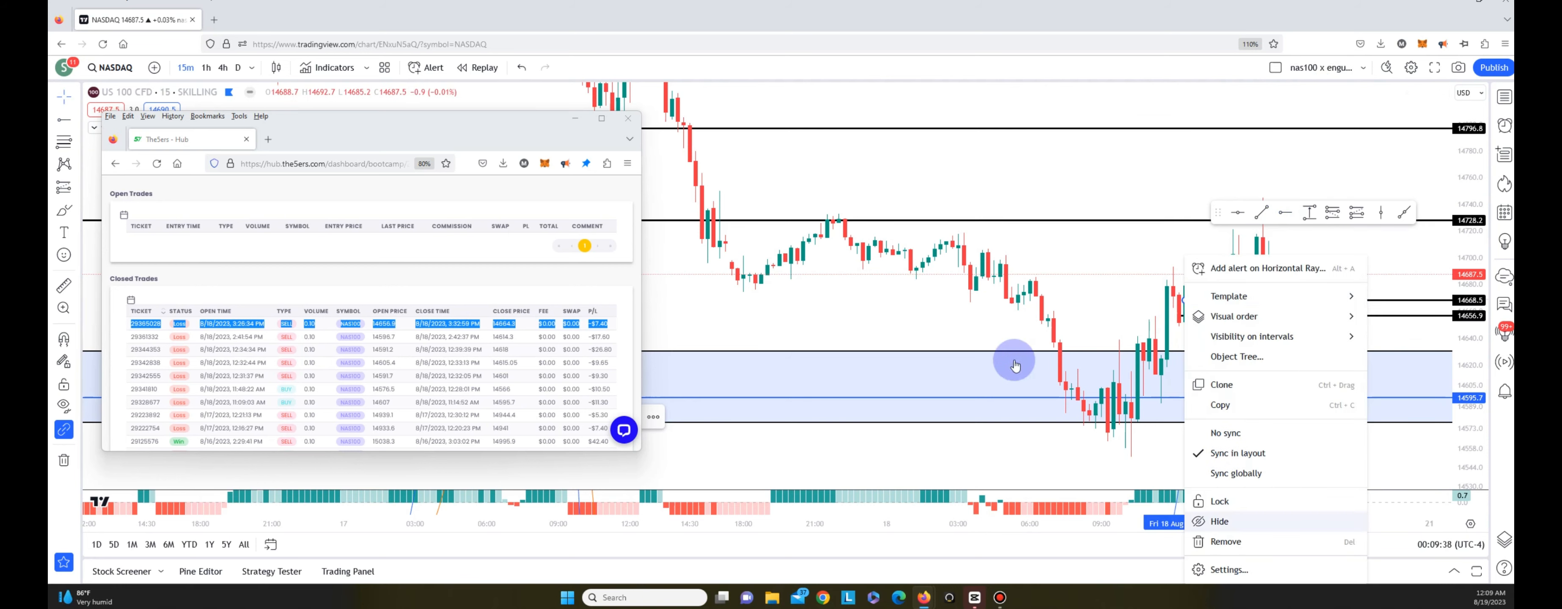
pyautogui.click(1229, 569)
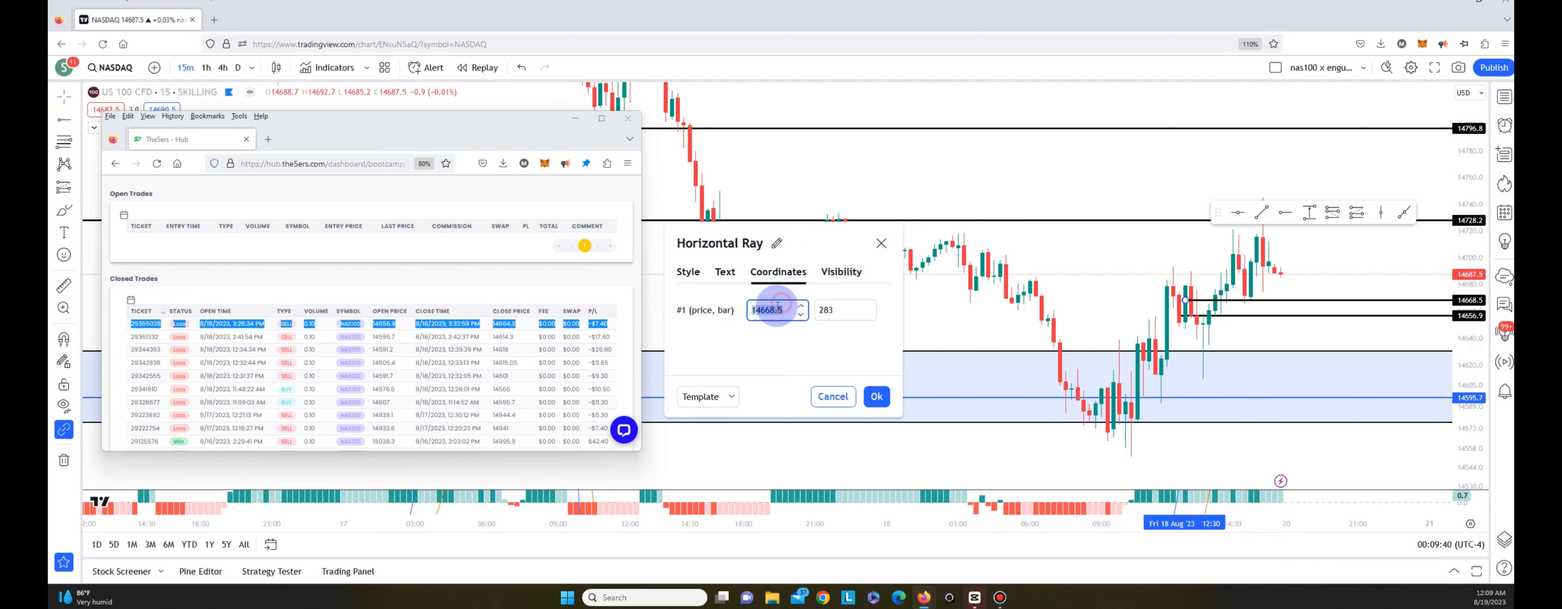
pyautogui.click(841, 310)
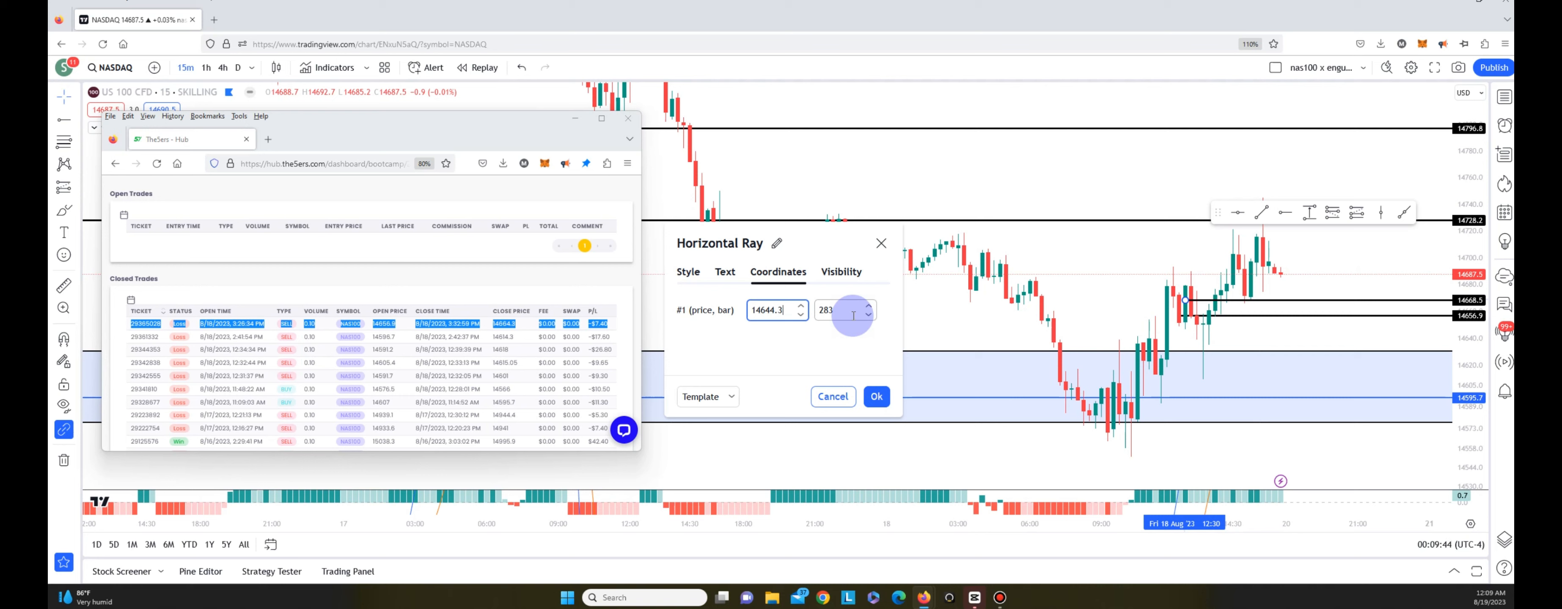
pyautogui.click(874, 396)
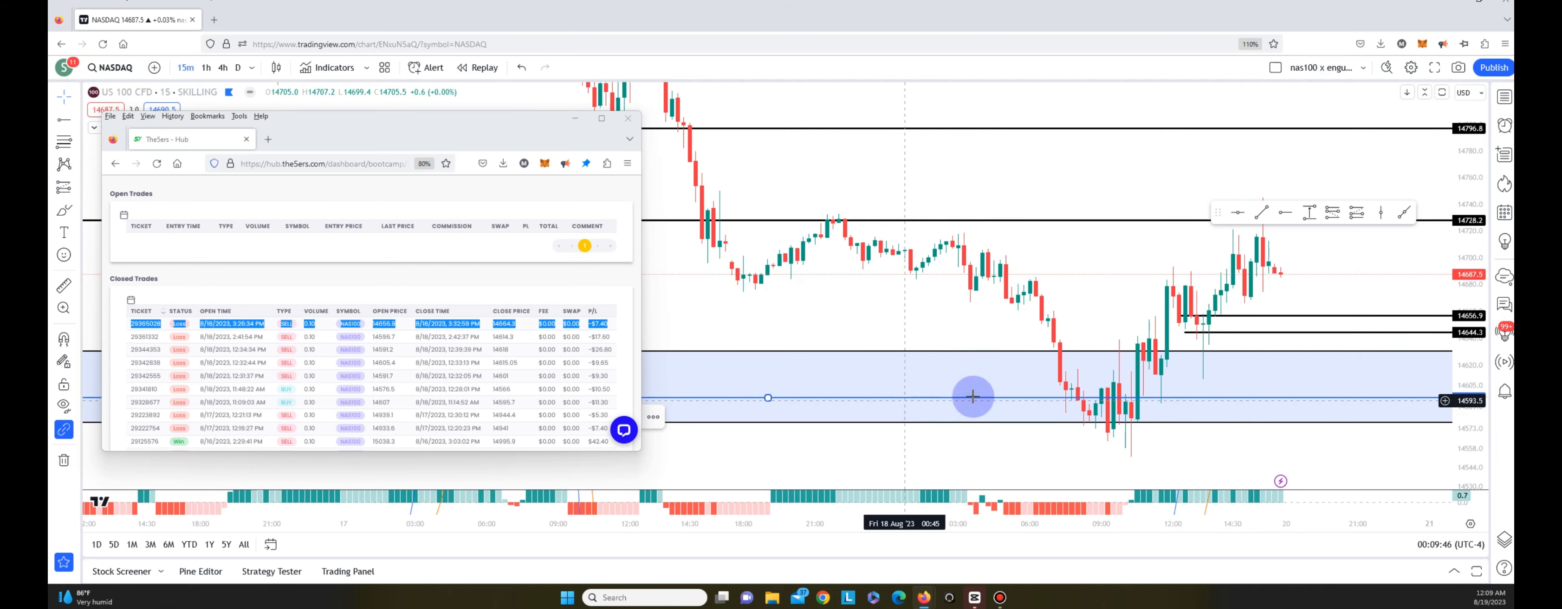
pyautogui.moveTo(1229, 361)
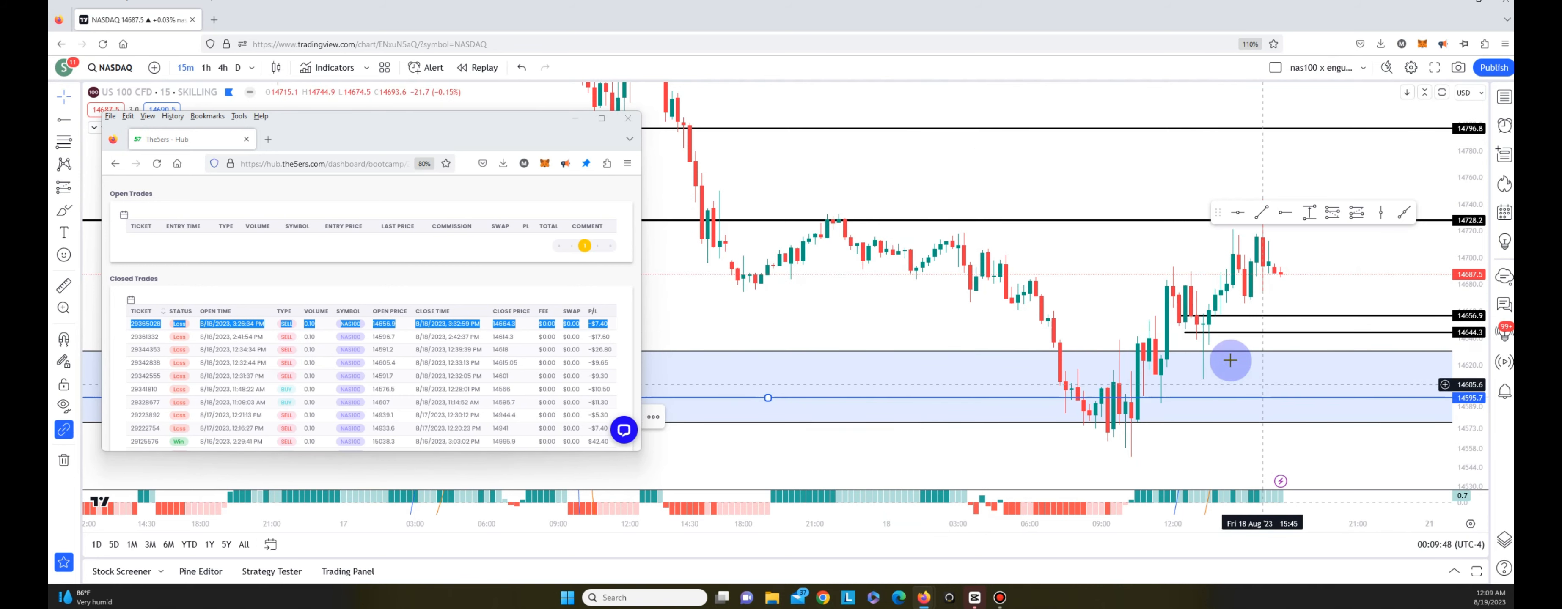
pyautogui.moveTo(1356, 354)
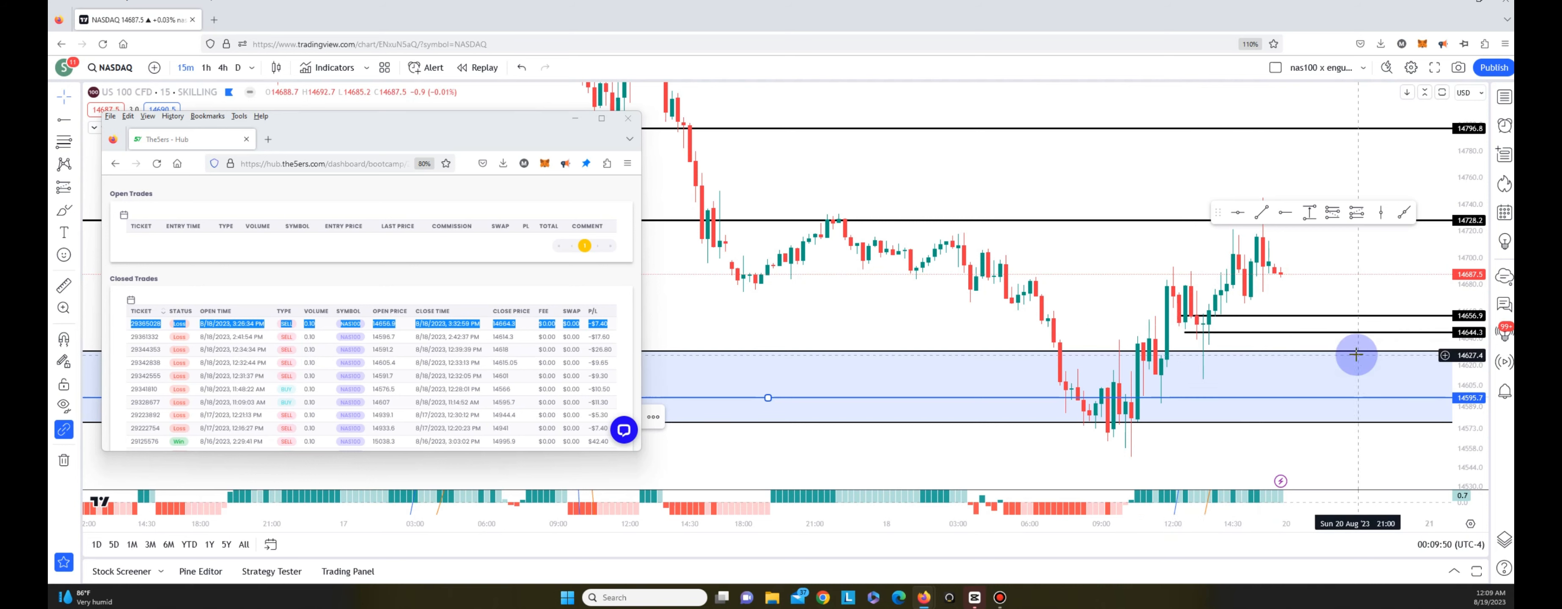
pyautogui.moveTo(1185, 335)
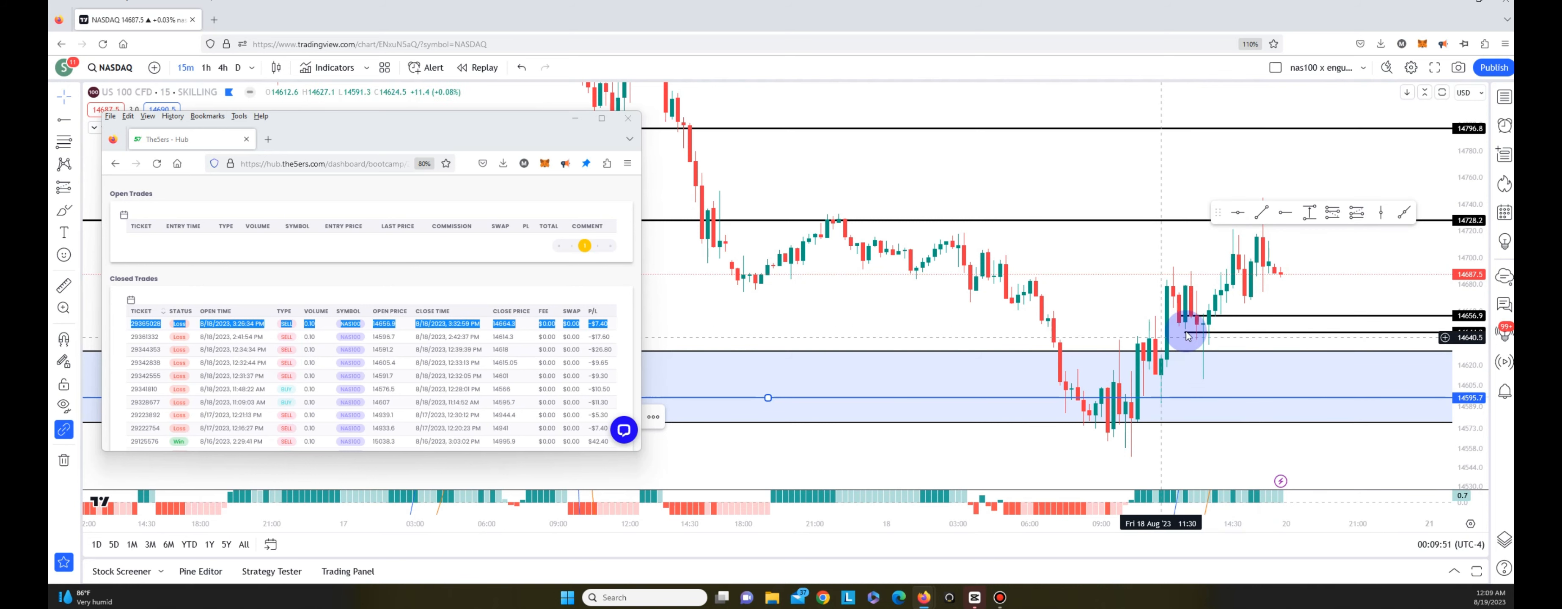
# - Move the lower ray from 14644.3 to 14664.7 via its settings
pyautogui.rightClick(1189, 335)
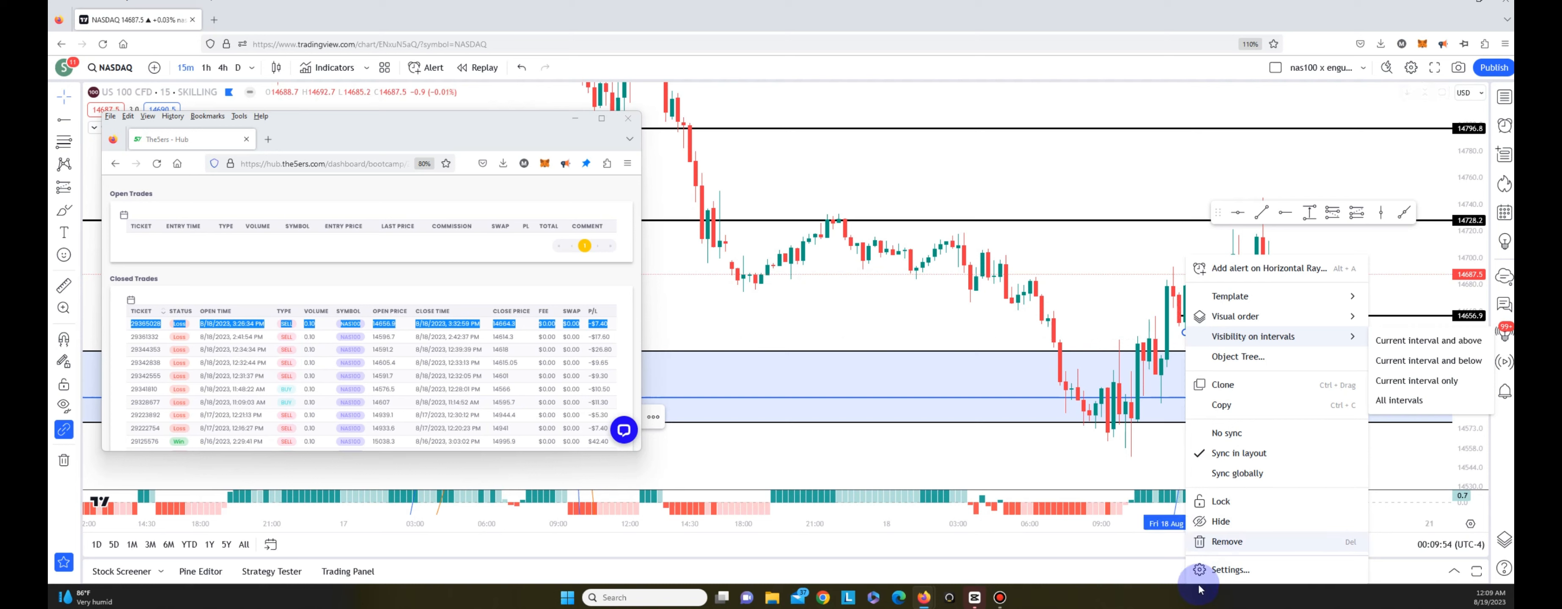
pyautogui.click(1231, 570)
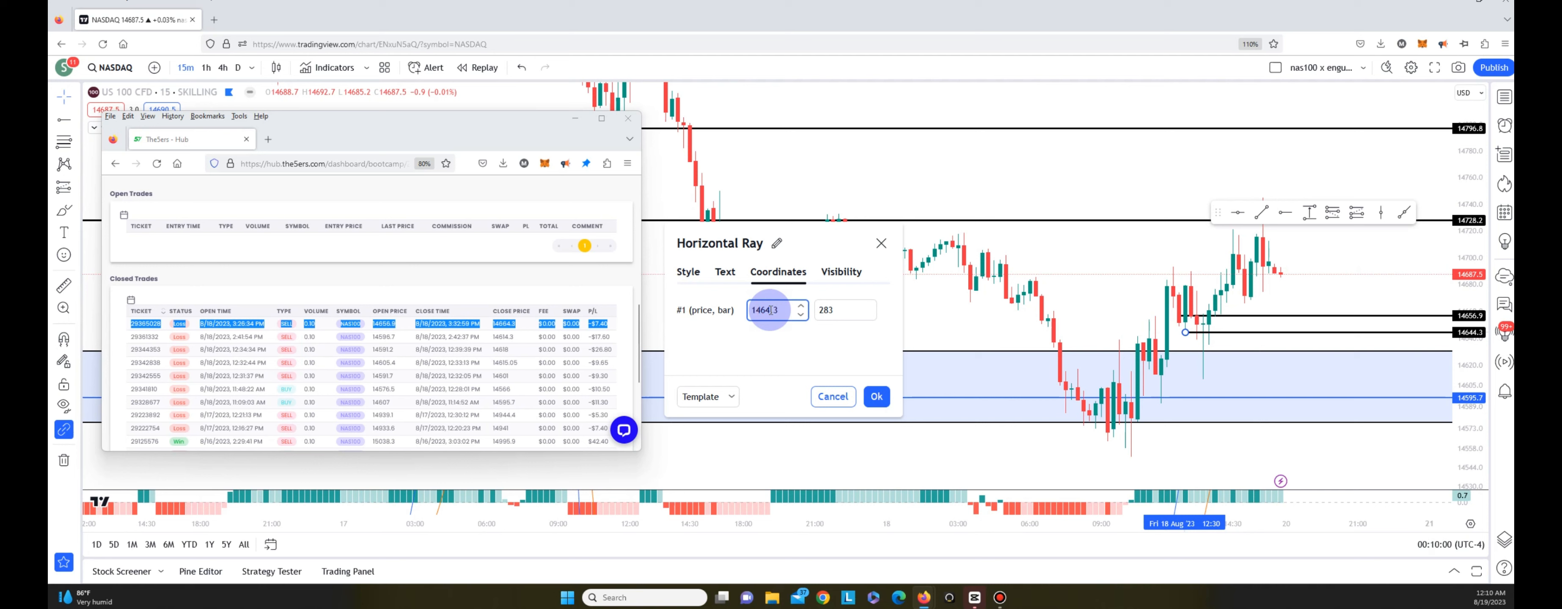
pyautogui.click(875, 396)
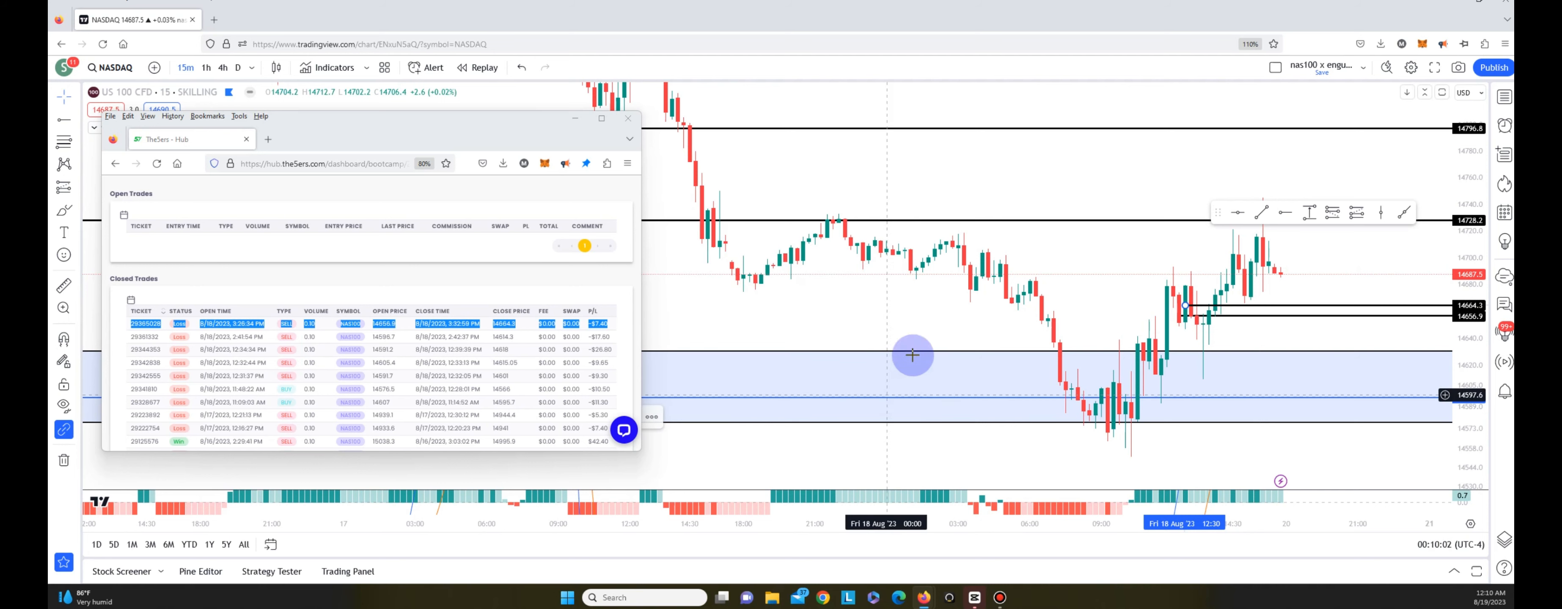
pyautogui.moveTo(926, 331)
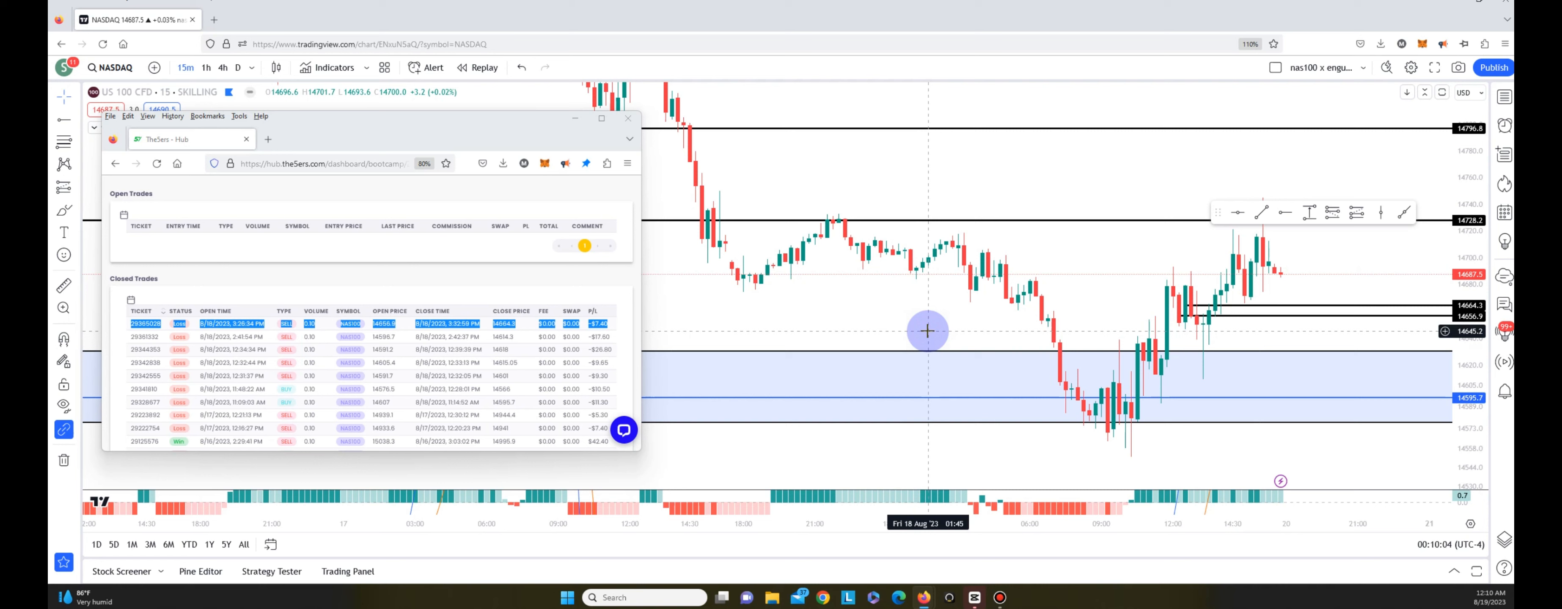
pyautogui.moveTo(1180, 303)
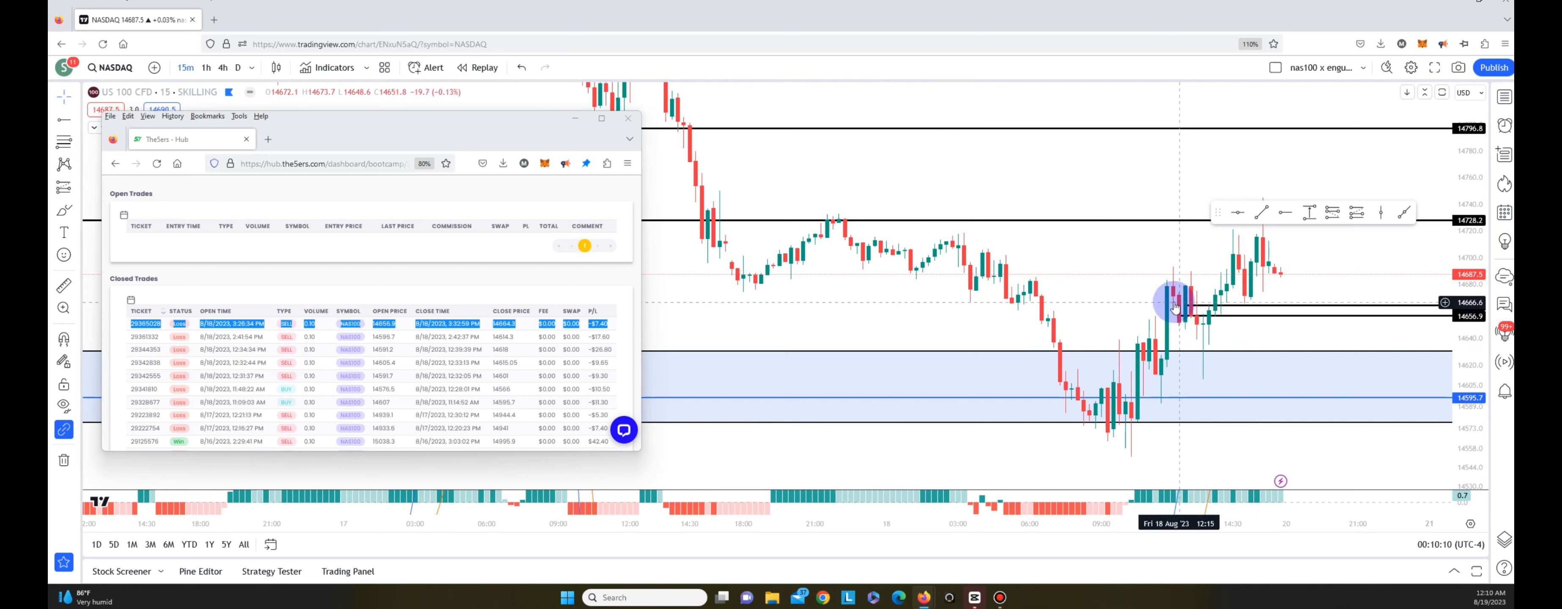
pyautogui.moveTo(453, 306)
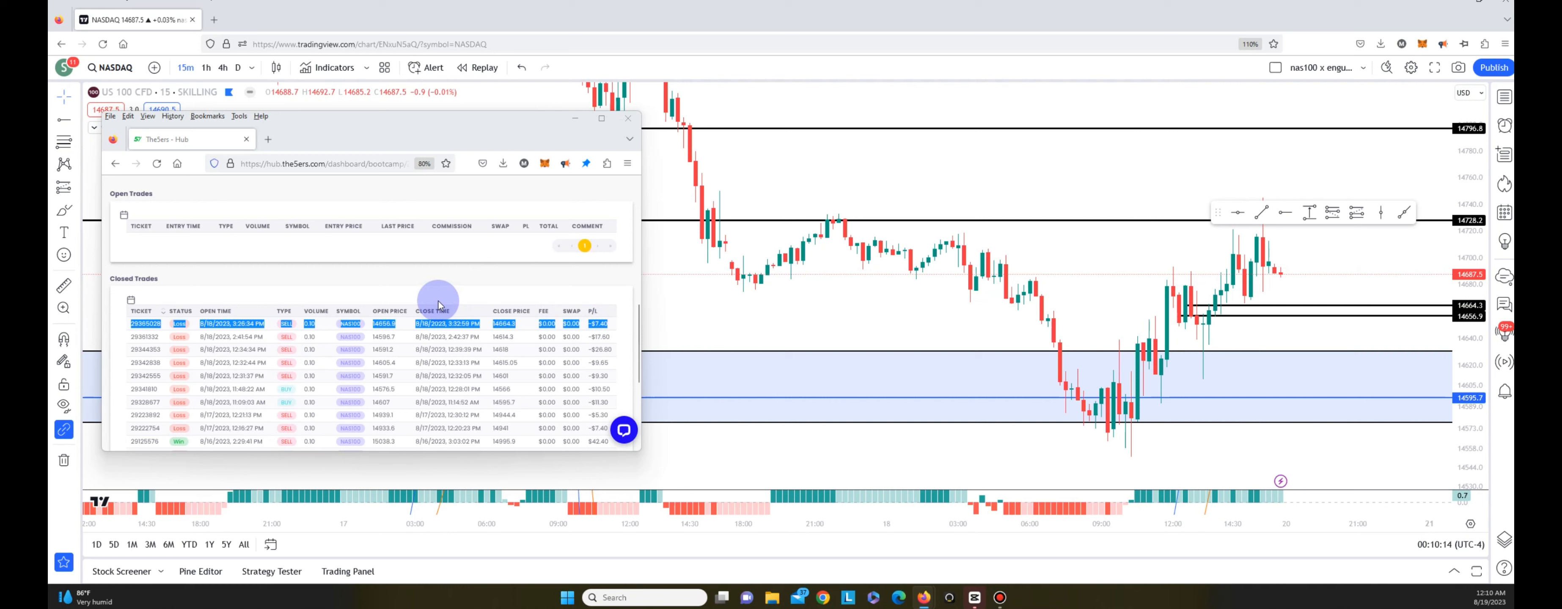
pyautogui.moveTo(612, 266)
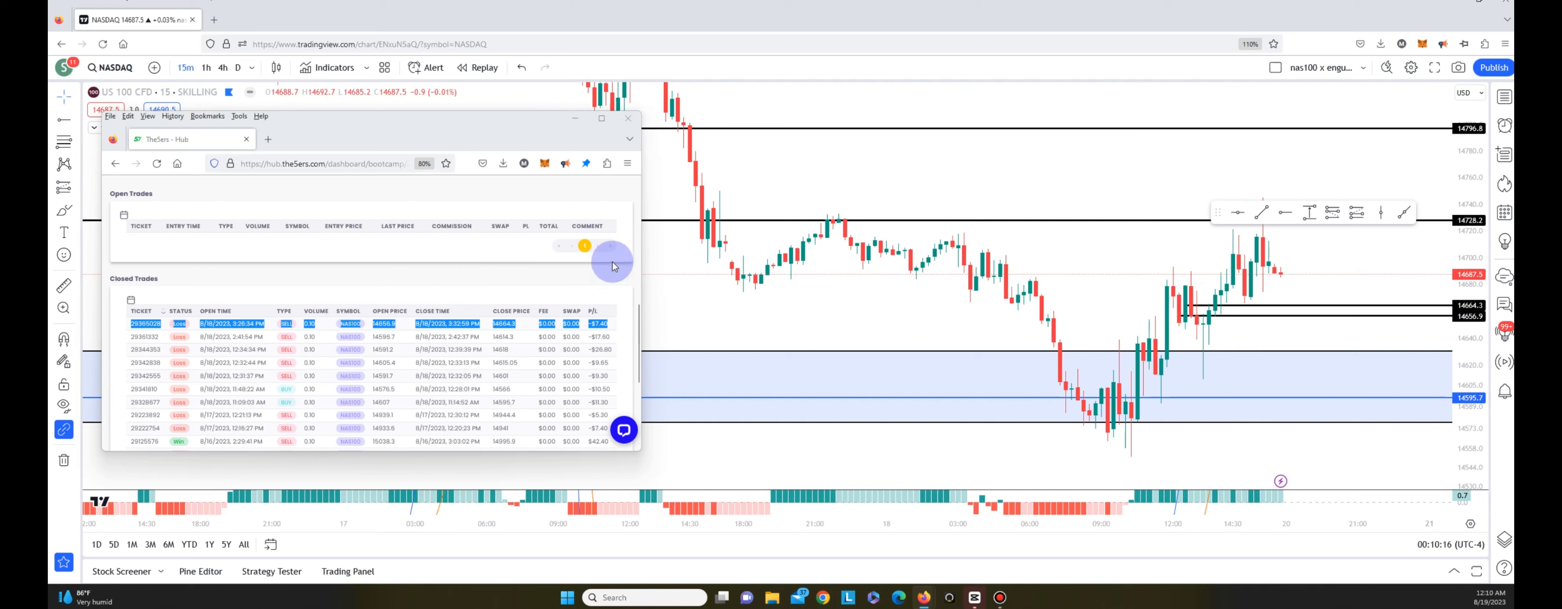
pyautogui.moveTo(534, 299)
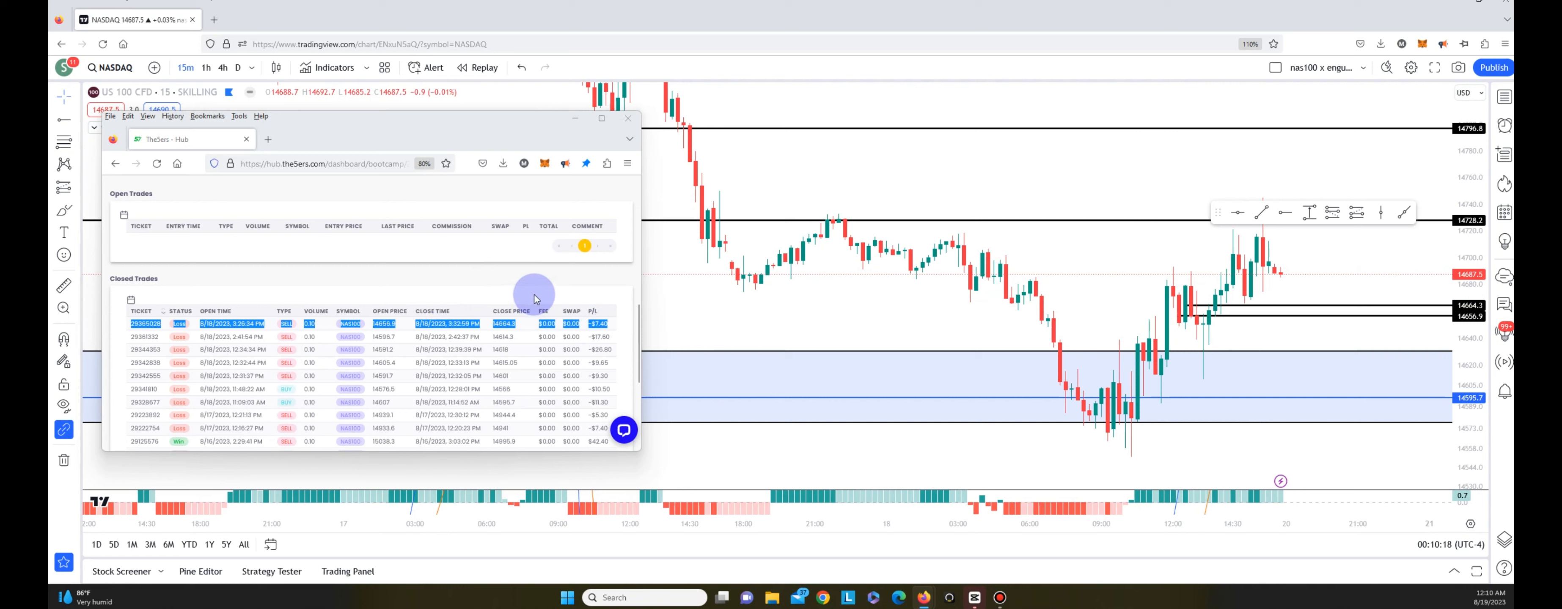
# - Scroll the Closed Trades list down to older mid-August trades
pyautogui.scroll(-3)
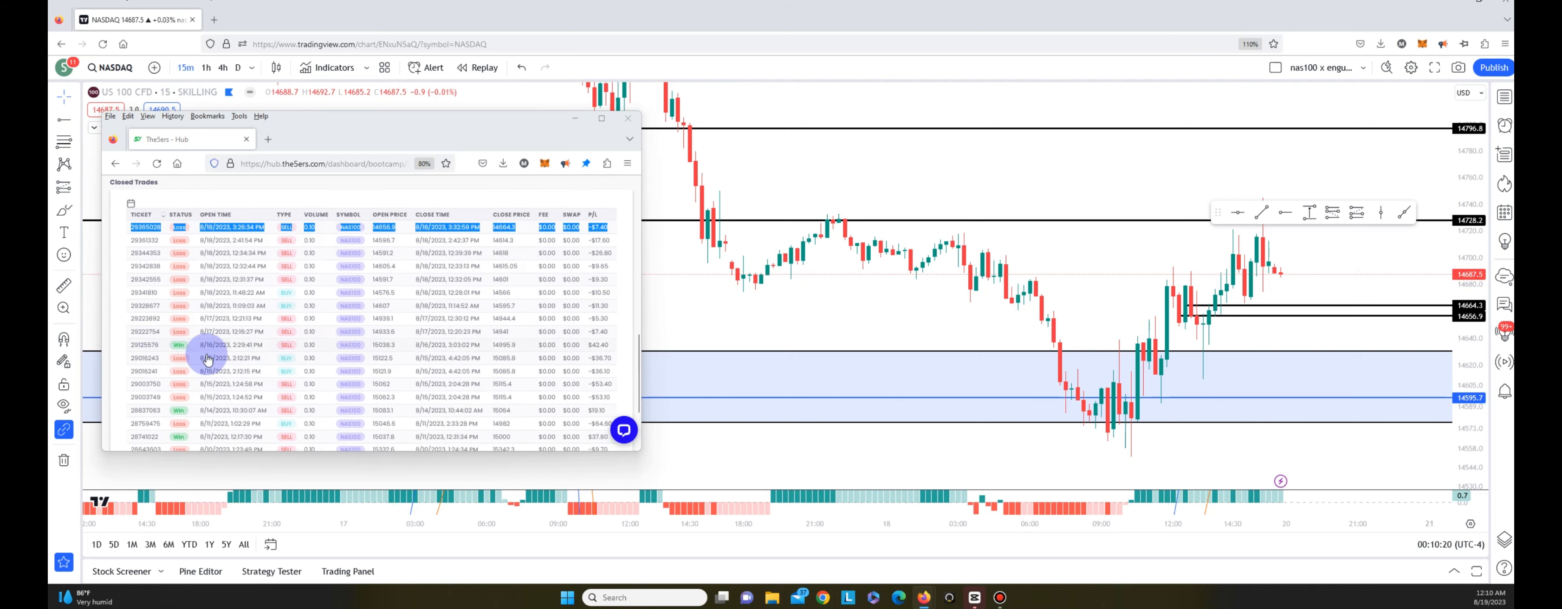
pyautogui.moveTo(535, 136)
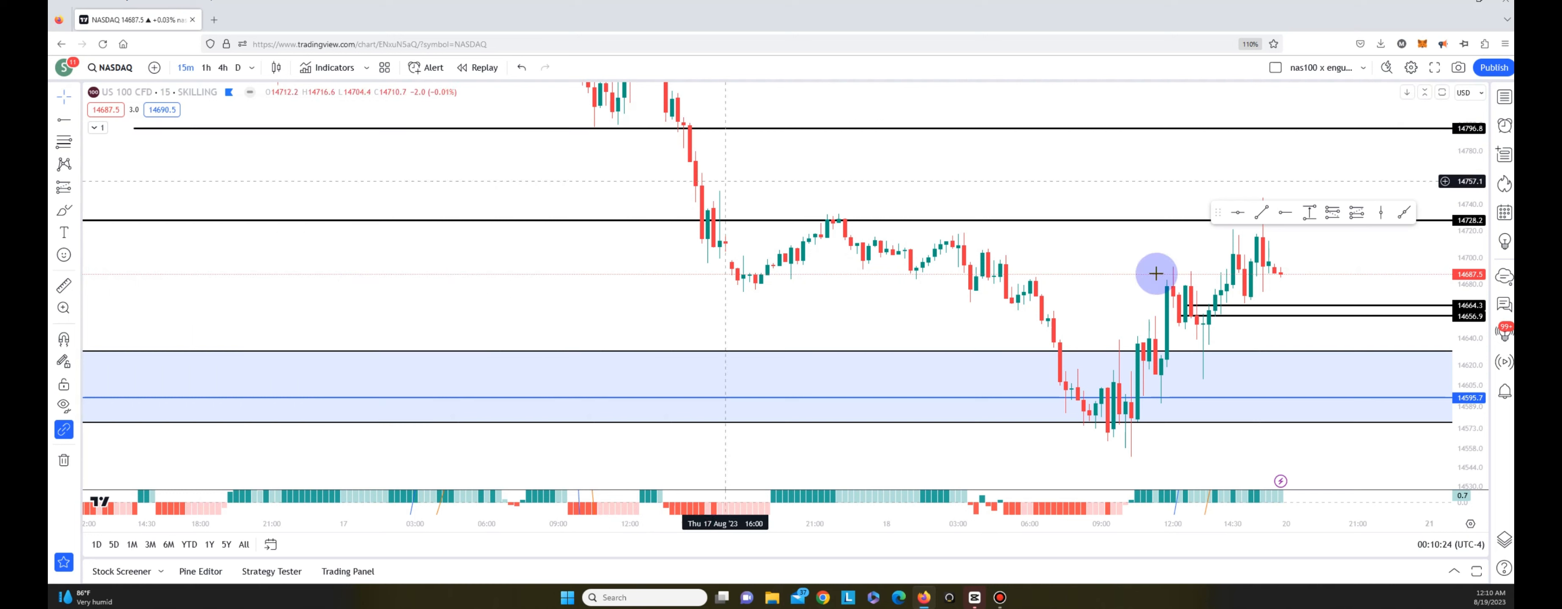
pyautogui.moveTo(1144, 277)
pyautogui.write('PAY')
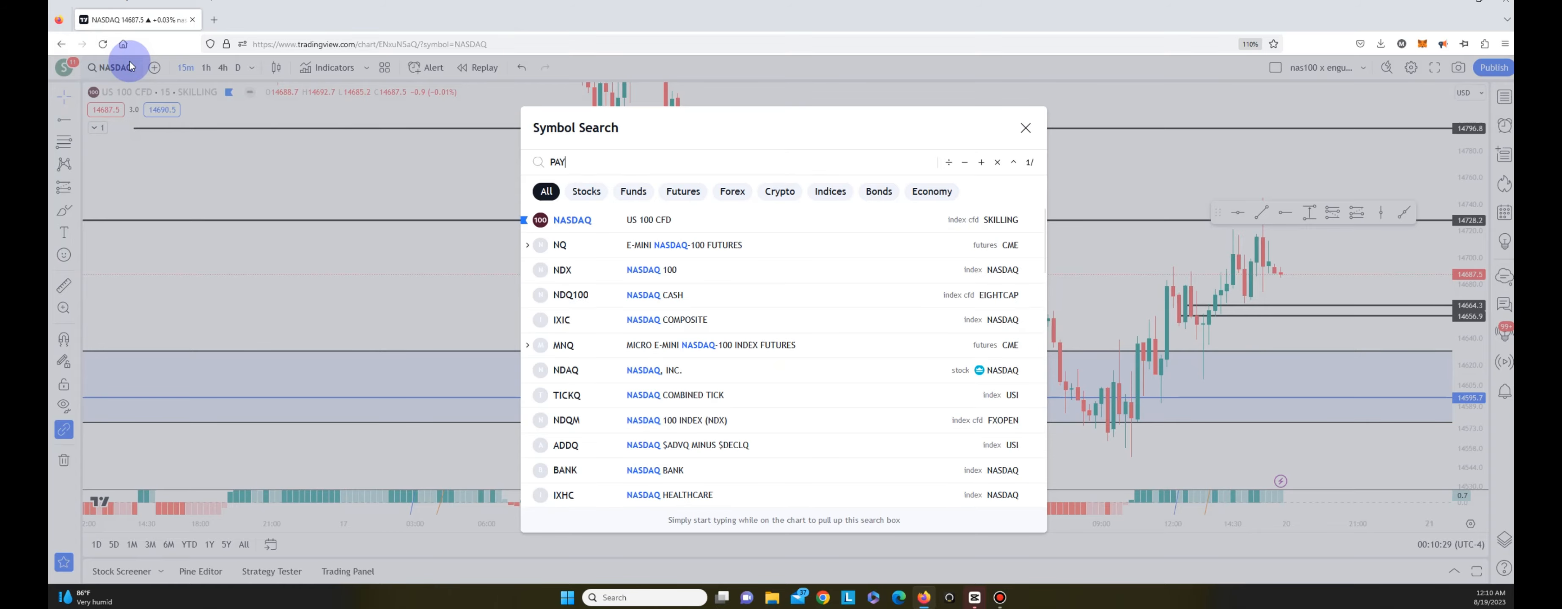
# - Switch the chart to PayPal Holdings (PYPL) on NASDAQ via symbol search
pyautogui.click(1024, 128)
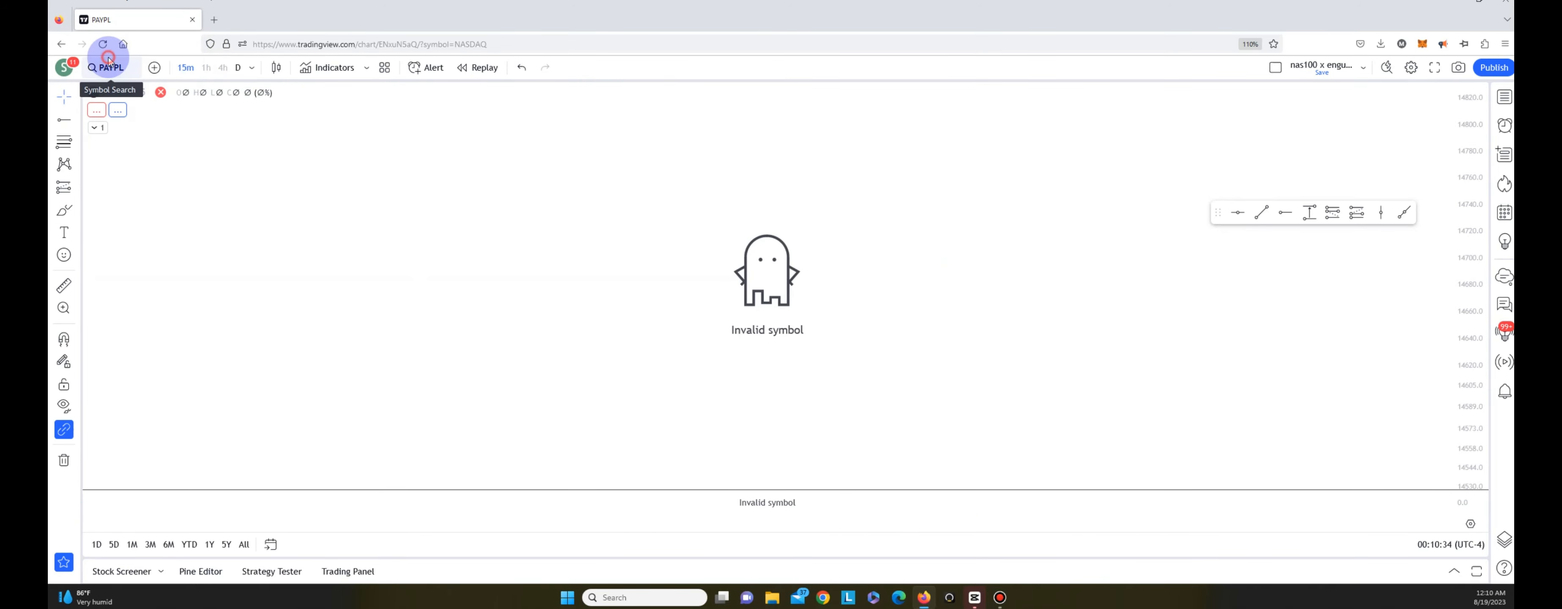
pyautogui.click(108, 66)
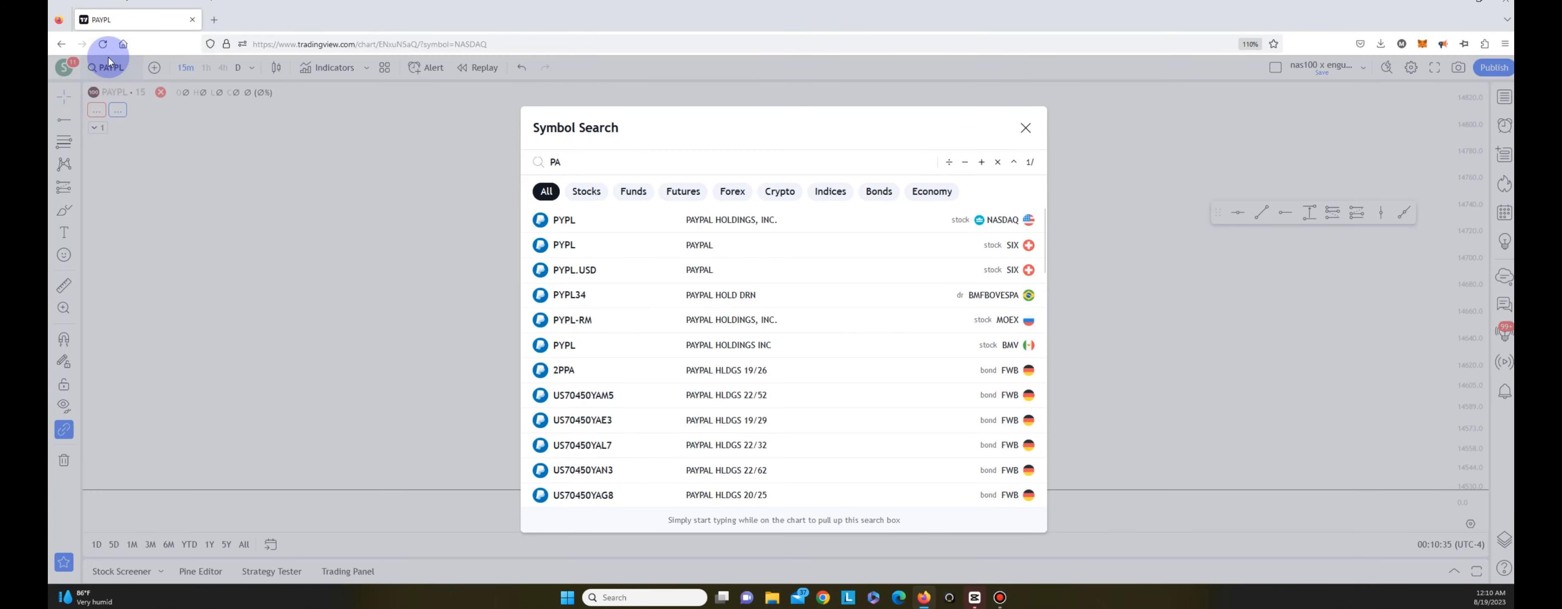
pyautogui.write('YP')
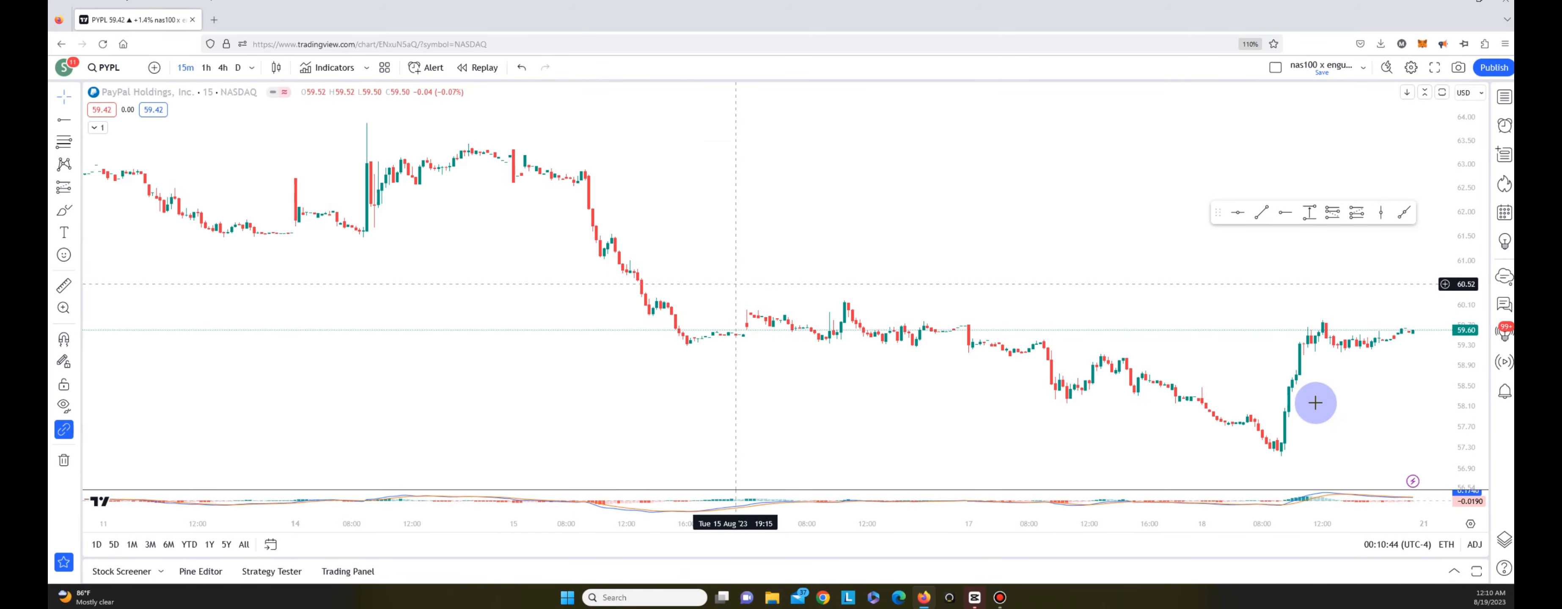
pyautogui.moveTo(1275, 435)
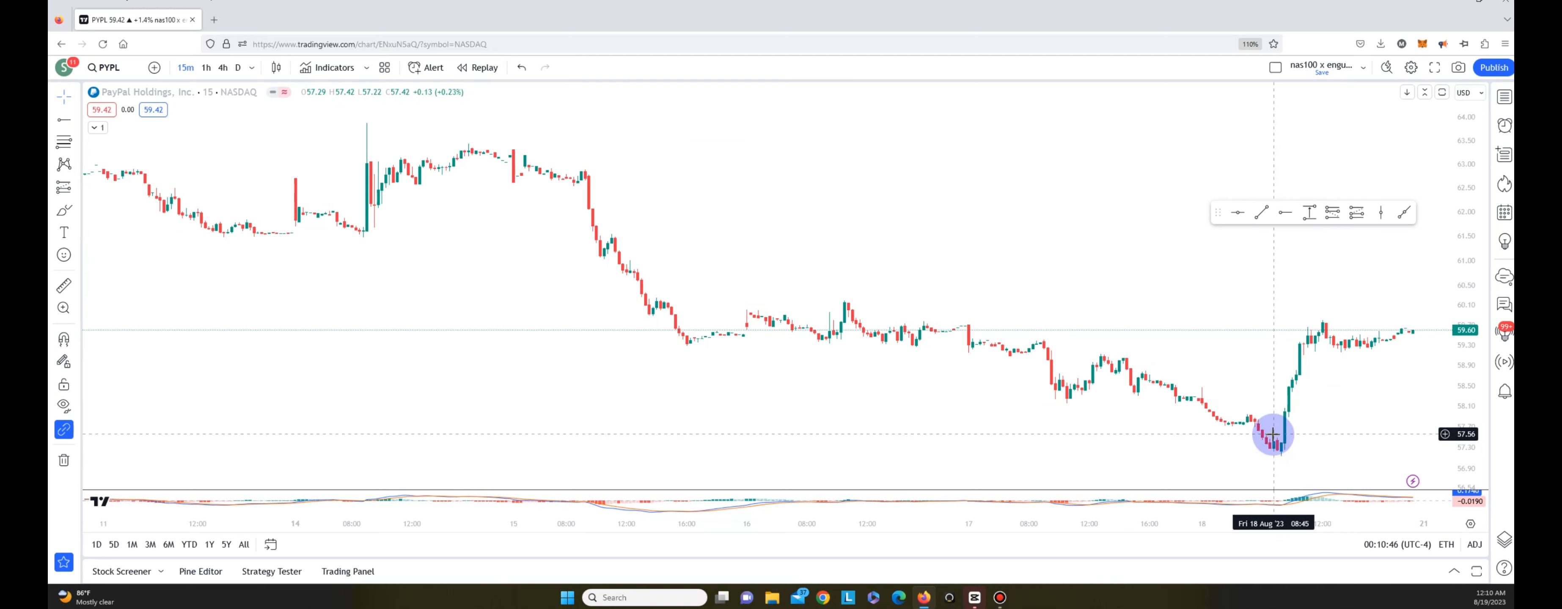
pyautogui.moveTo(1290, 357)
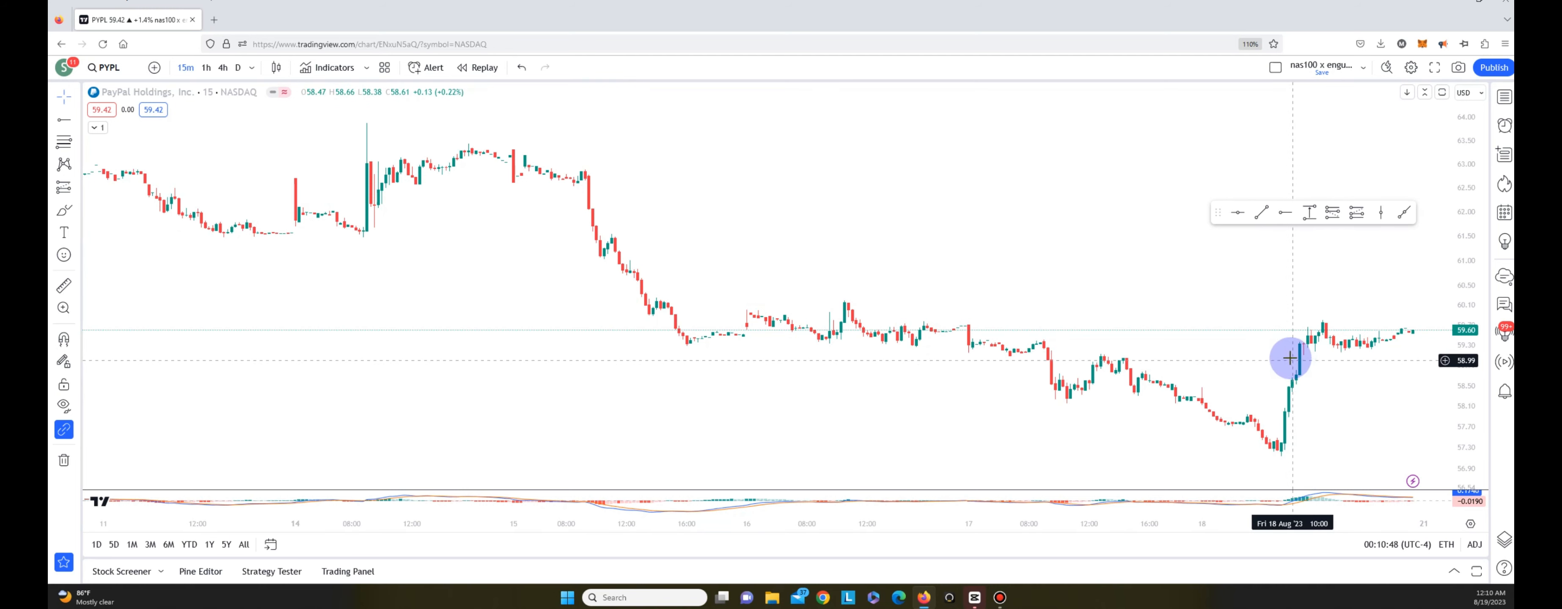
pyautogui.moveTo(1333, 479)
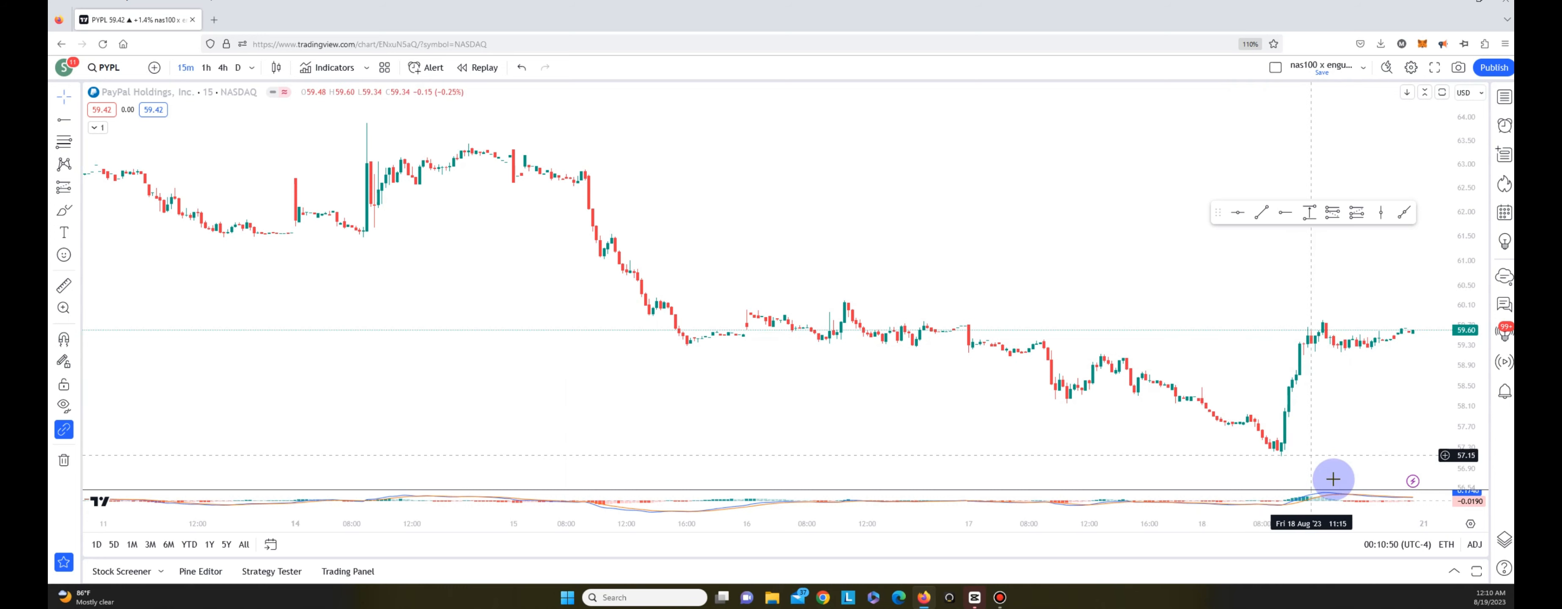
pyautogui.moveTo(1184, 398)
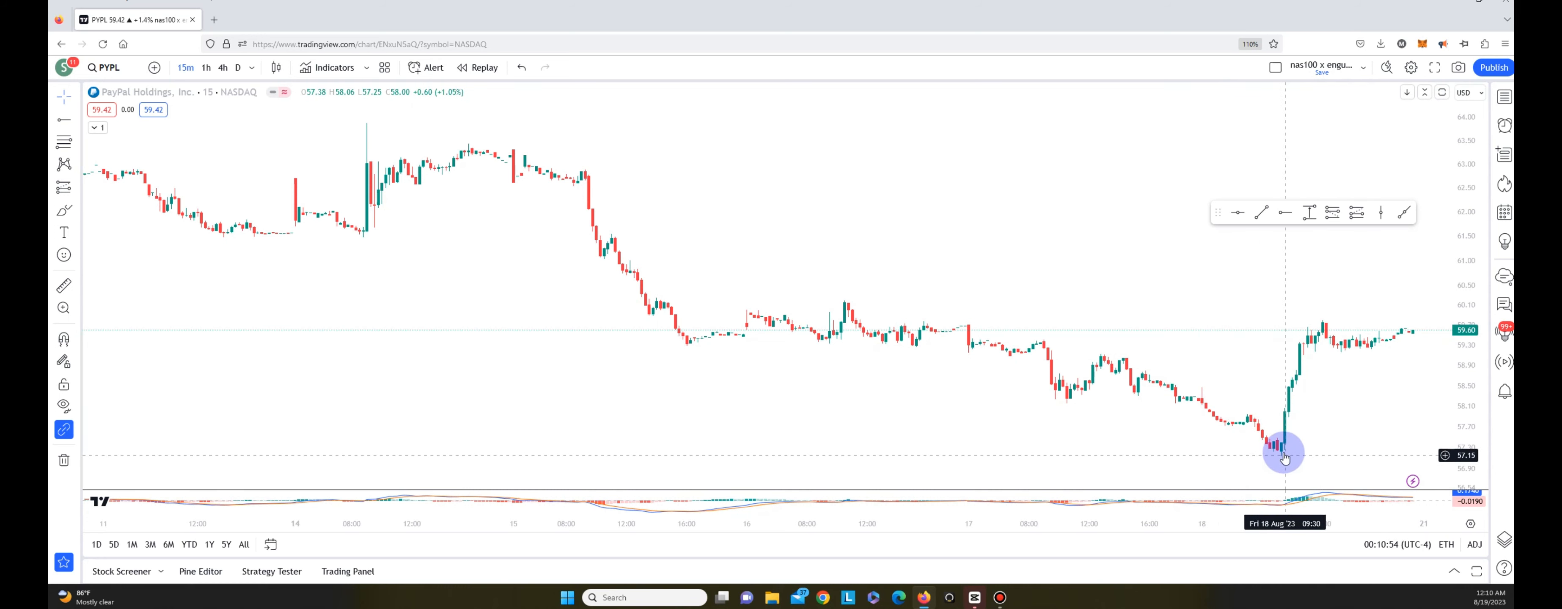
pyautogui.moveTo(1217, 436)
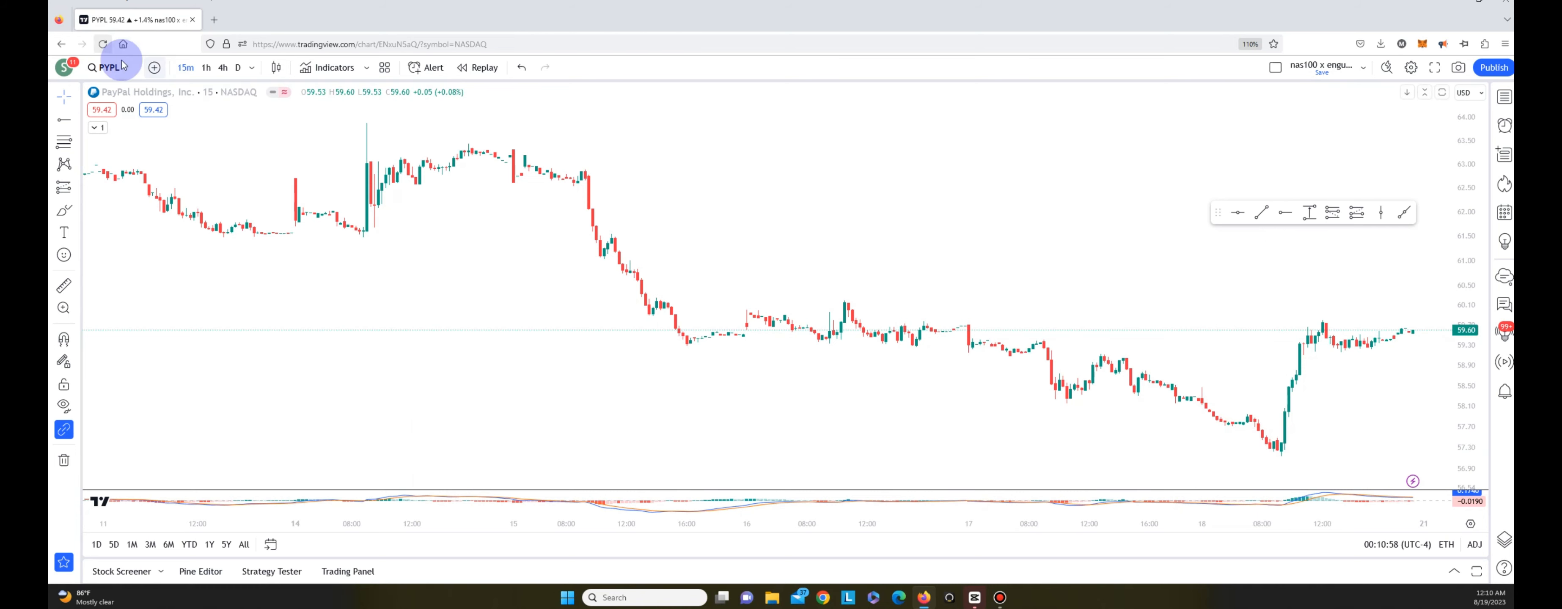
pyautogui.click(107, 67)
pyautogui.write('TSLA')
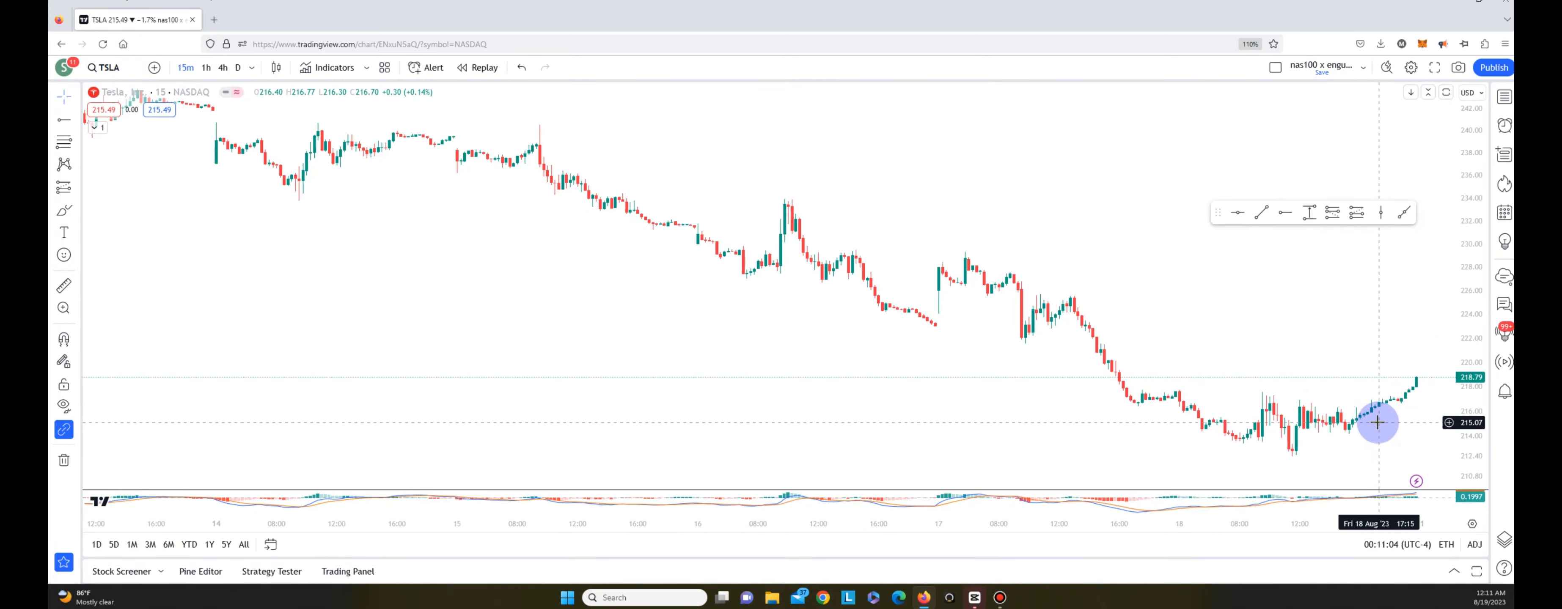
# - Switch the chart to Tesla (TSLA) on NASDAQ and dismiss the search
pyautogui.click(103, 67)
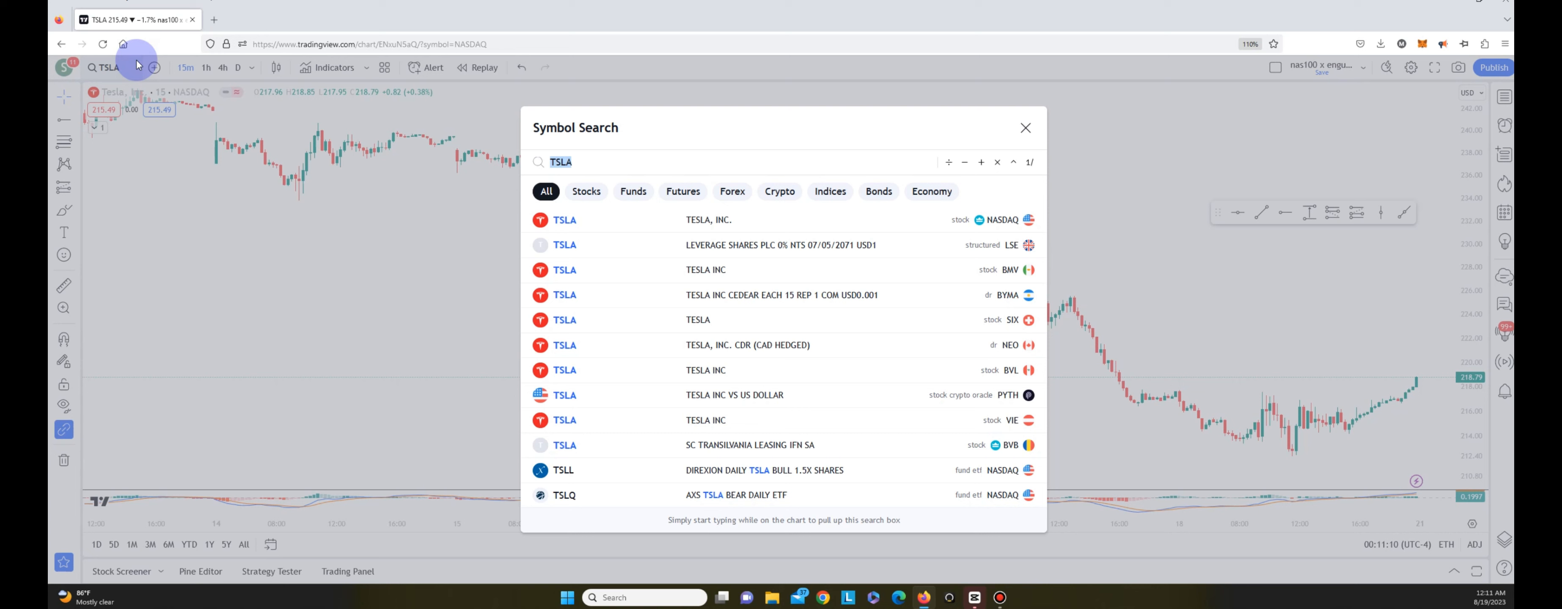
pyautogui.moveTo(389, 290)
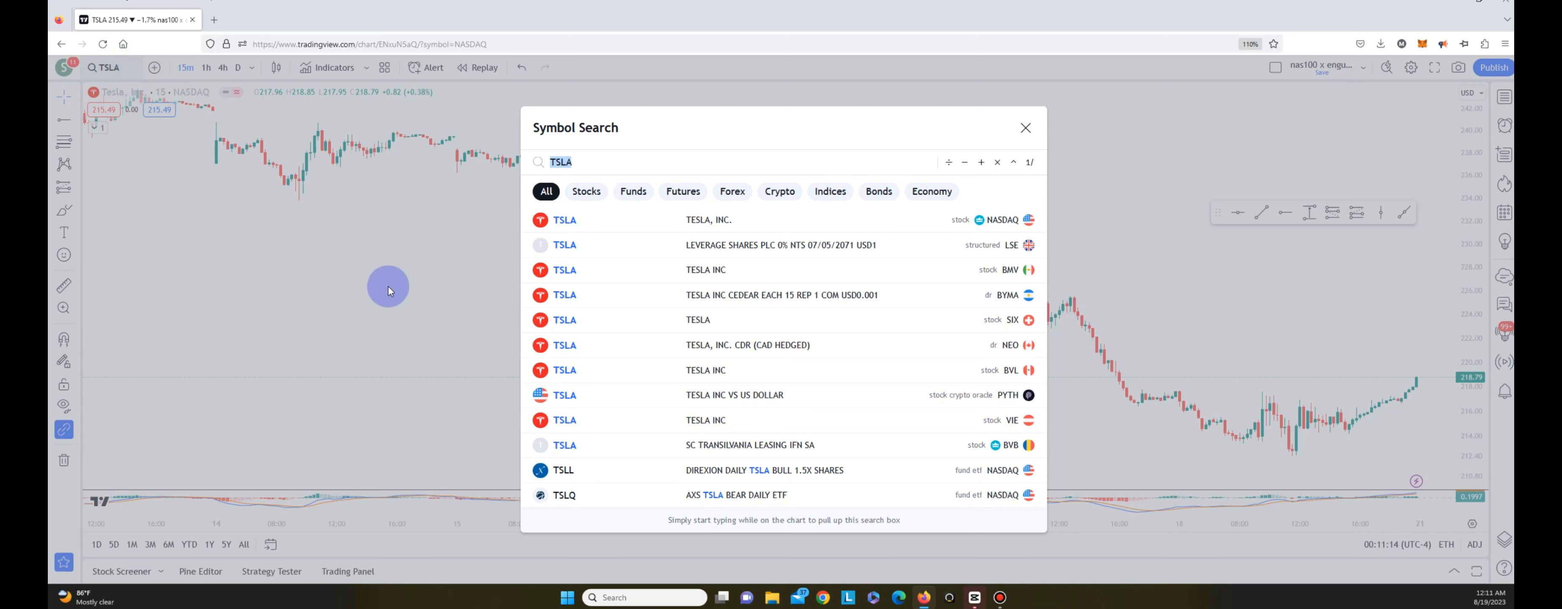
pyautogui.moveTo(600, 169)
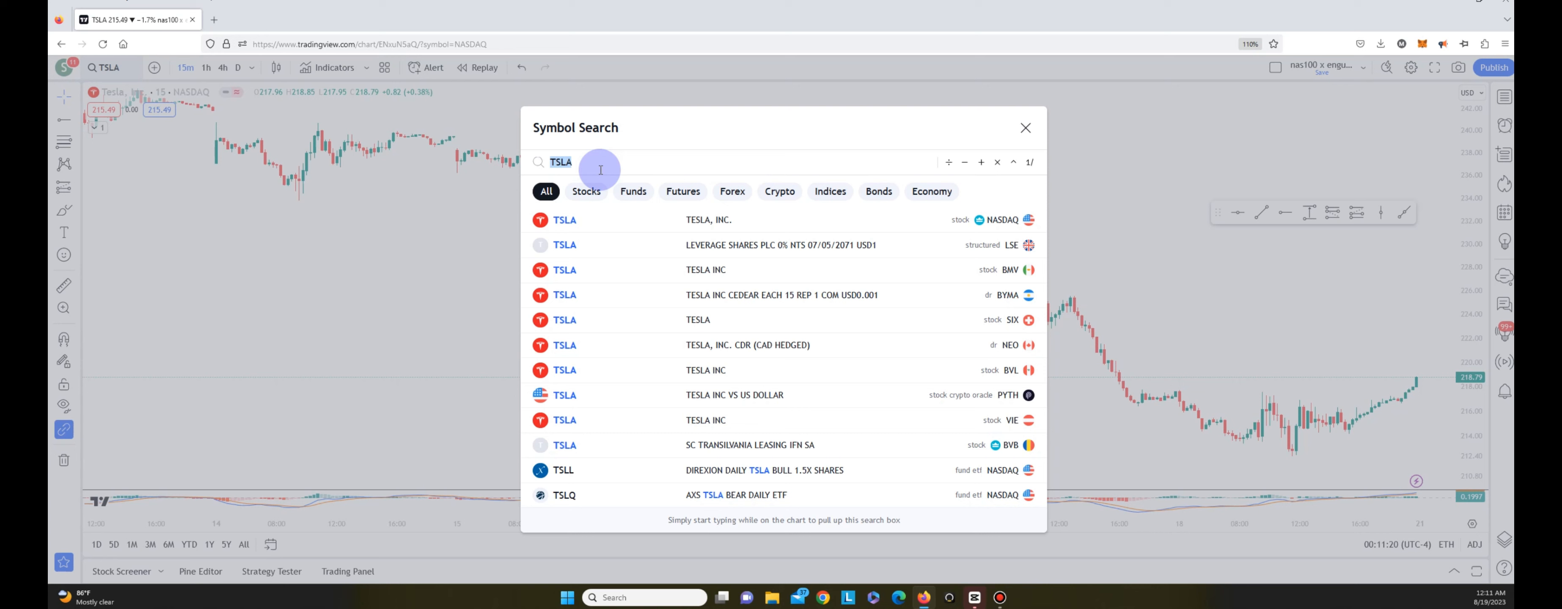
pyautogui.moveTo(585, 143)
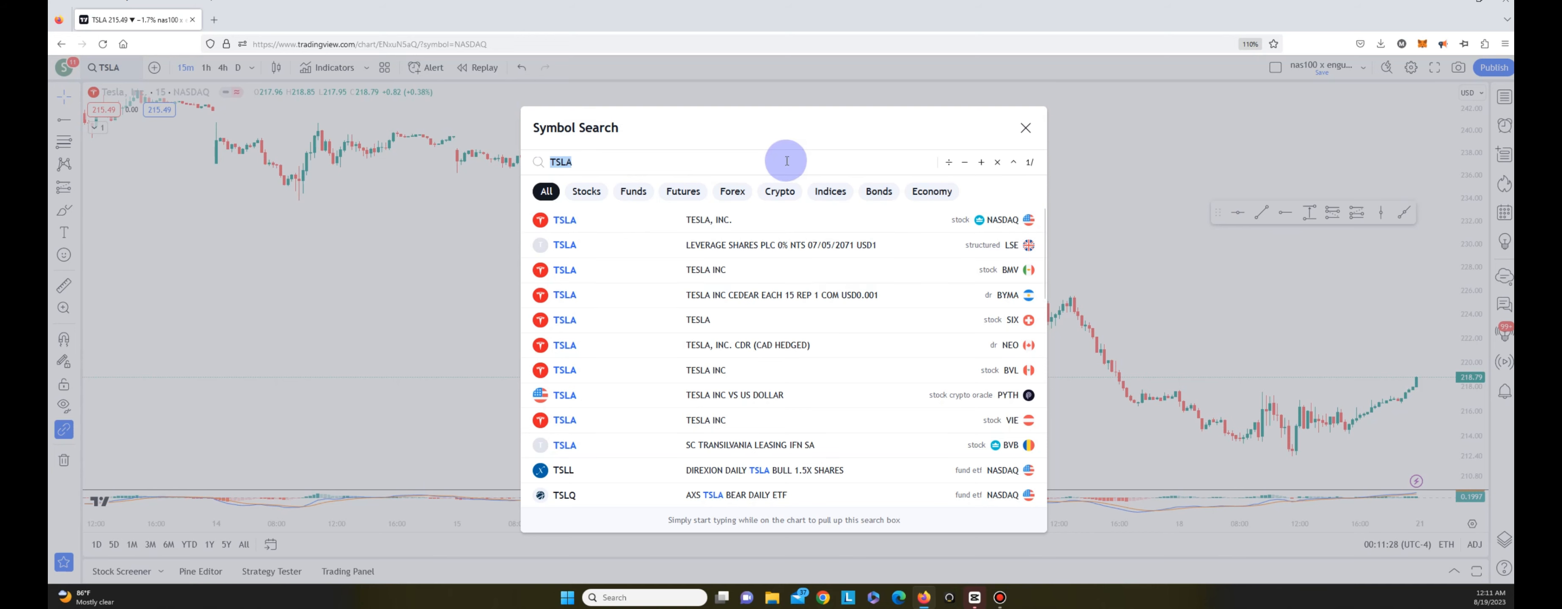
pyautogui.click(1024, 128)
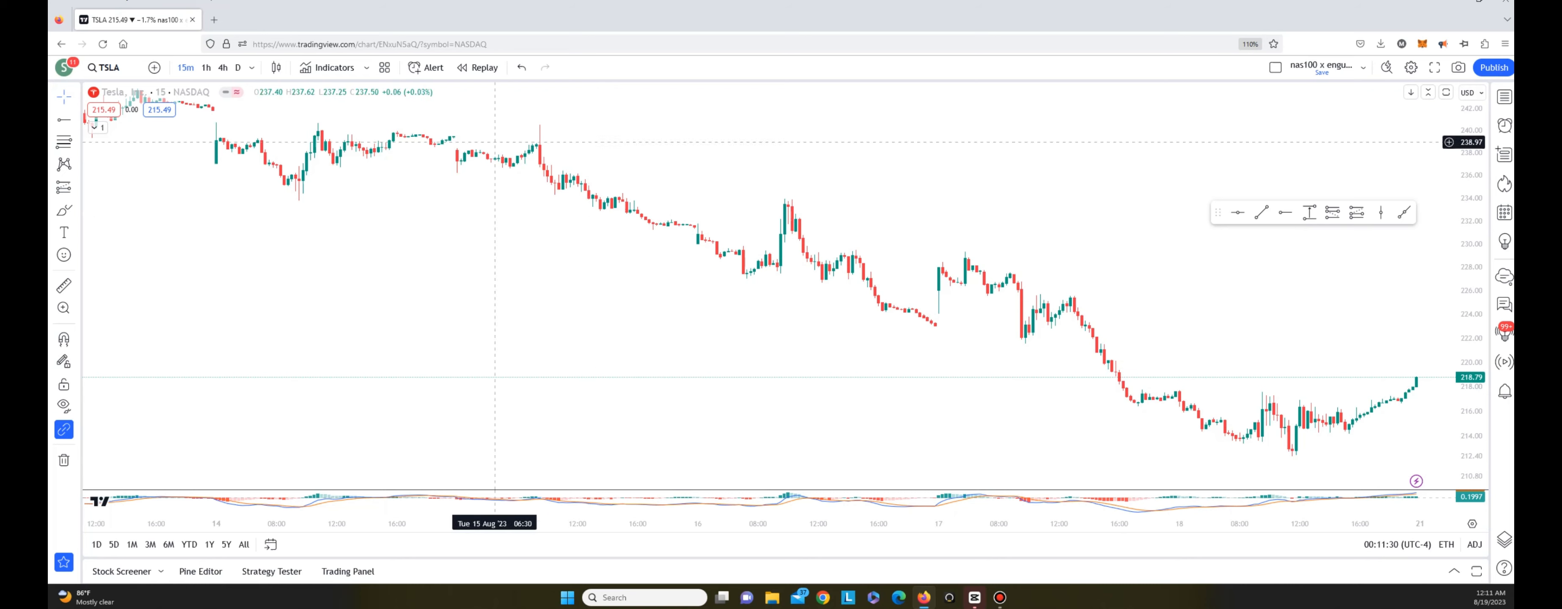